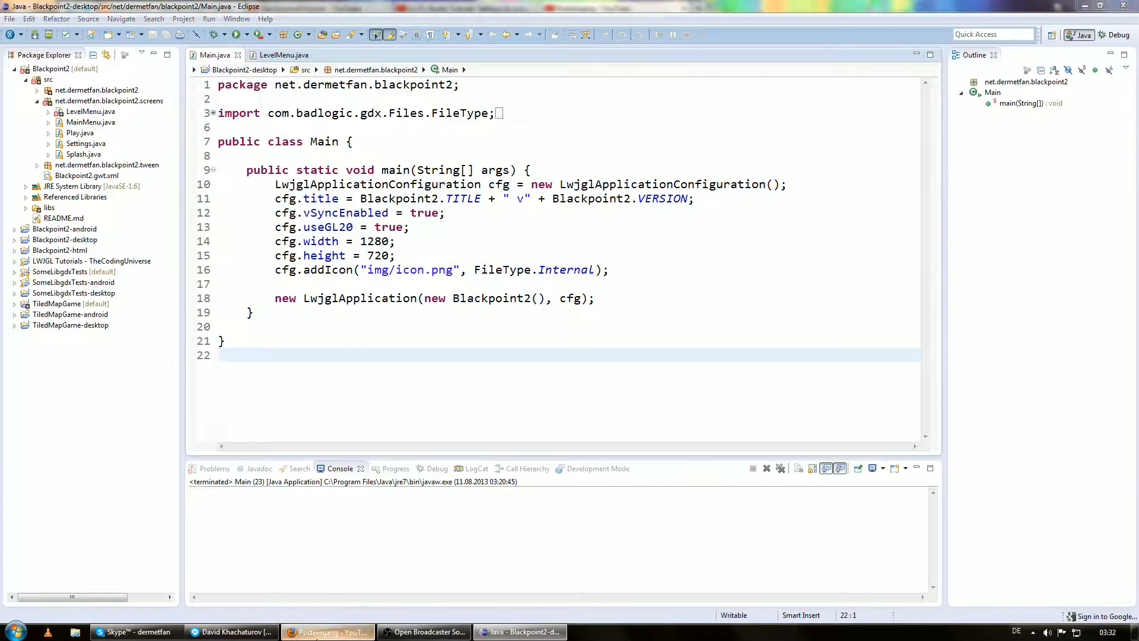
- Review the Java Game Development (LibGDX) series card in the browser and return to Eclipse
{"action": "left_click", "coordinate": [326, 630]}
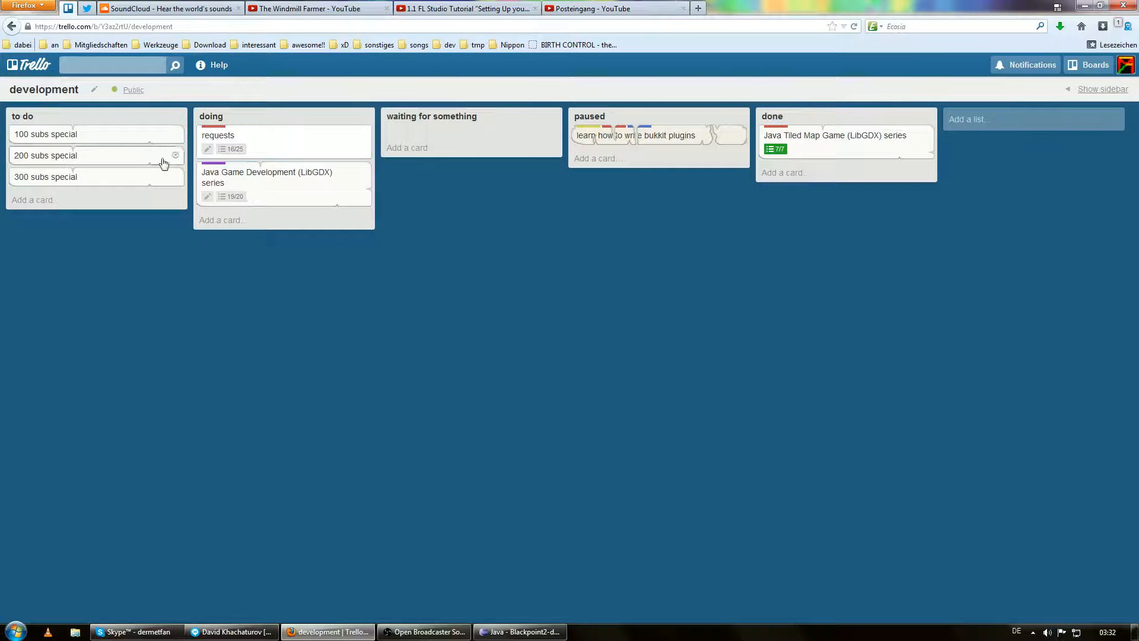
{"action": "mouse_move", "coordinate": [270, 190]}
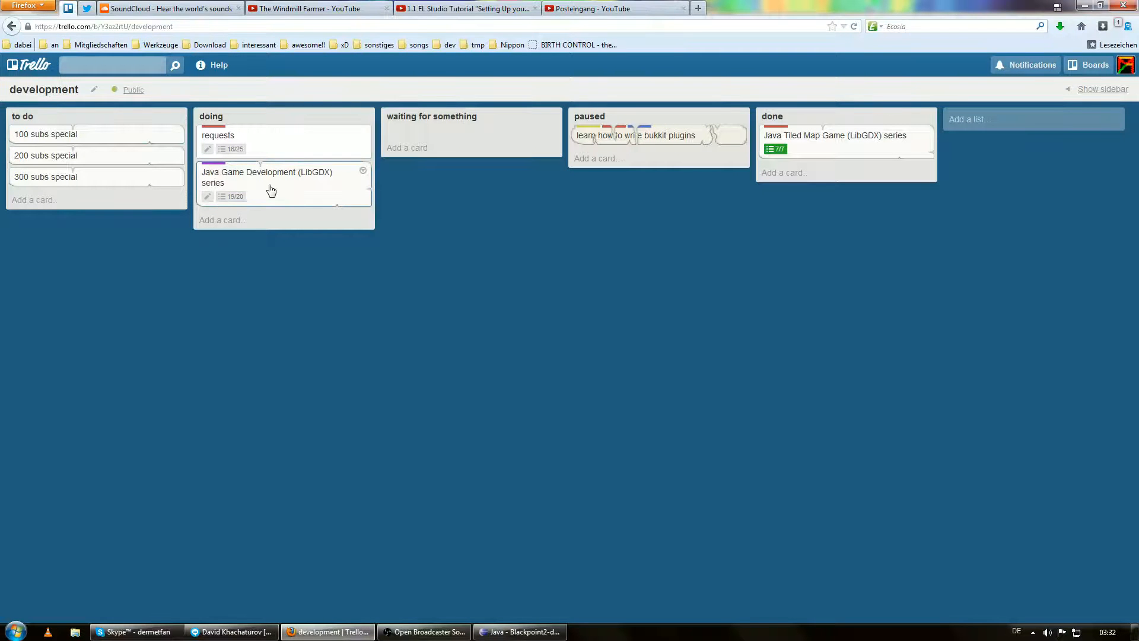
{"action": "left_click", "coordinate": [267, 177]}
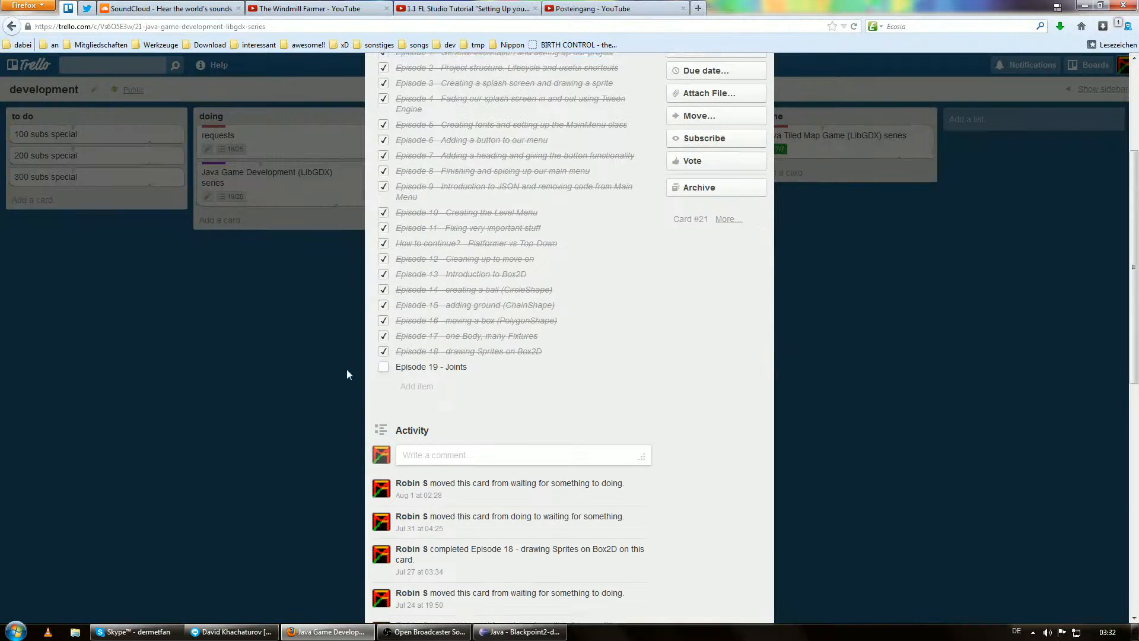
{"action": "scroll", "scroll_direction": "down", "scroll_amount": 3}
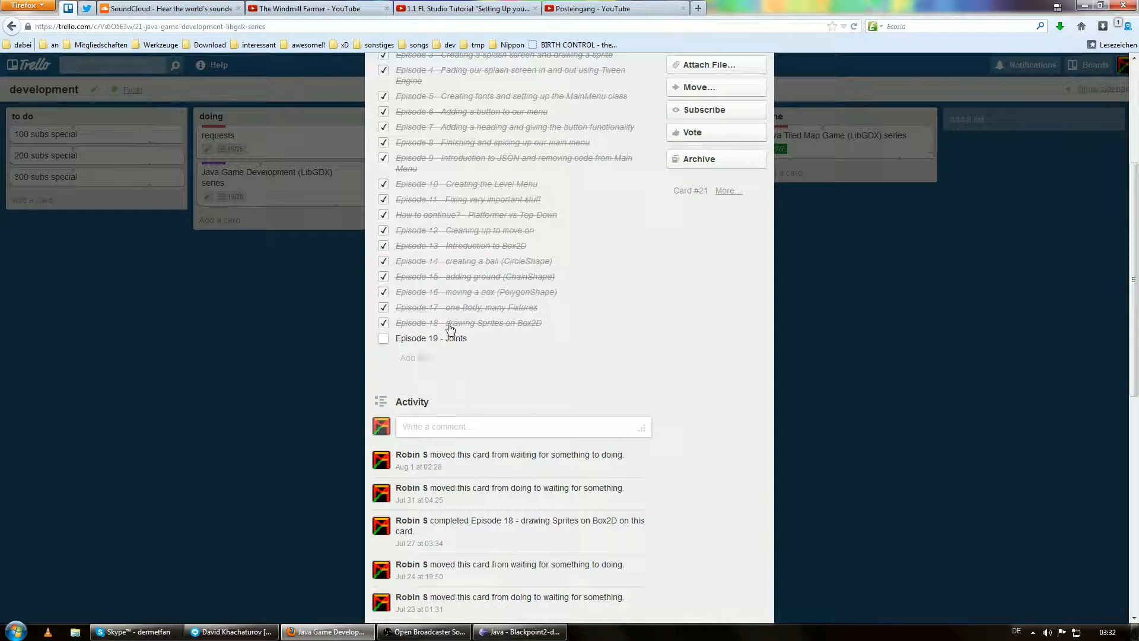
{"action": "mouse_move", "coordinate": [432, 347]}
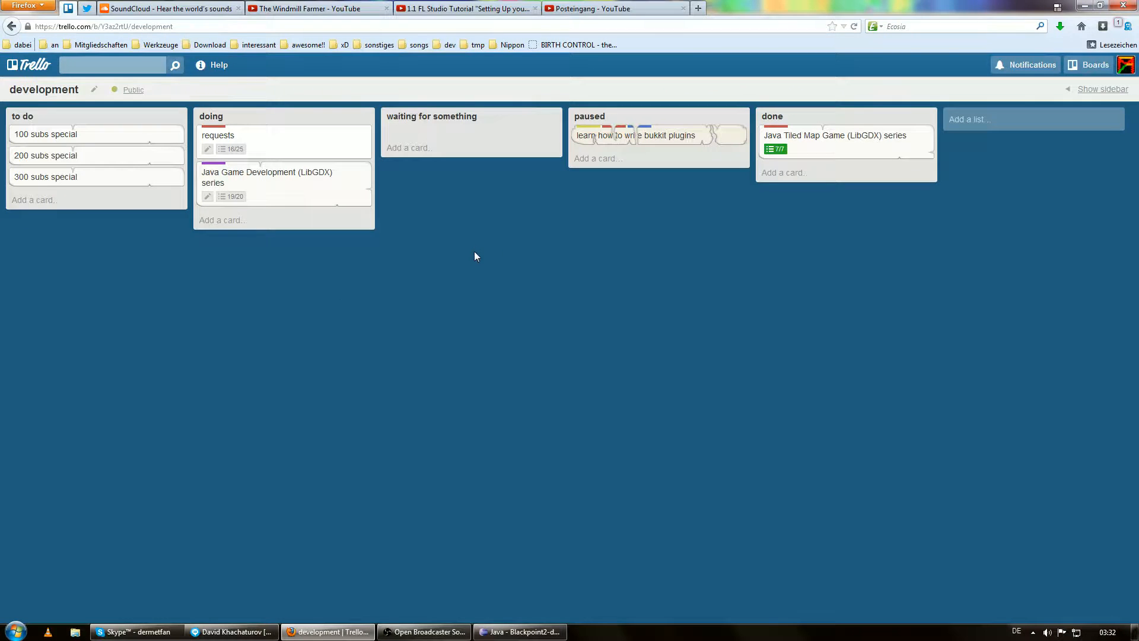
{"action": "mouse_move", "coordinate": [490, 186]}
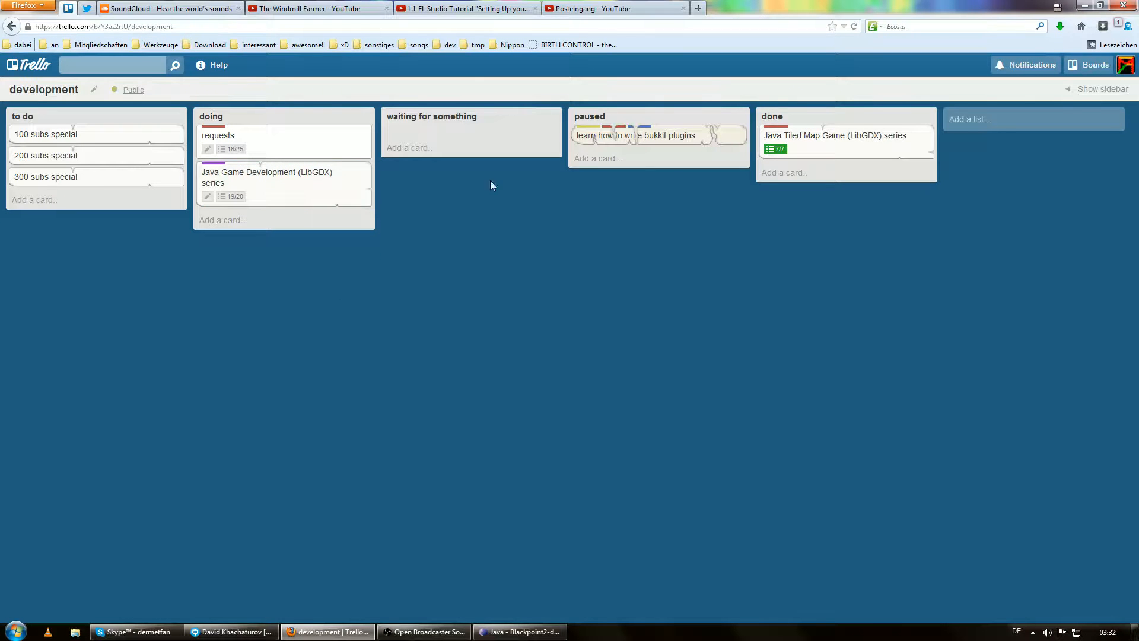
{"action": "mouse_move", "coordinate": [472, 487]}
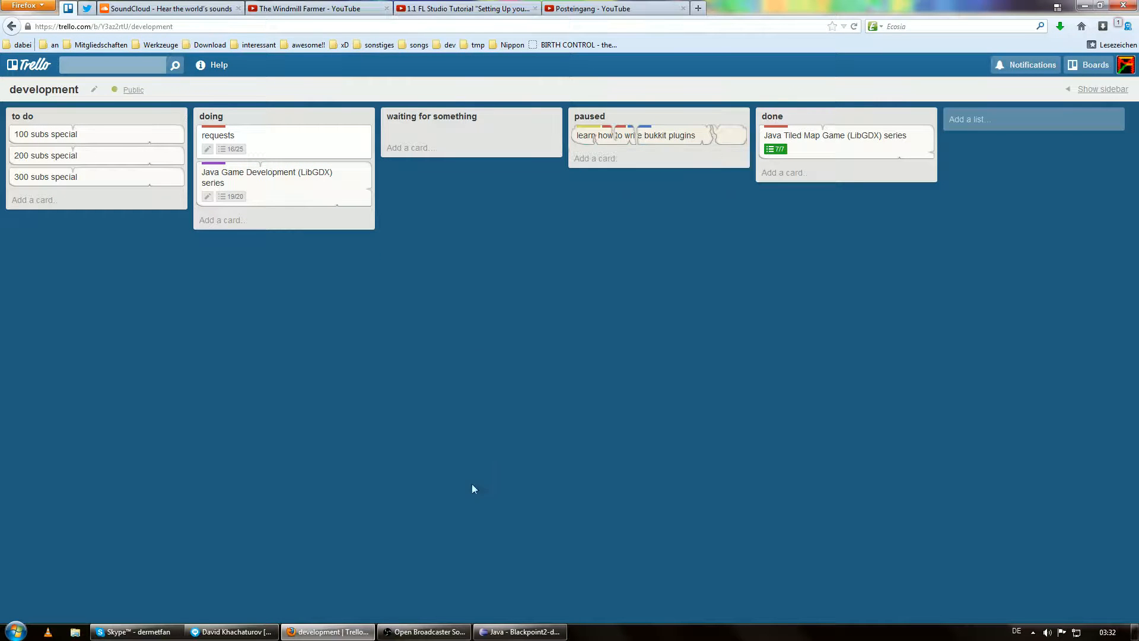
{"action": "left_click", "coordinate": [427, 631]}
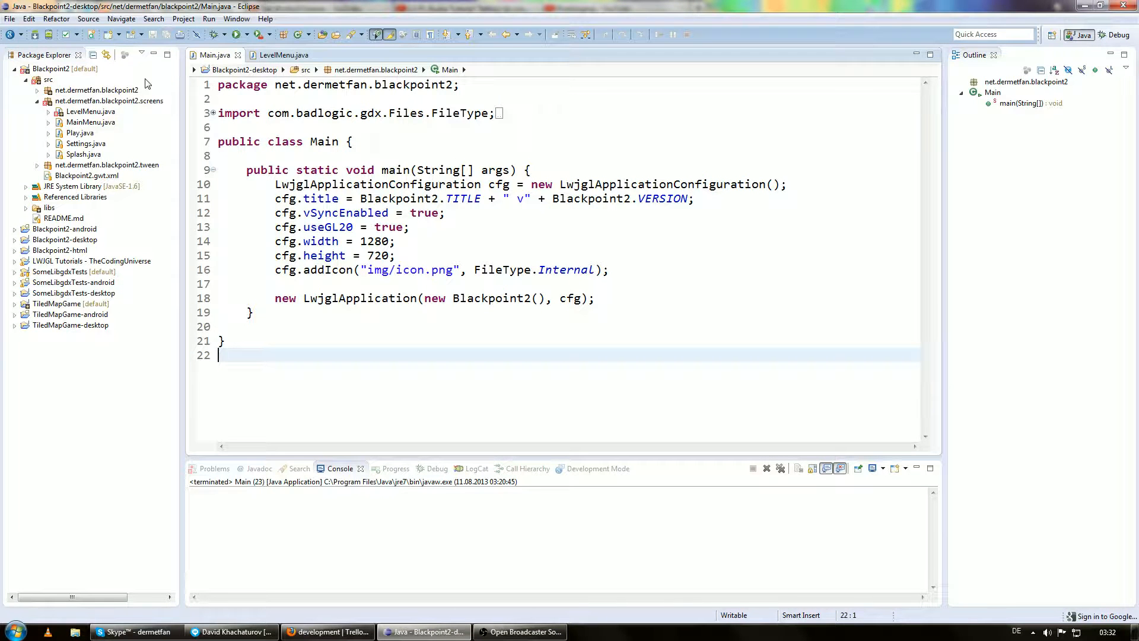
- Change LevelMenu's PLAY listener to setScreen(new Play()) and save LevelMenu.java
{"action": "left_click", "coordinate": [91, 111]}
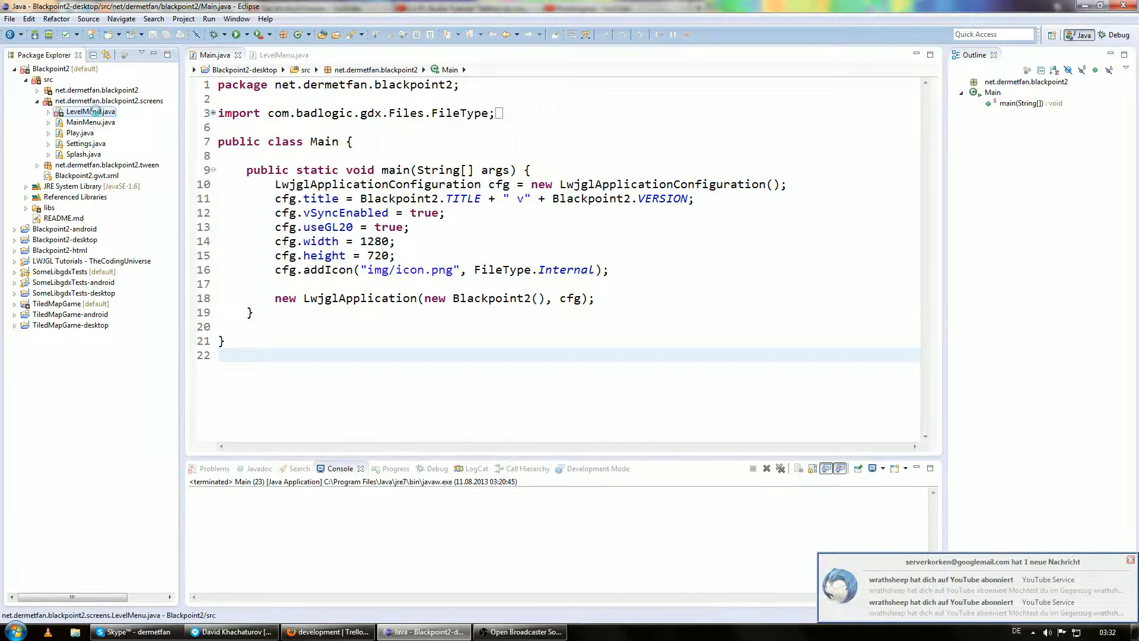
{"action": "left_click", "coordinate": [282, 55]}
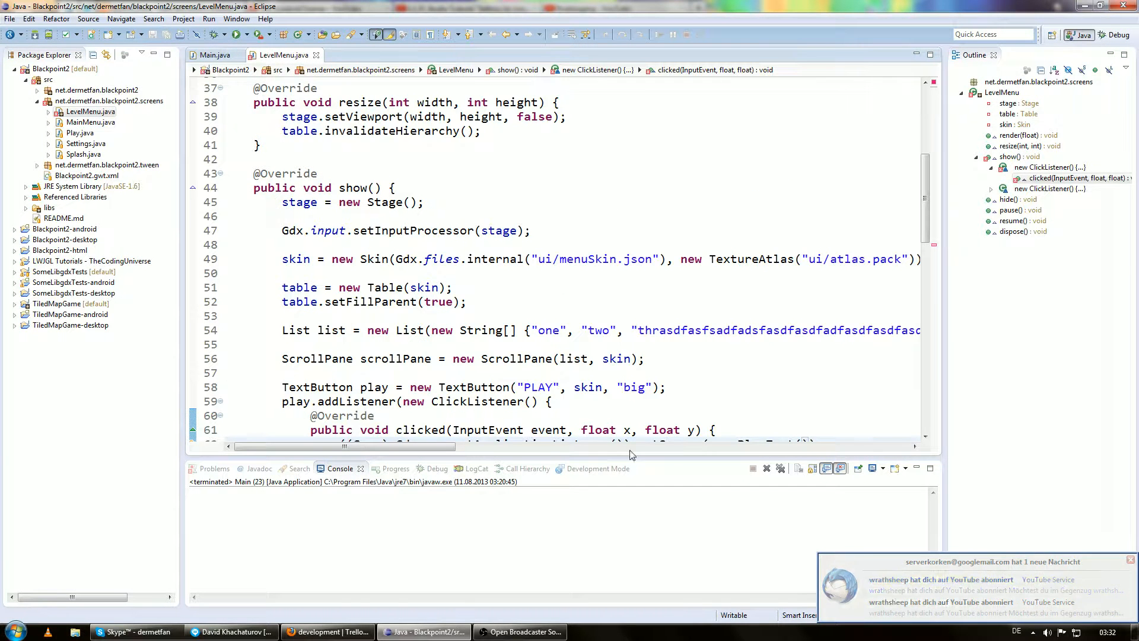
{"action": "scroll", "scroll_direction": "down", "scroll_amount": 3}
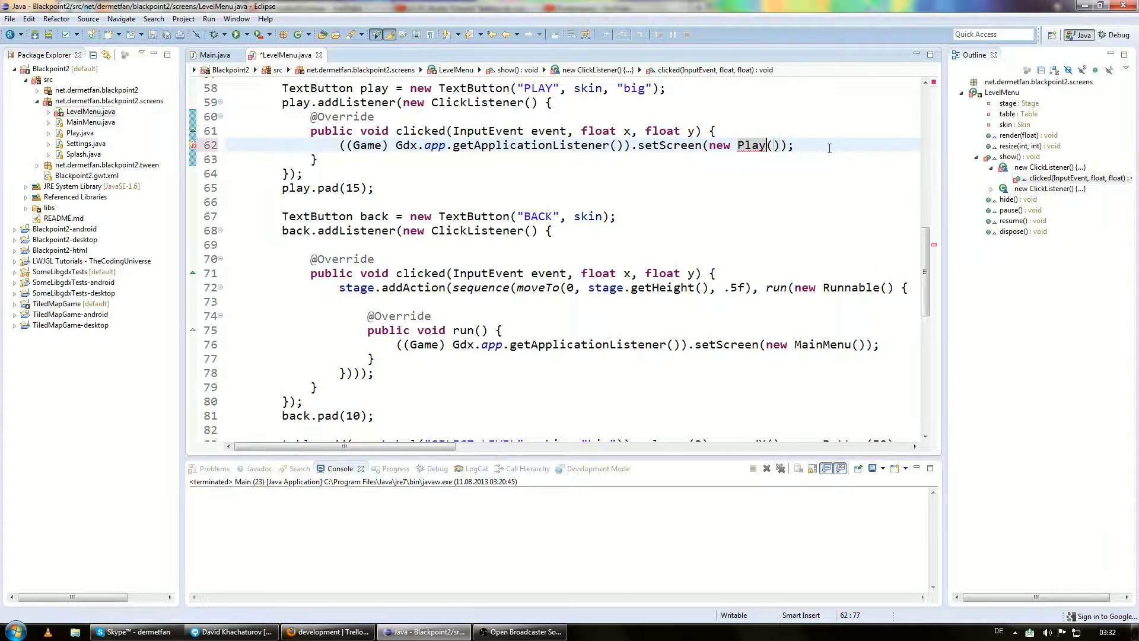
{"action": "key", "text": "ctrl+s"}
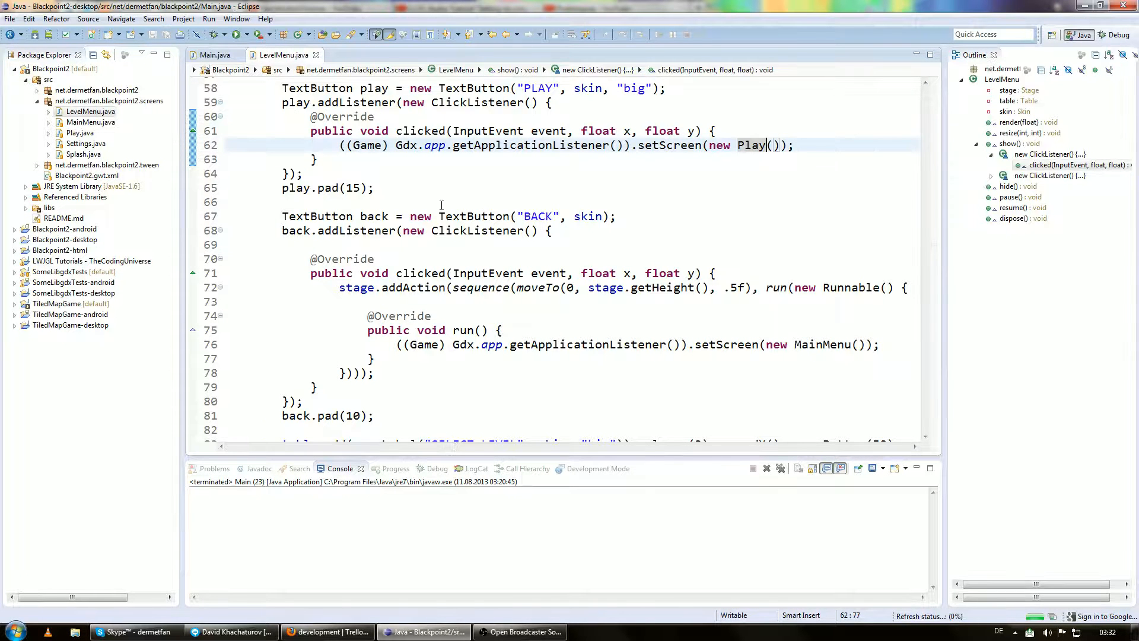
- Review Play.java's screen code, then return to the Main launcher class
{"action": "left_click", "coordinate": [80, 133]}
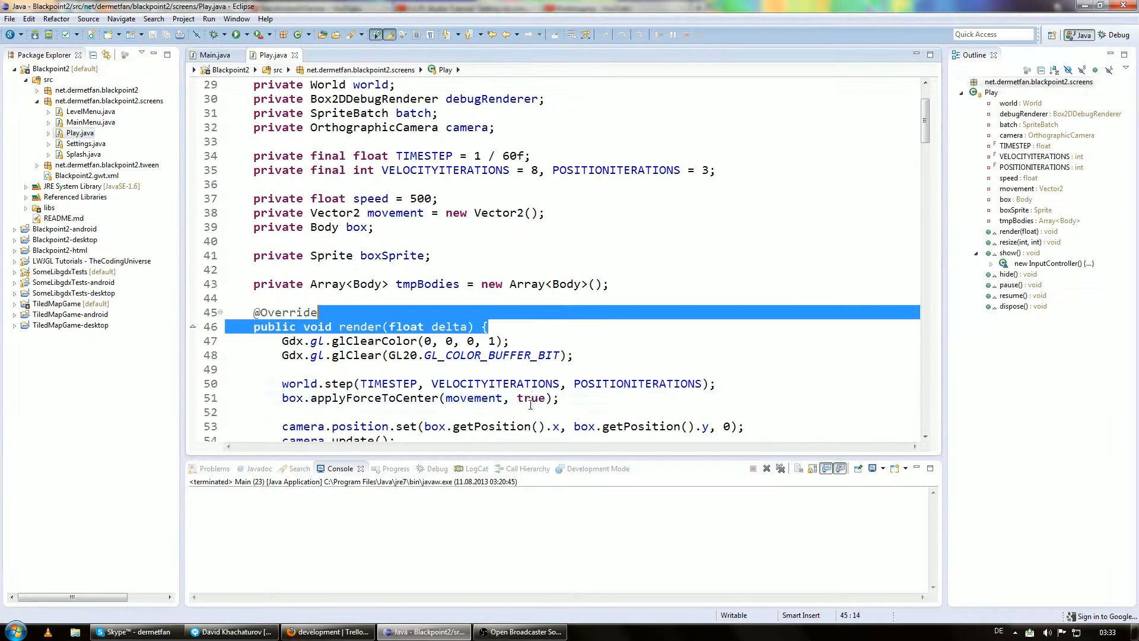
{"action": "scroll", "scroll_direction": "down", "scroll_amount": 3}
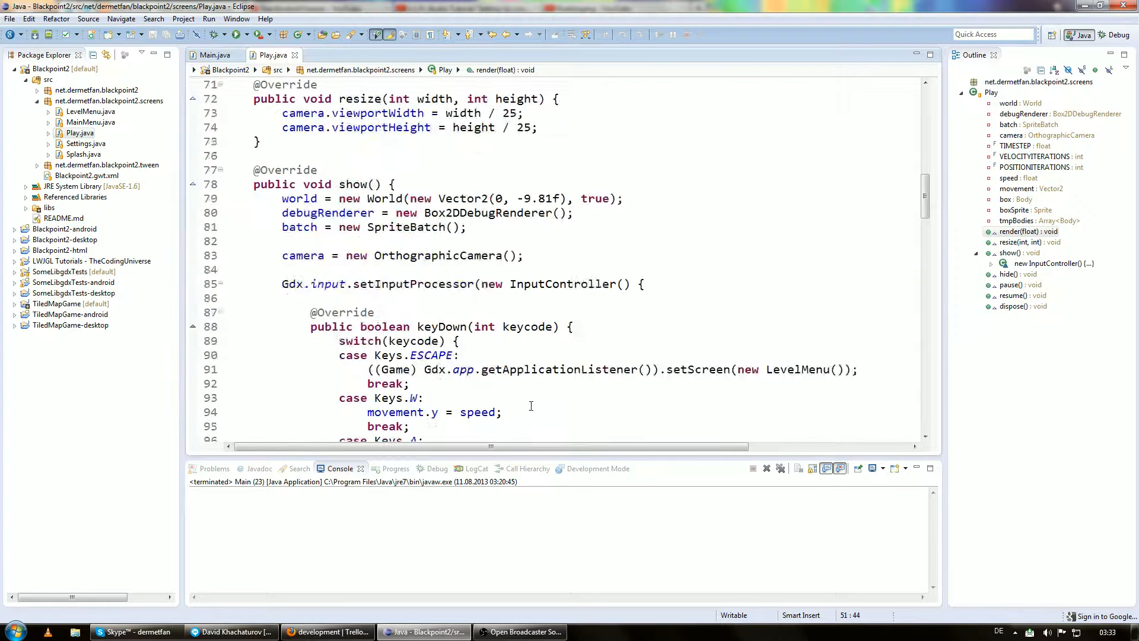
{"action": "scroll", "scroll_direction": "down", "scroll_amount": 3}
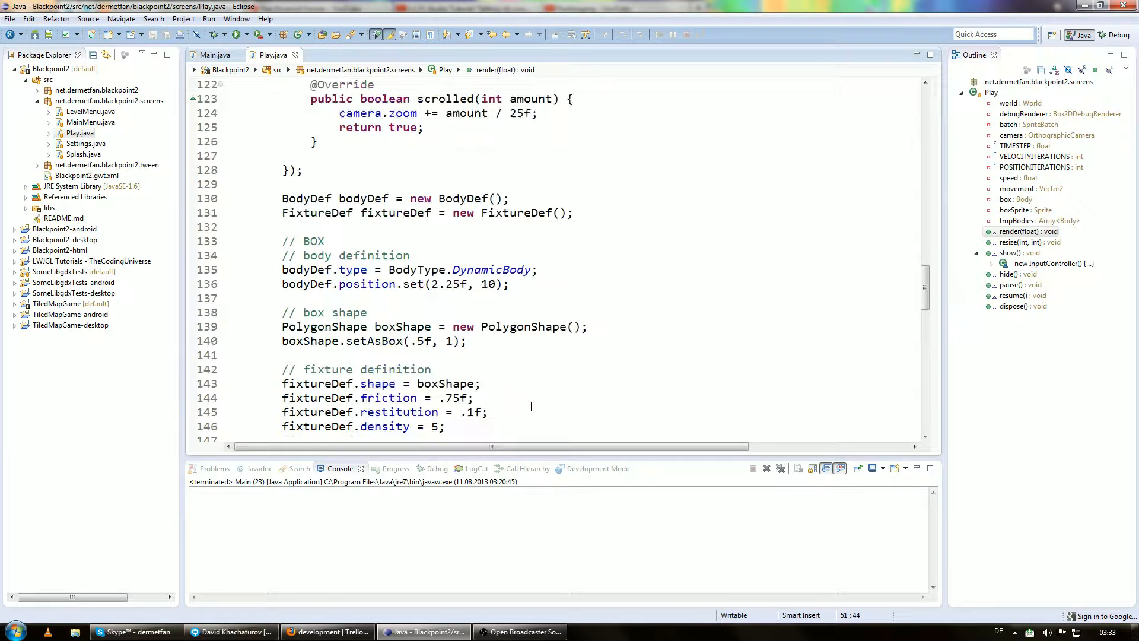
{"action": "left_click", "coordinate": [211, 55]}
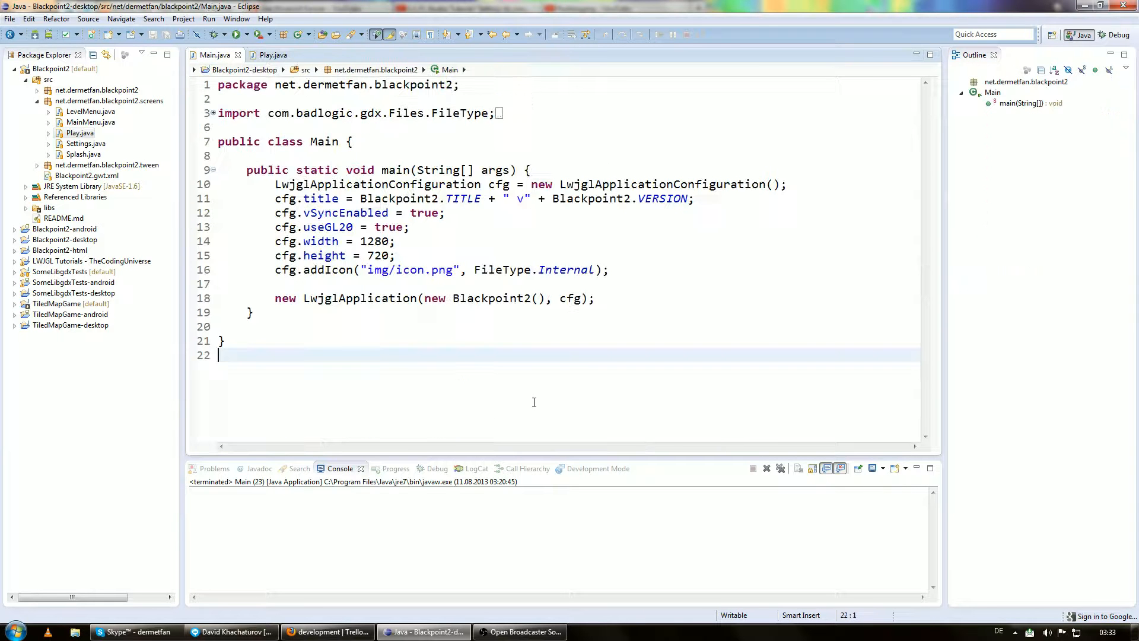
- Run Main as a Java application and go through PLAY and Select Level into the Play screen
{"action": "left_click", "coordinate": [273, 54]}
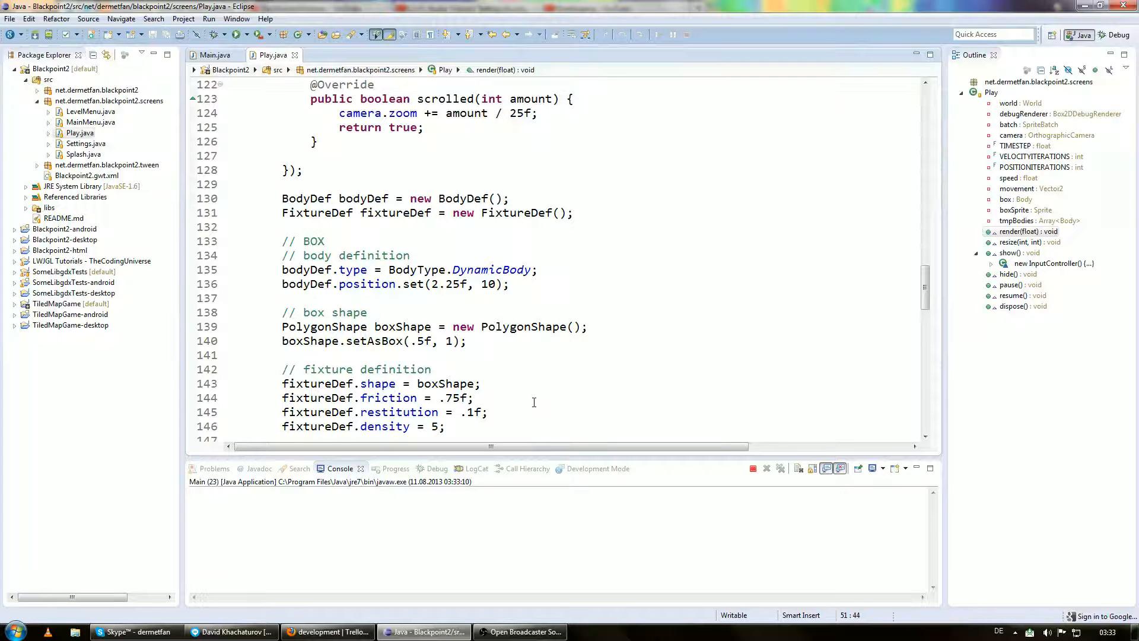
{"action": "left_click", "coordinate": [216, 34]}
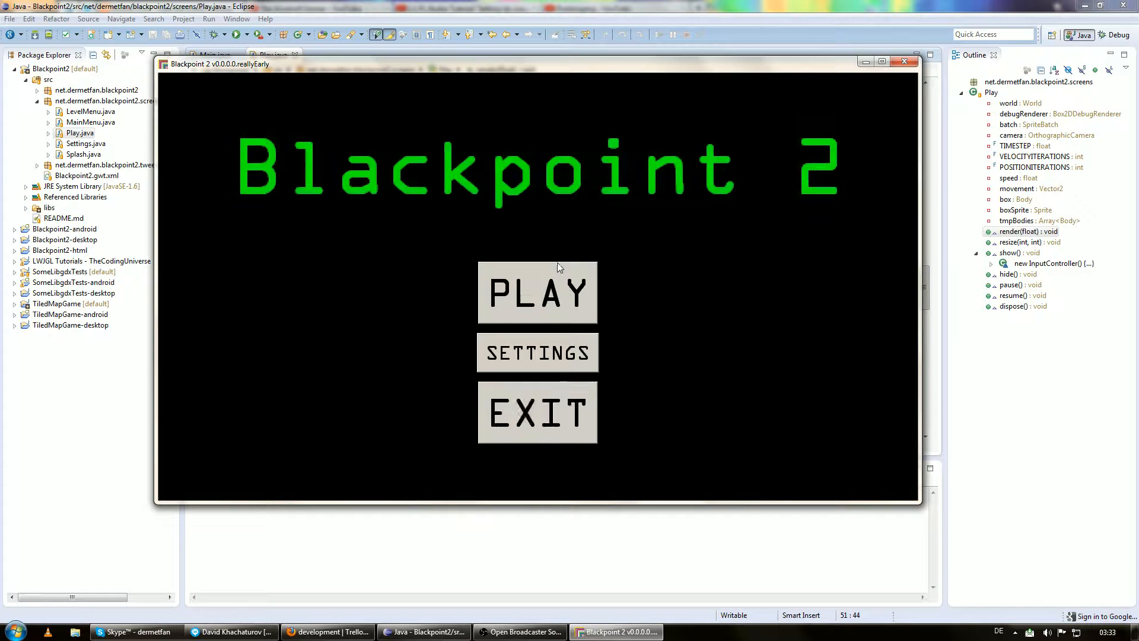
{"action": "left_click", "coordinate": [537, 293]}
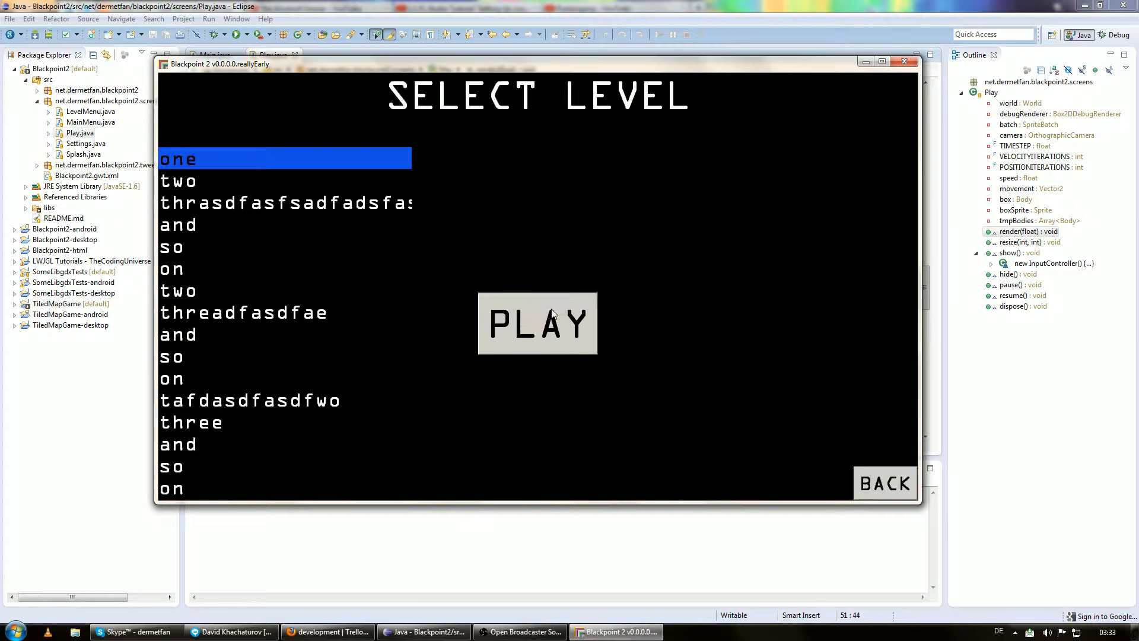
{"action": "left_click", "coordinate": [538, 323]}
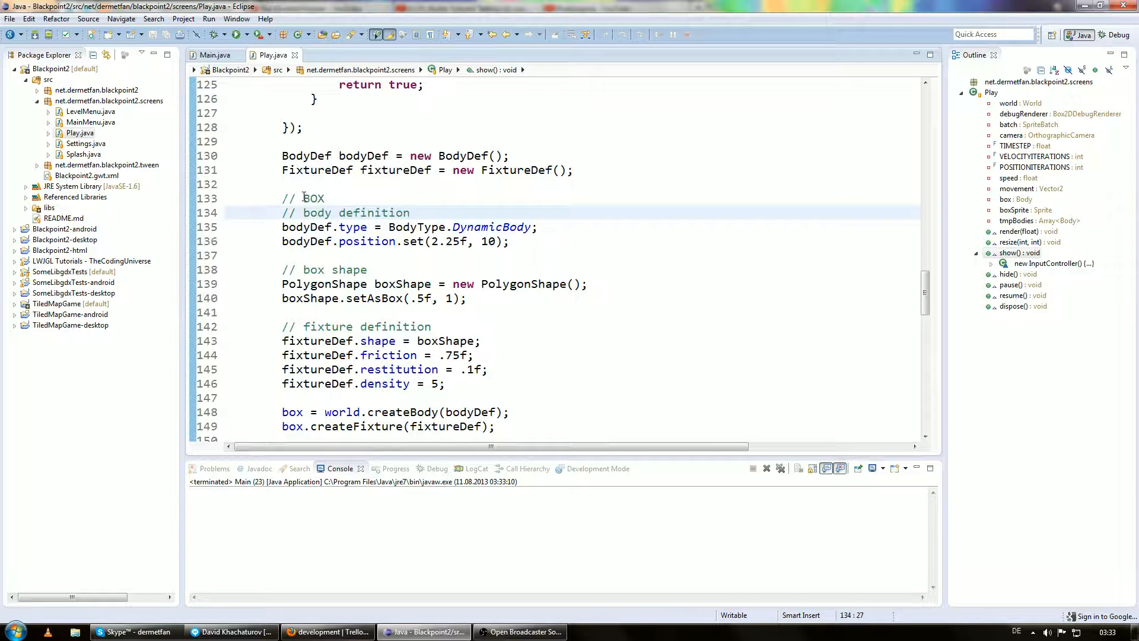
{"action": "scroll", "scroll_direction": "down", "scroll_amount": 3}
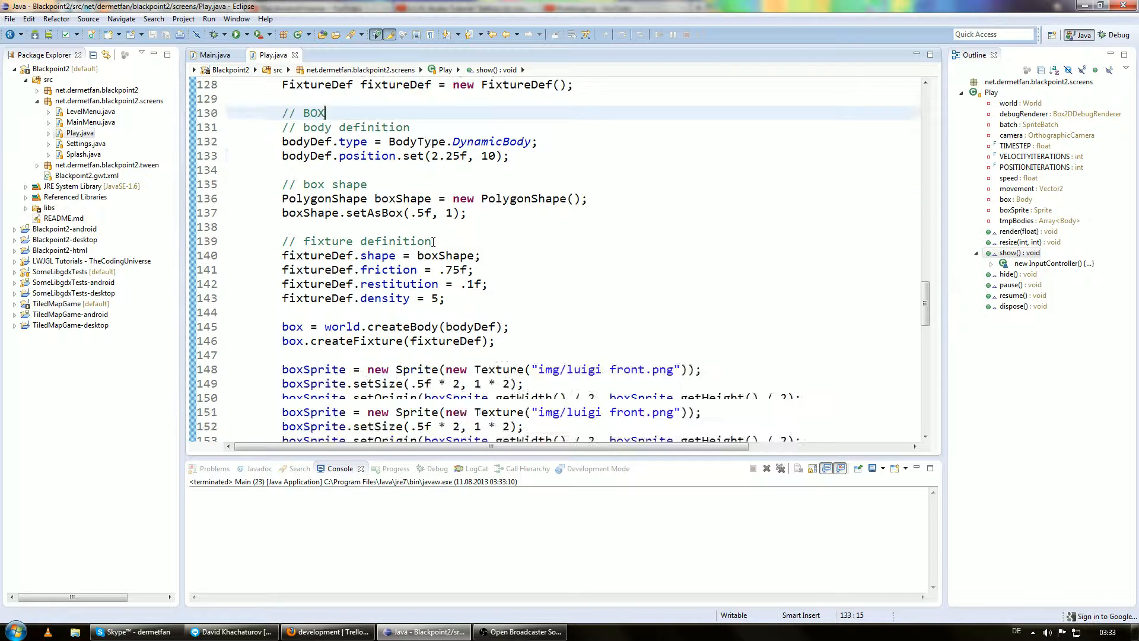
{"action": "scroll", "scroll_direction": "down", "scroll_amount": 3}
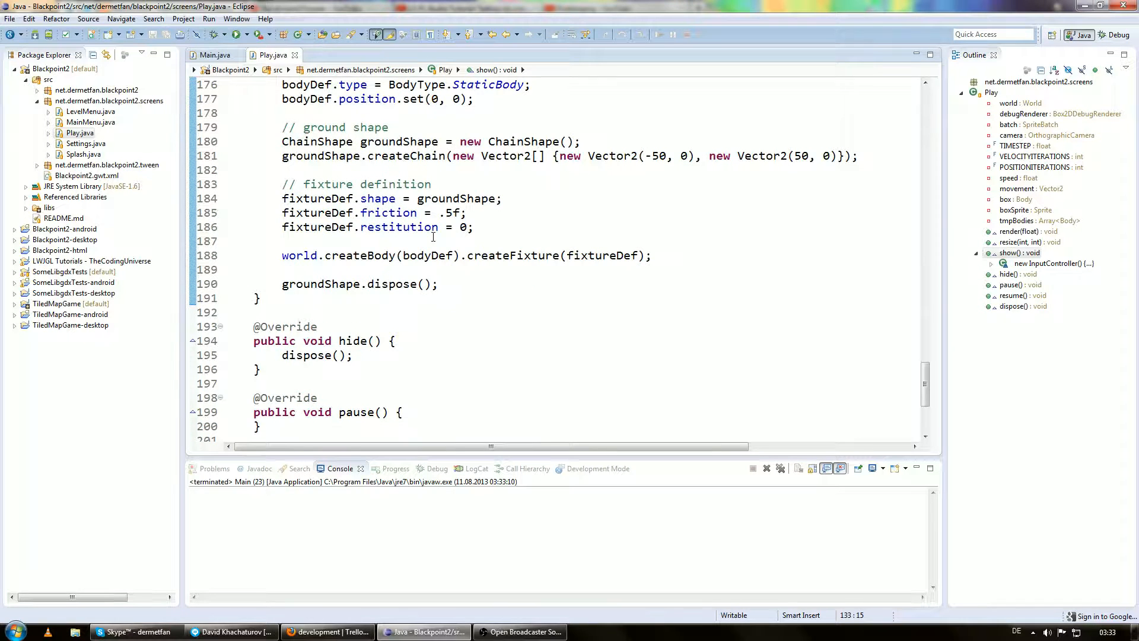
{"action": "mouse_move", "coordinate": [610, 253]}
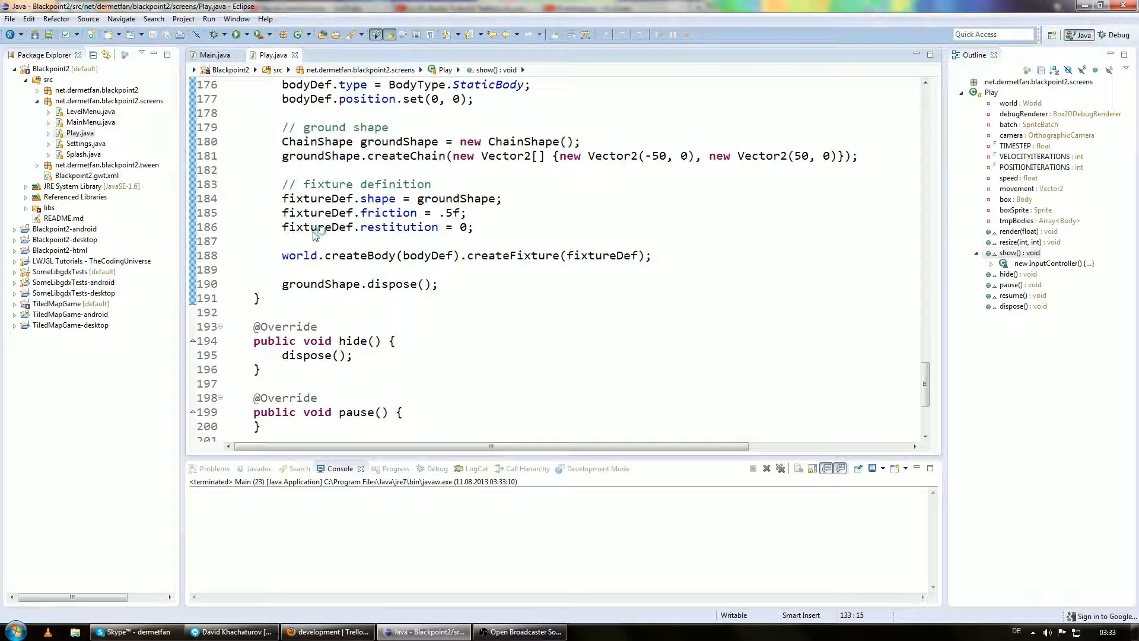
{"action": "mouse_move", "coordinate": [361, 270]}
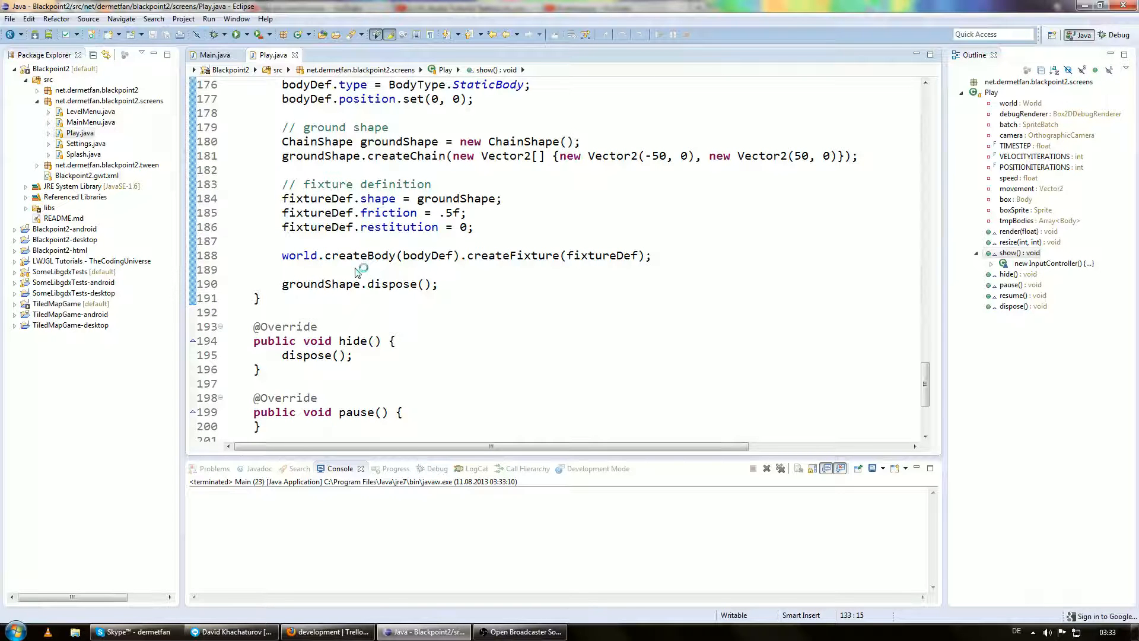
{"action": "mouse_move", "coordinate": [366, 284]}
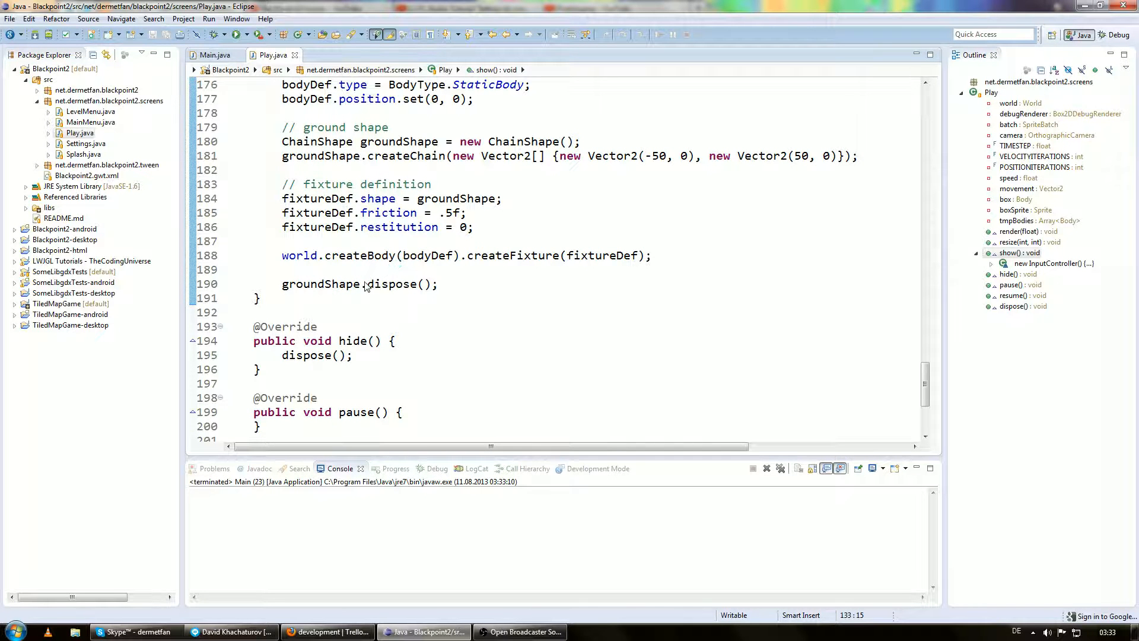
{"action": "left_click", "coordinate": [348, 269]}
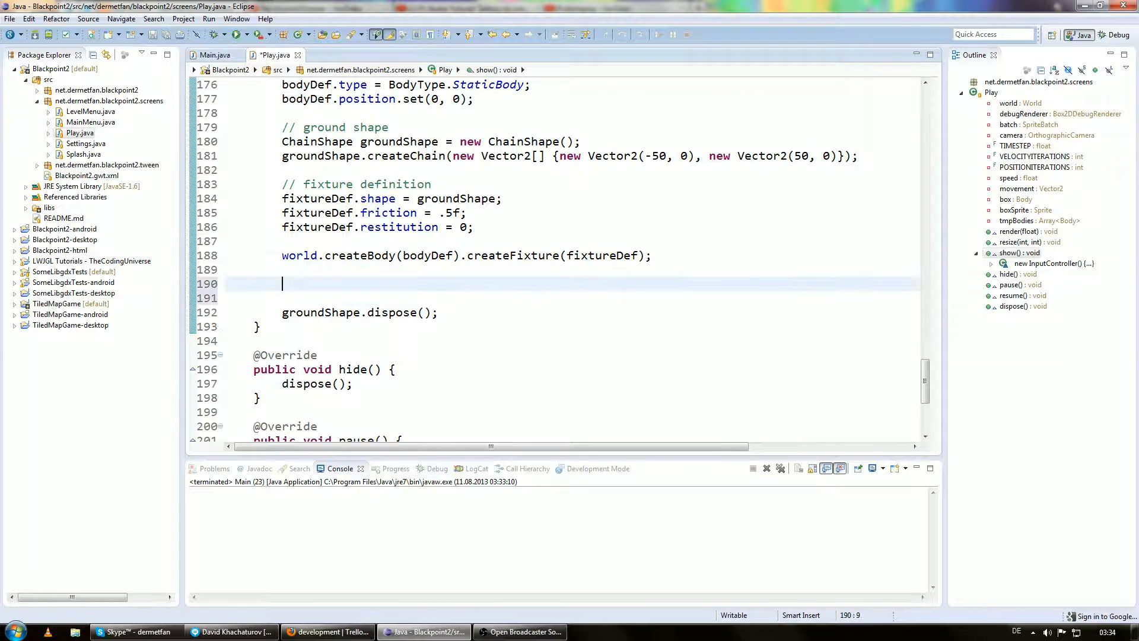
- Add an '// other box' comment and bodyDef.position.y = 7; below the ground body code
{"action": "type", "text": "//"}
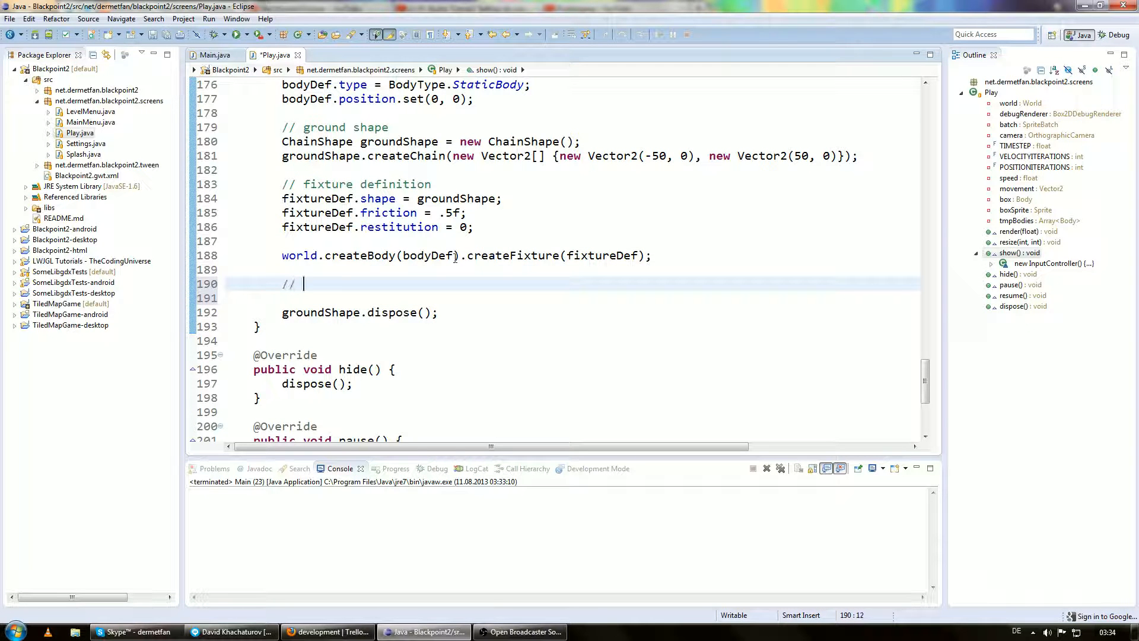
{"action": "type", "text": "other box"}
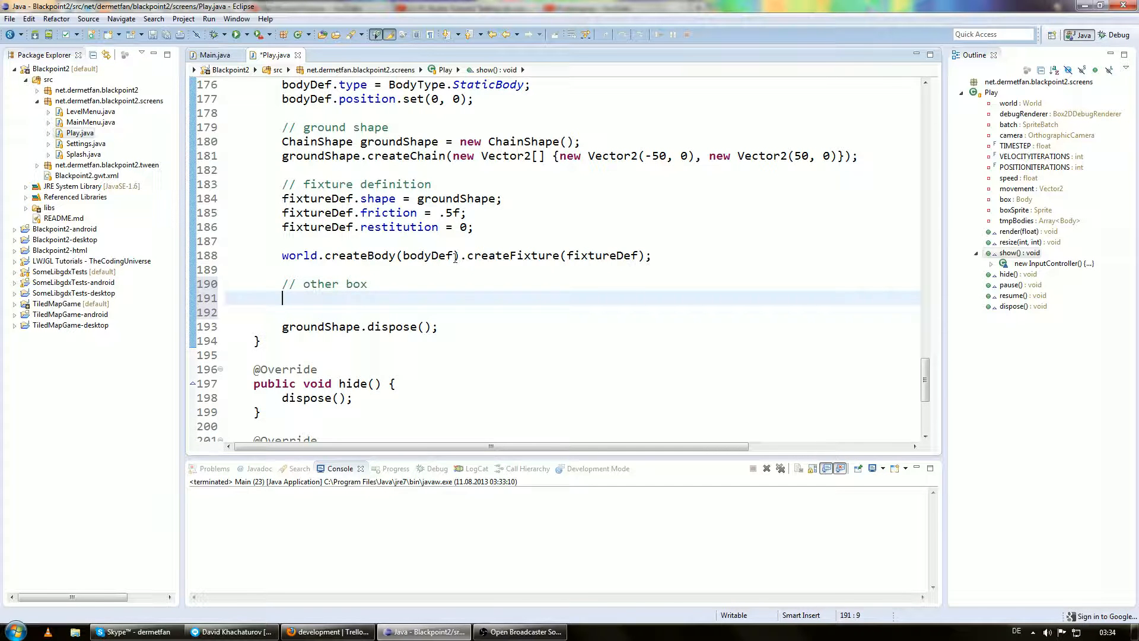
{"action": "type", "text": "bodyDef."}
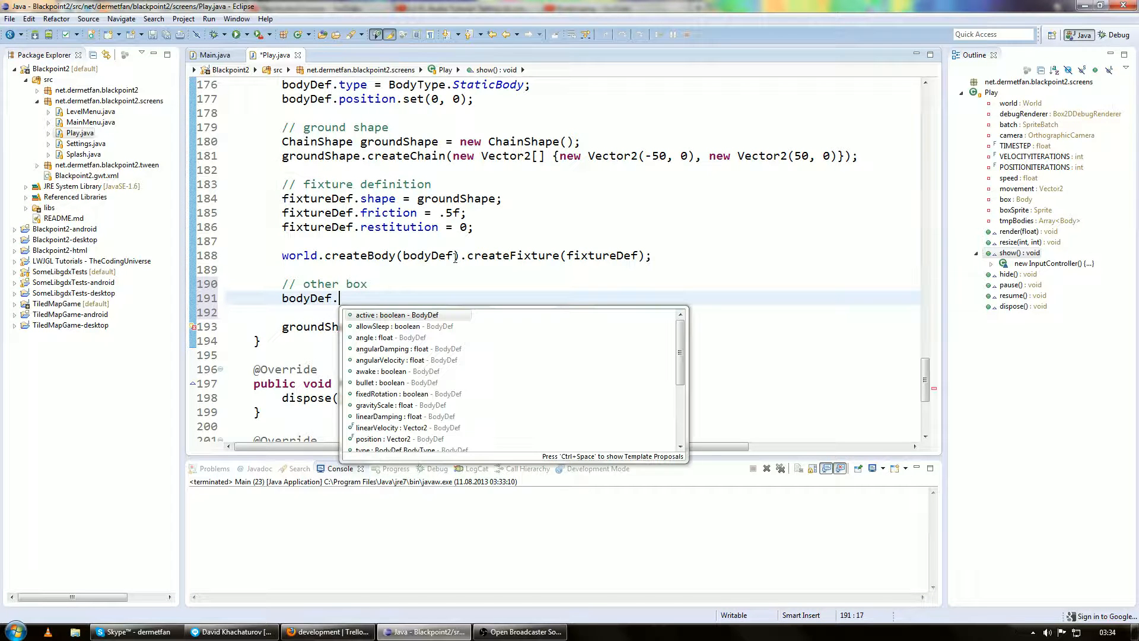
{"action": "type", "text": "position."}
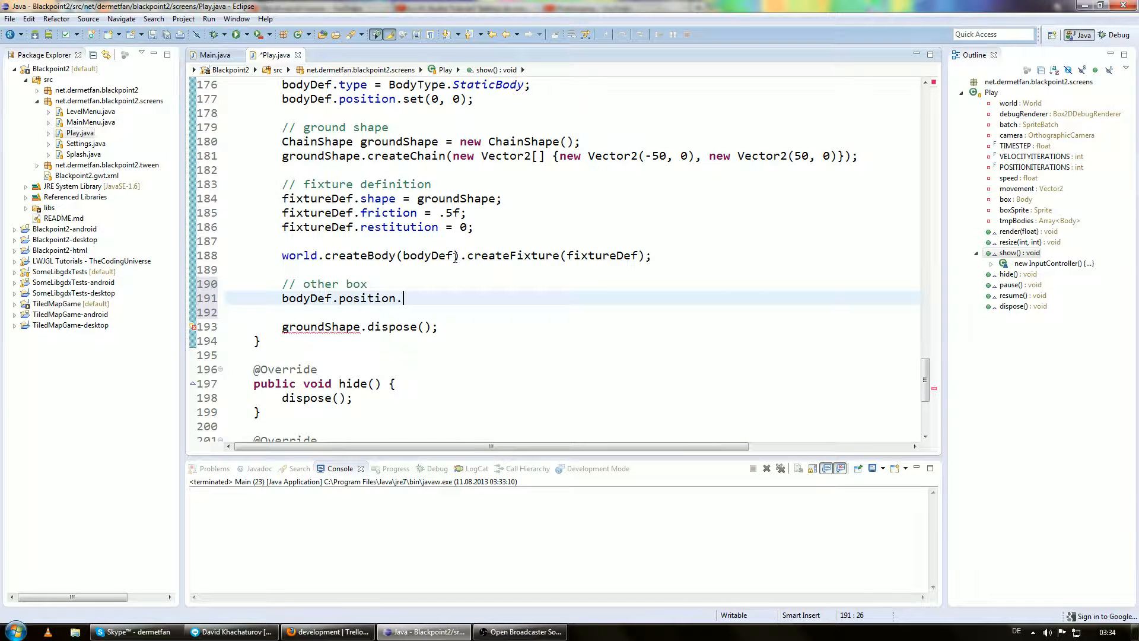
{"action": "type", "text": "y = 7"}
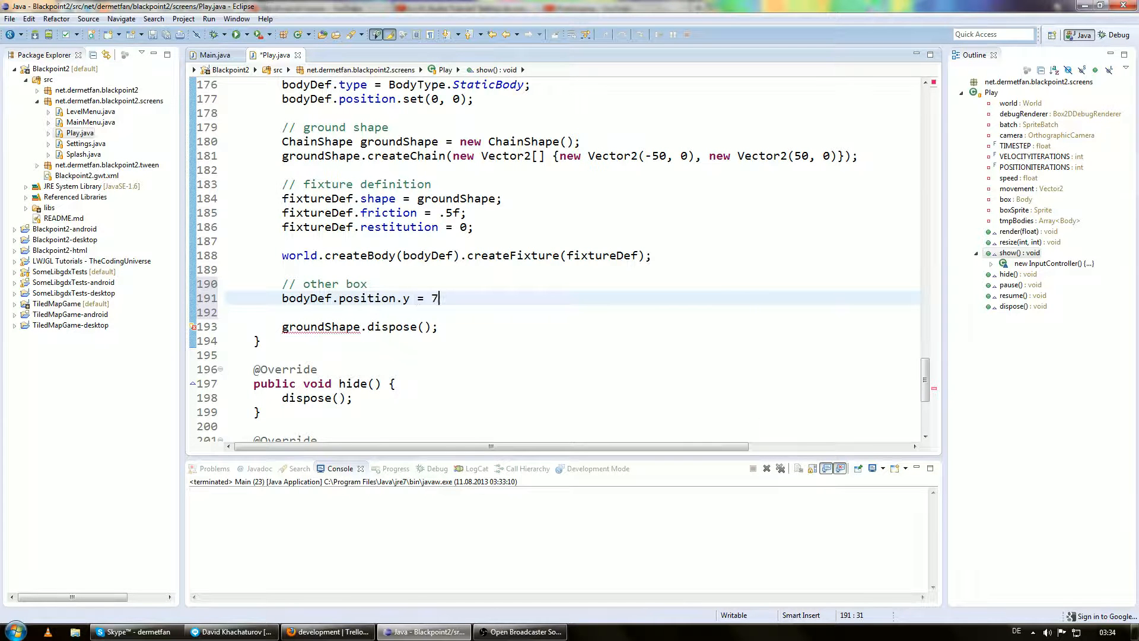
{"action": "type", "text": ";"}
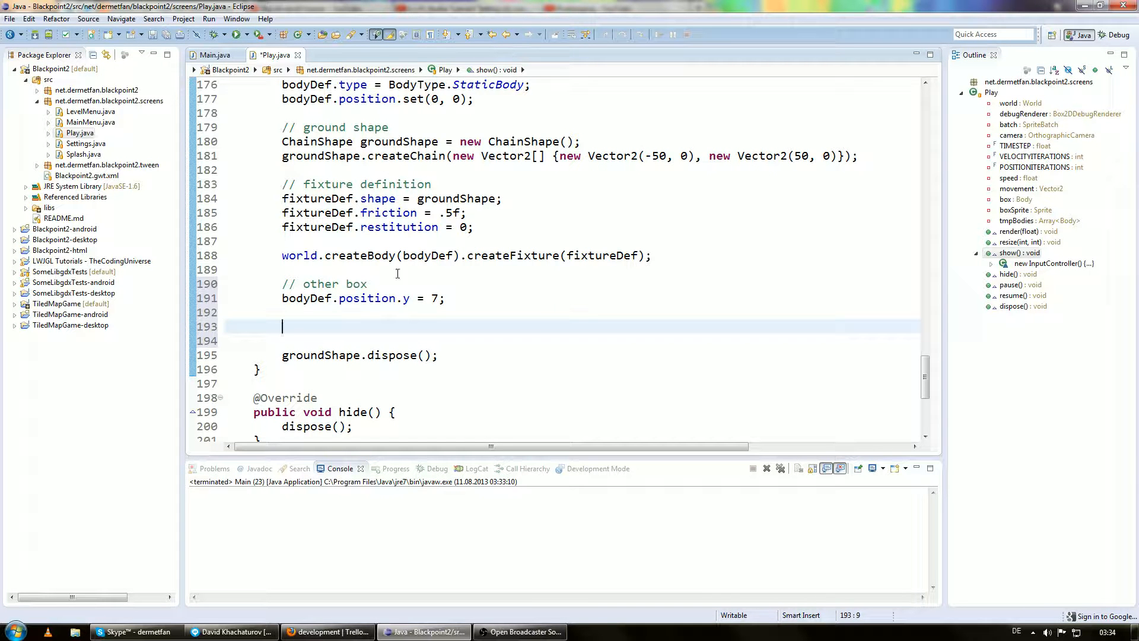
{"action": "mouse_move", "coordinate": [603, 177]}
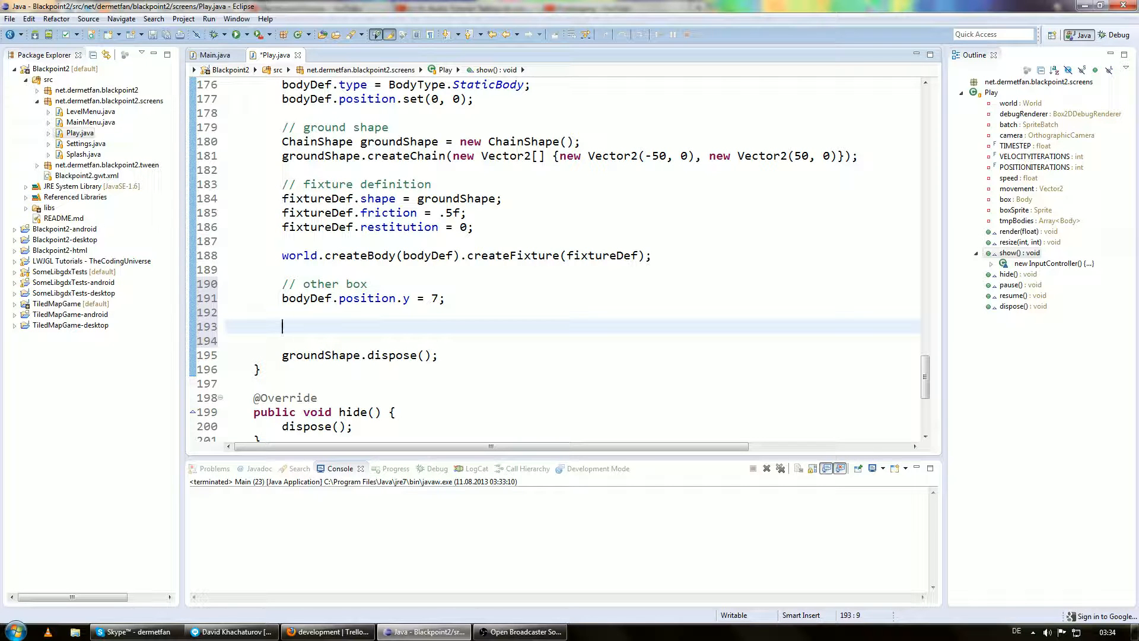
- Create otherBoxShape as a new PolygonShape set as a 0.25f box
{"action": "type", "text": "Circle"}
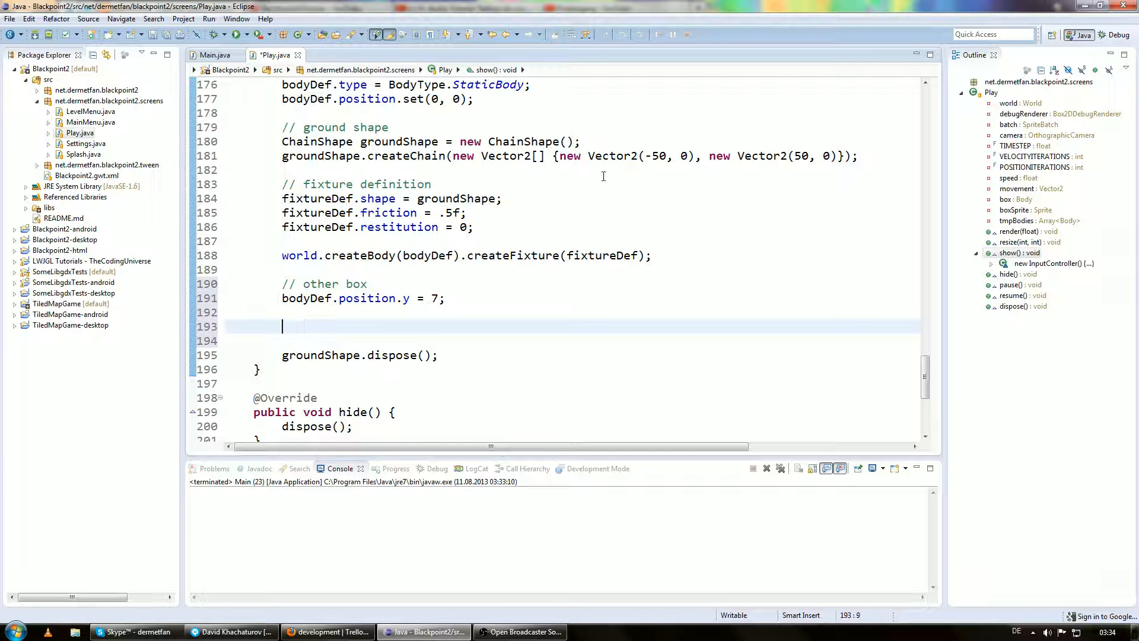
{"action": "type", "text": "PolygonShape."}
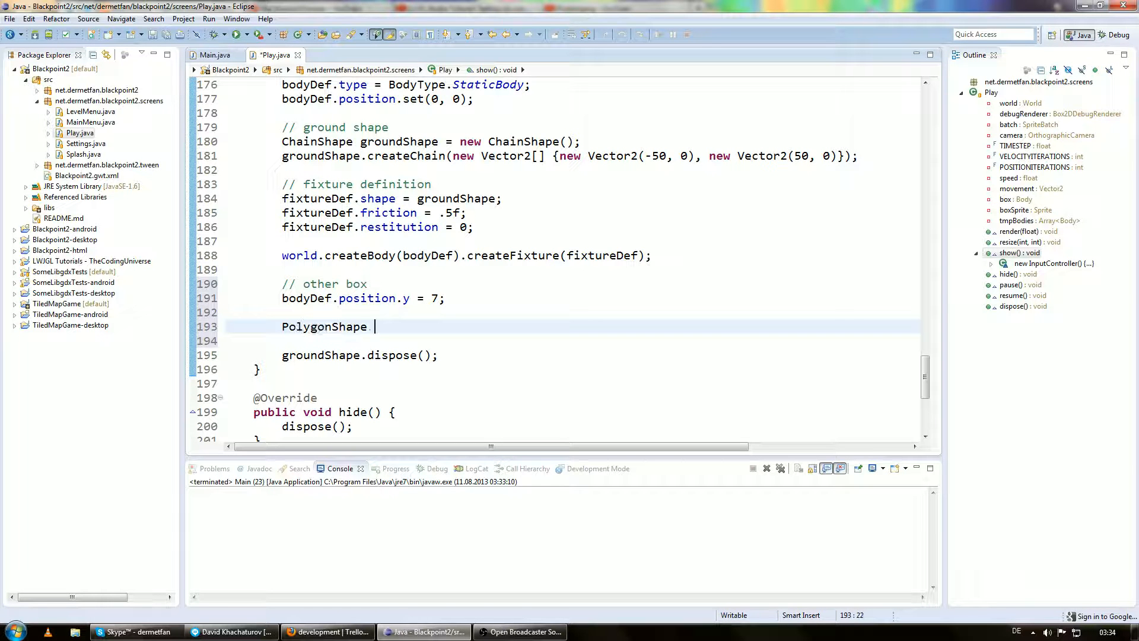
{"action": "type", "text": "otherBoxShape = new Po"}
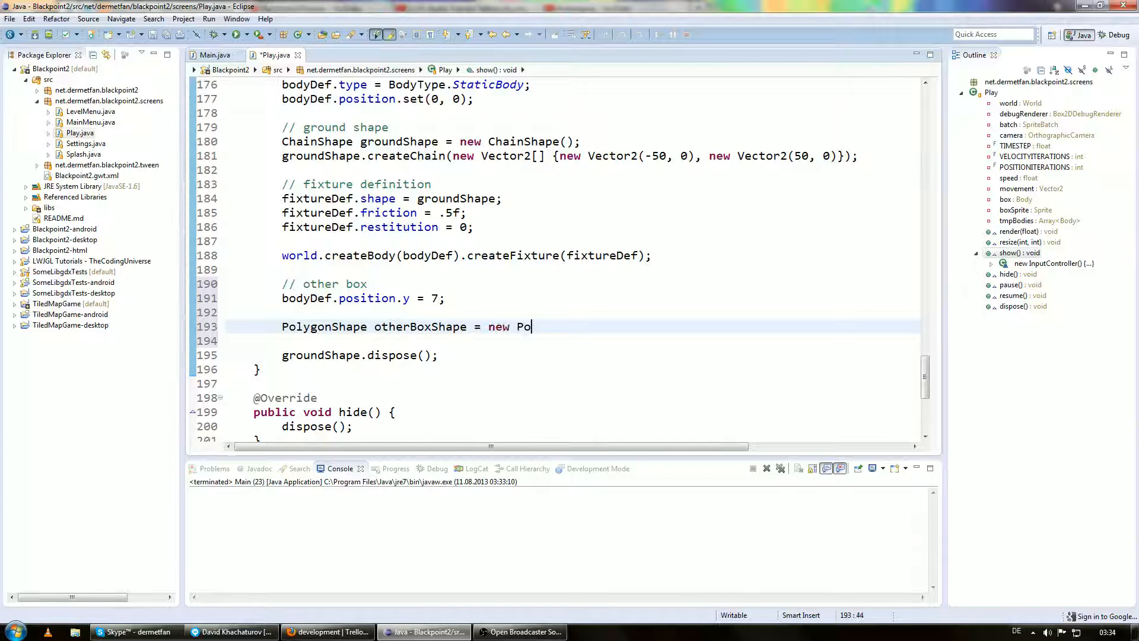
{"action": "type", "text": "lygonShape();"}
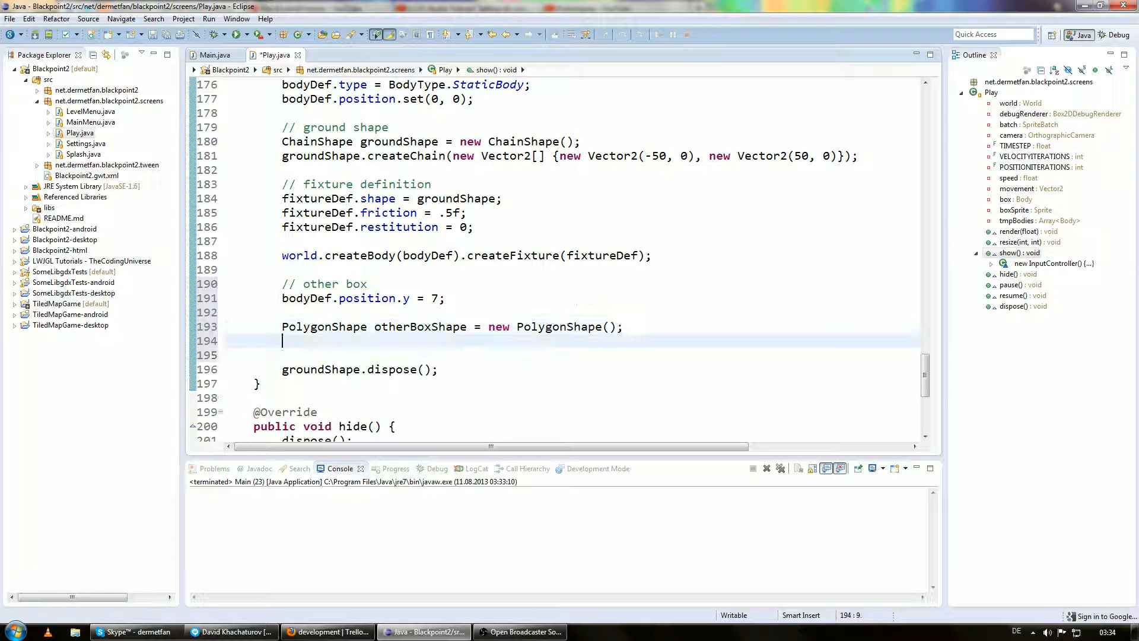
{"action": "type", "text": "otherBoxShape.setAsBox(hx, hy"}
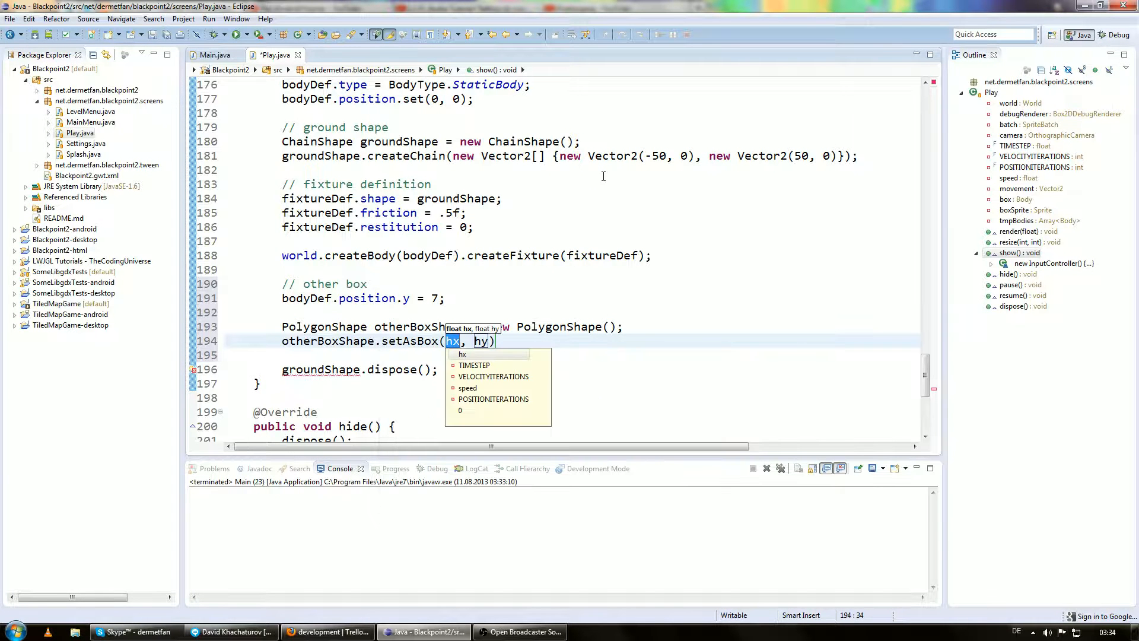
{"action": "type", "text": ".25f,"}
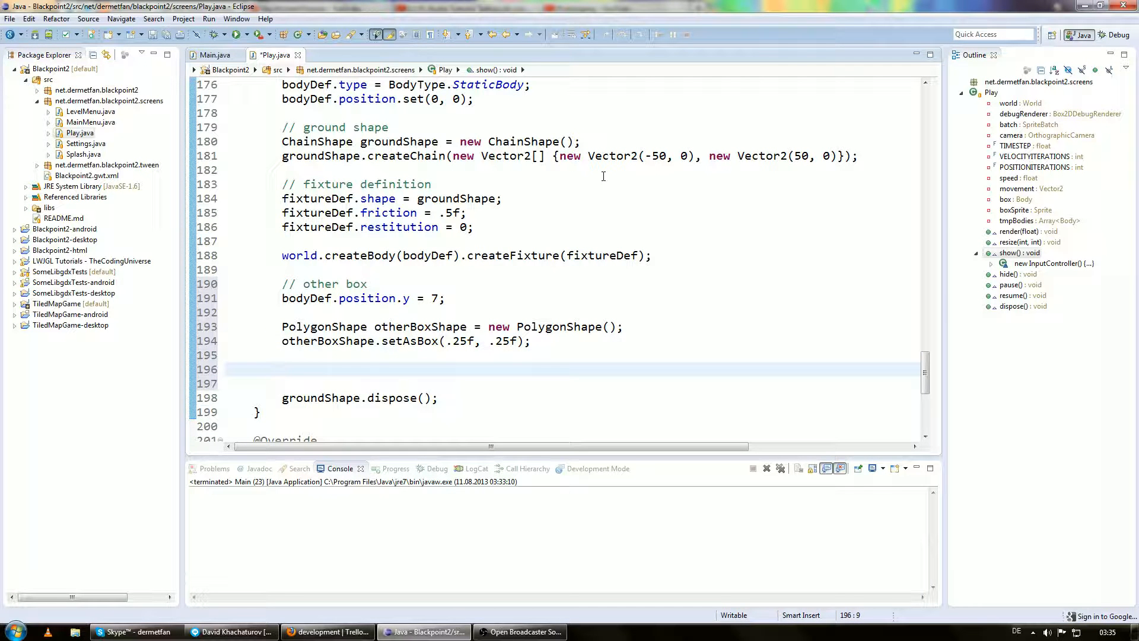
- Assign otherBoxShape to fixtureDef.shape and adjust the fixture definition for the other box
{"action": "type", "text": "fixtureDef"}
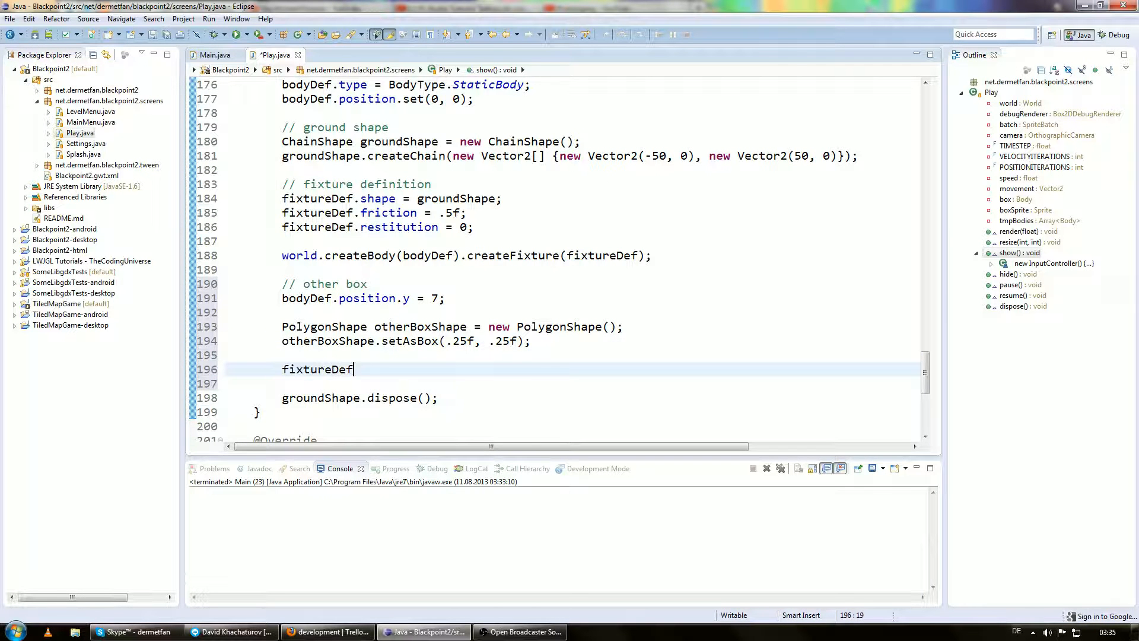
{"action": "type", "text": ".shape ="}
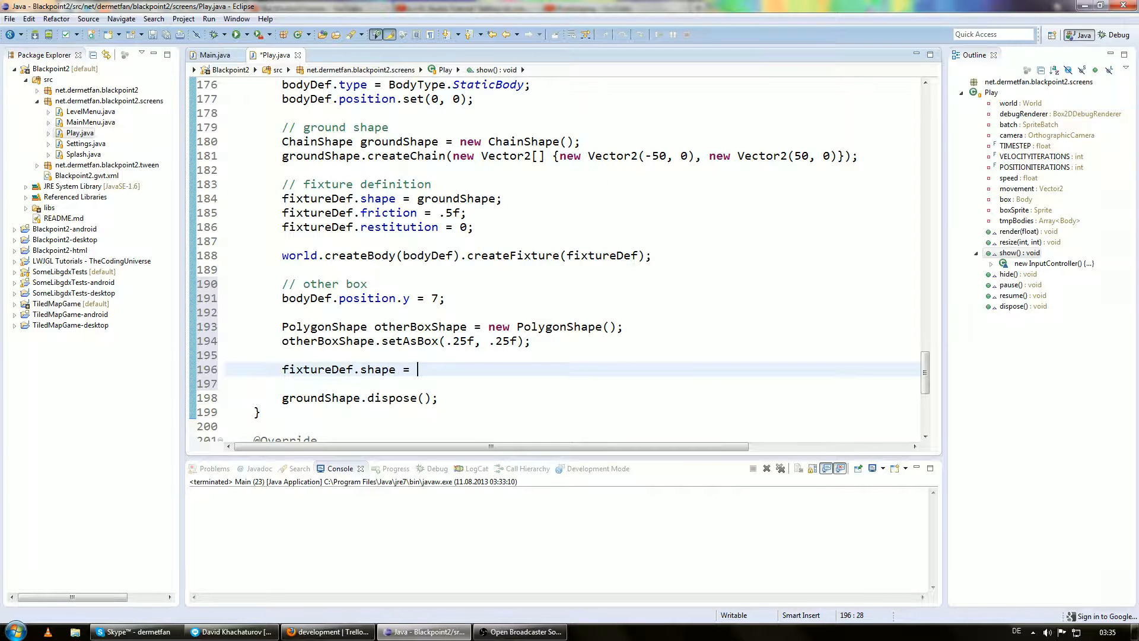
{"action": "type", "text": "otherBoxShape;"}
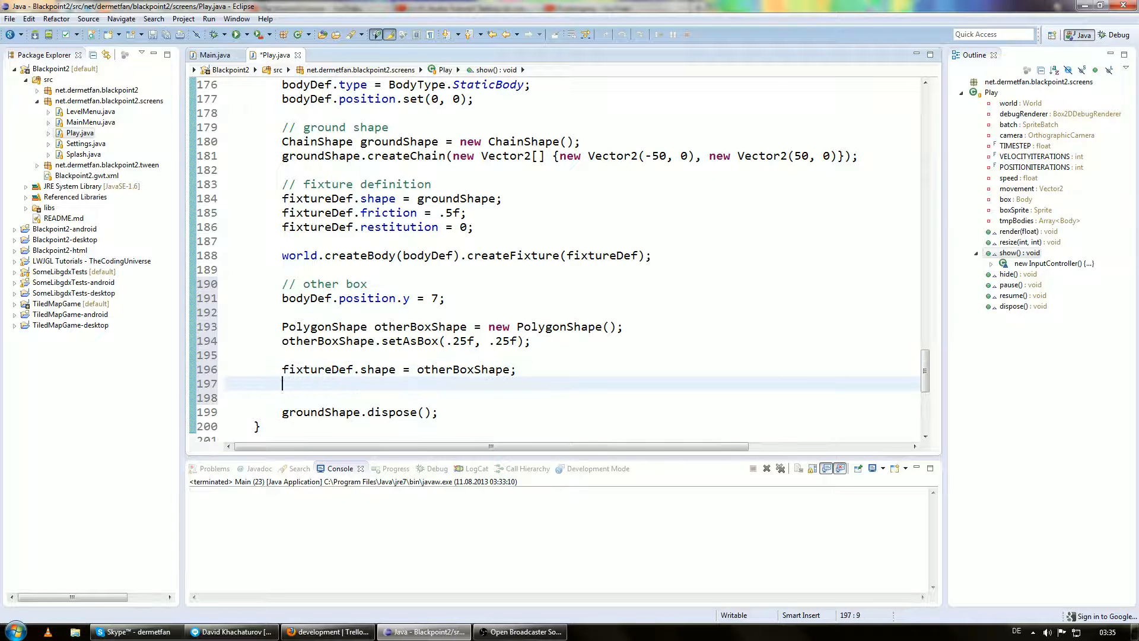
{"action": "type", "text": "fixtureDef."}
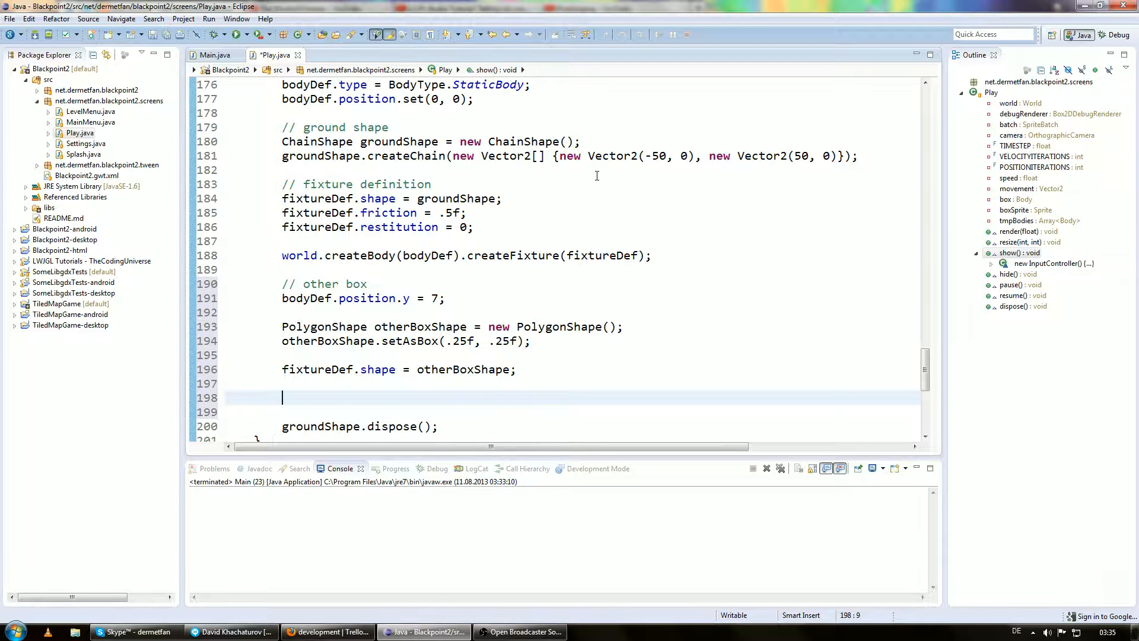
{"action": "scroll", "scroll_direction": "down", "scroll_amount": 3}
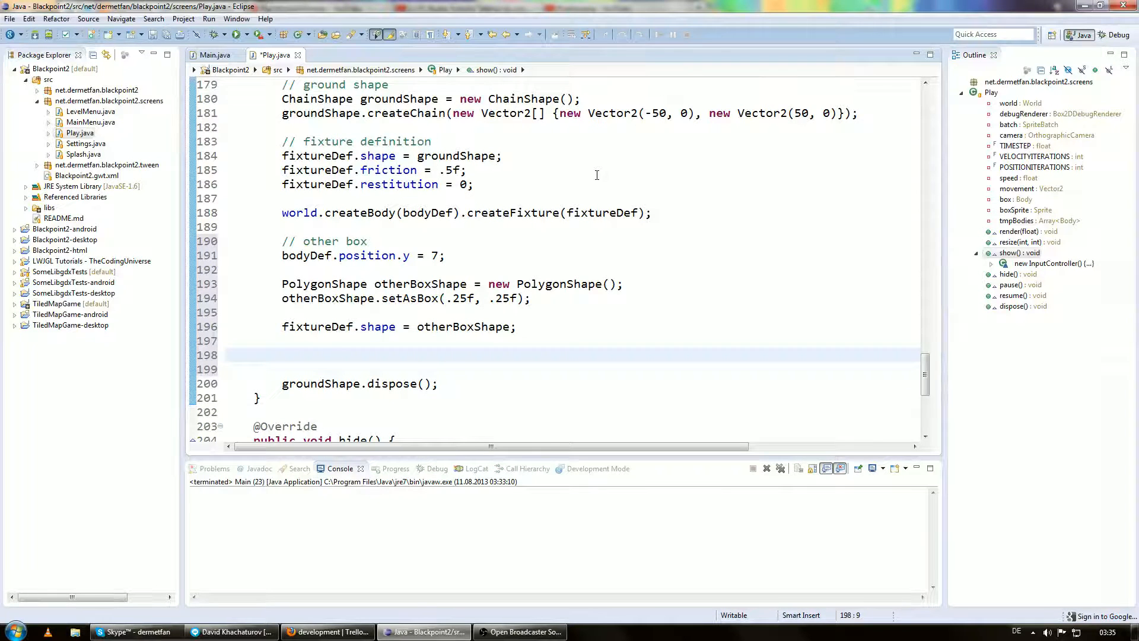
{"action": "type", "text": "w"}
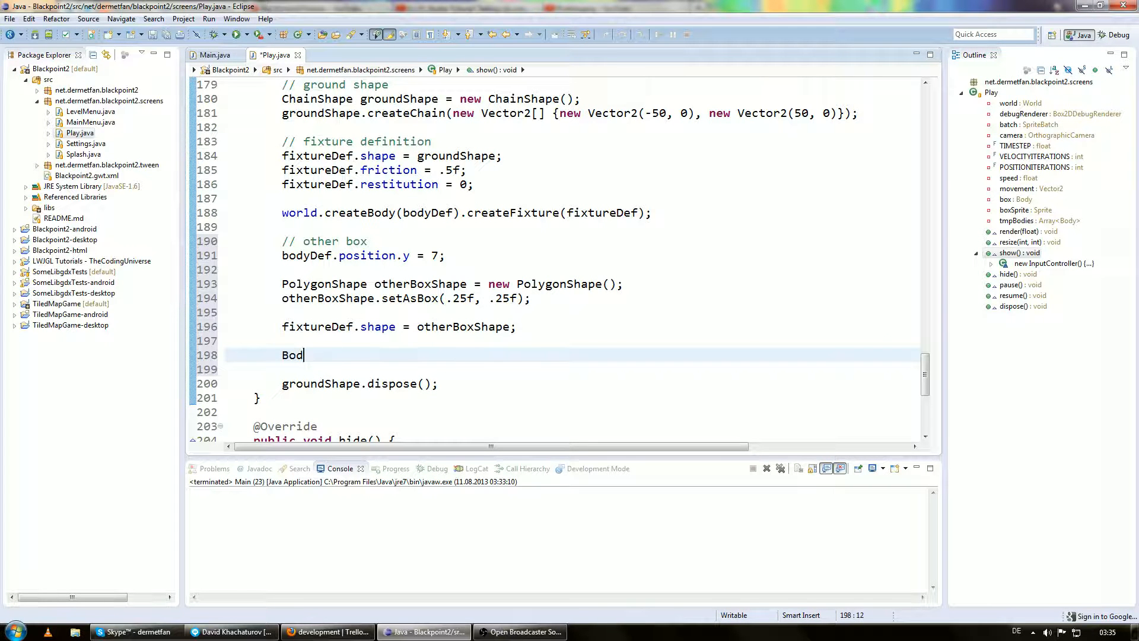
{"action": "type", "text": "y"}
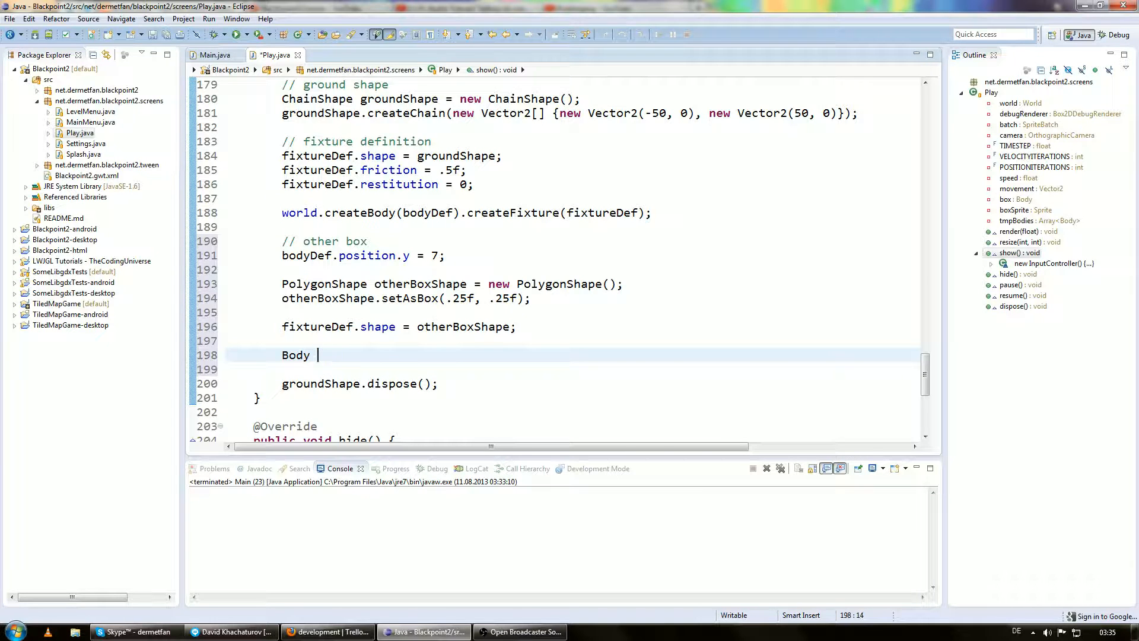
- Create otherBox with world.createBody(bodyDef), add its fixture, and dispose otherBoxShape
{"action": "type", "text": "otherBo"}
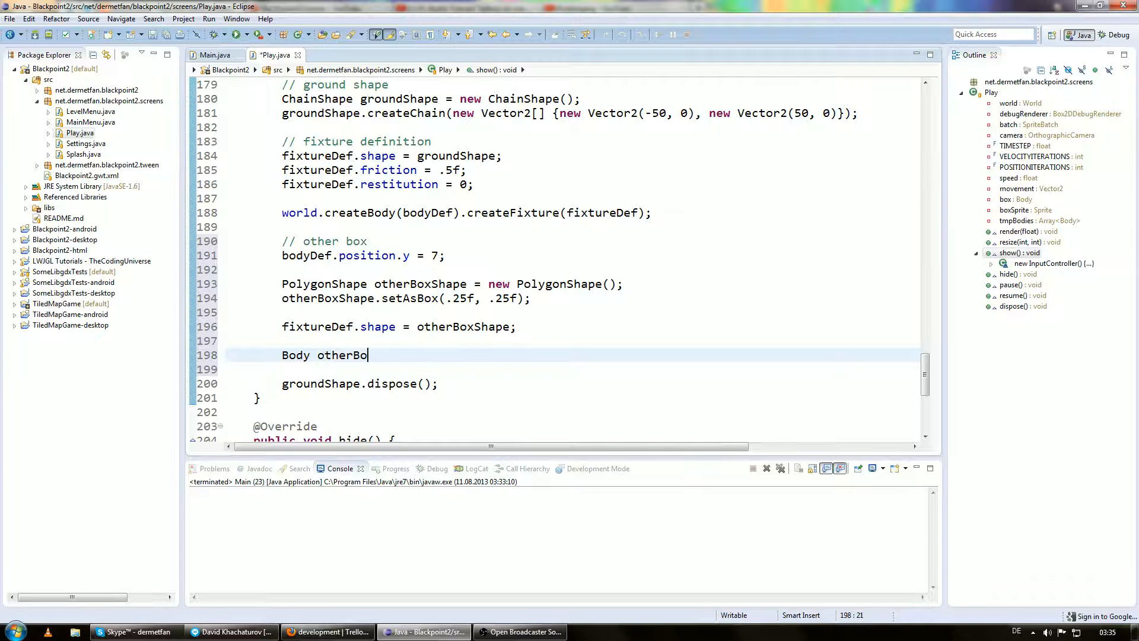
{"action": "type", "text": "= world.createBody(def"}
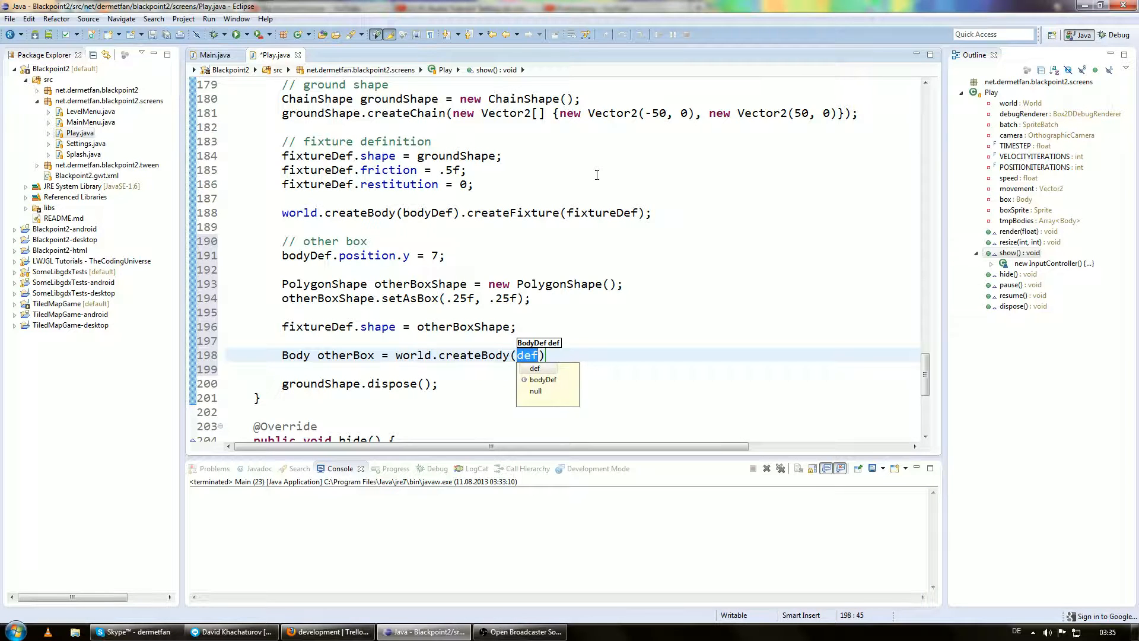
{"action": "left_click", "coordinate": [543, 379]}
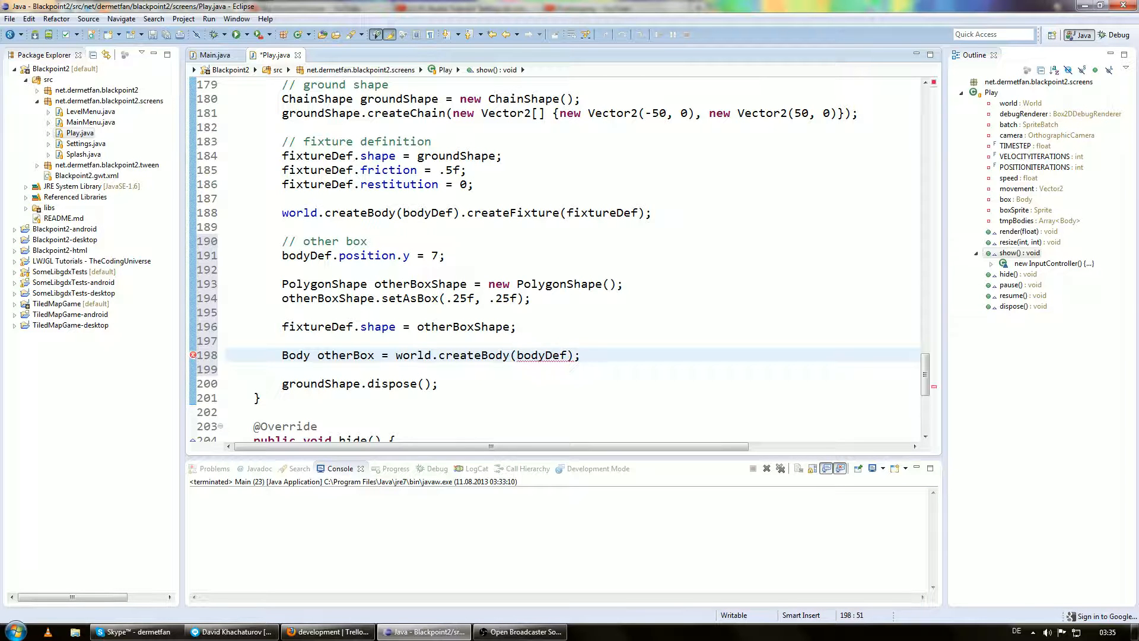
{"action": "type", "text": "ohter"}
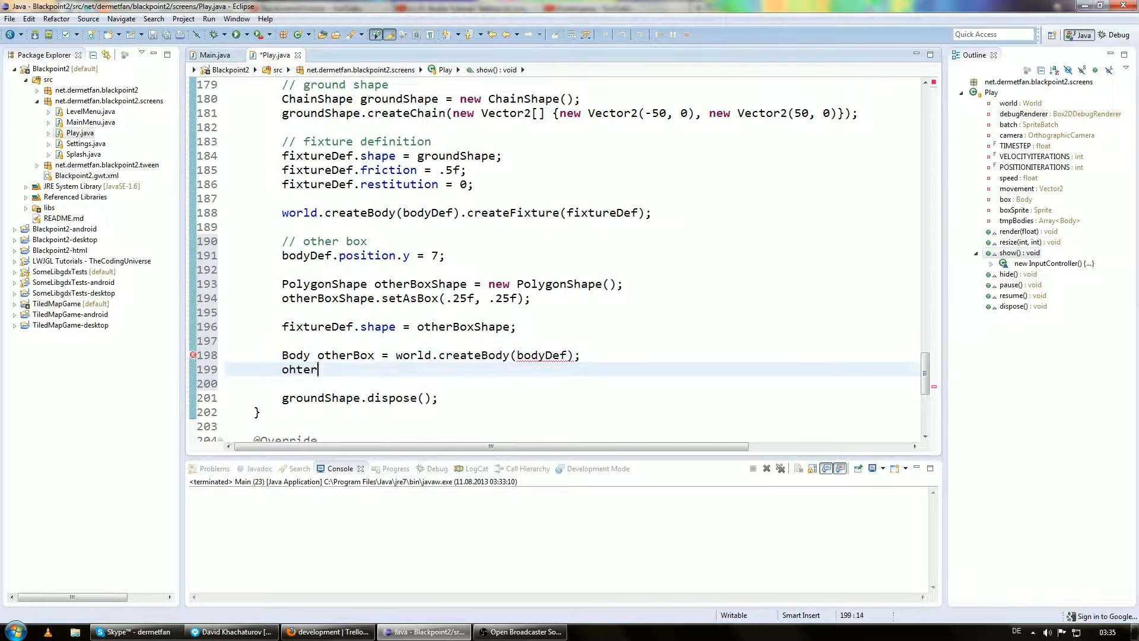
{"action": "key", "text": "BackSpace"}
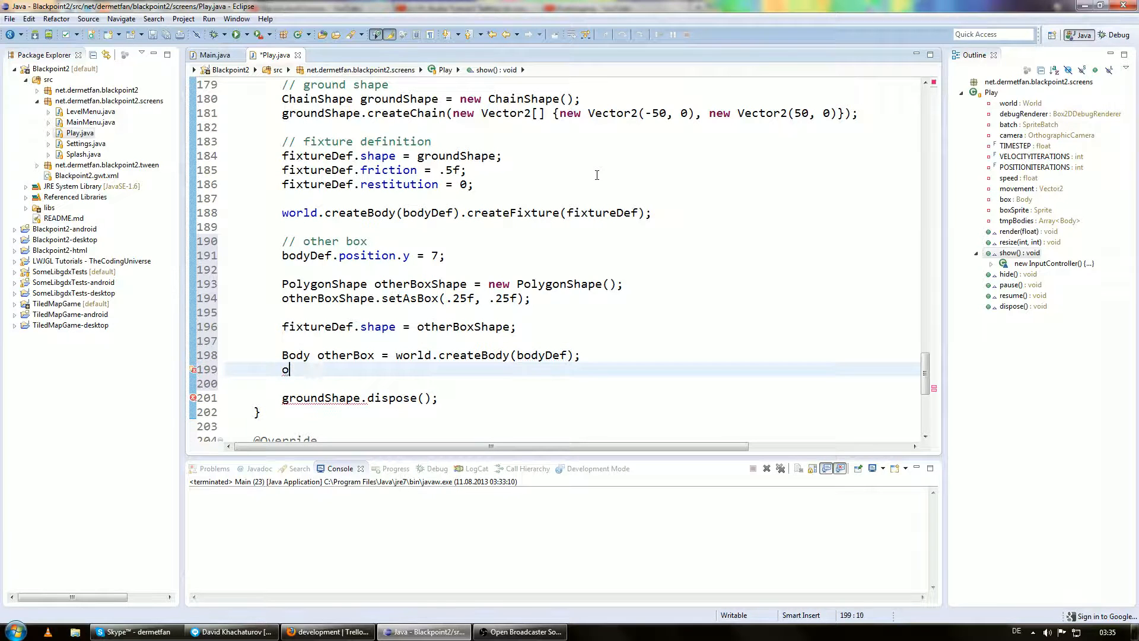
{"action": "type", "text": "therBox.c"}
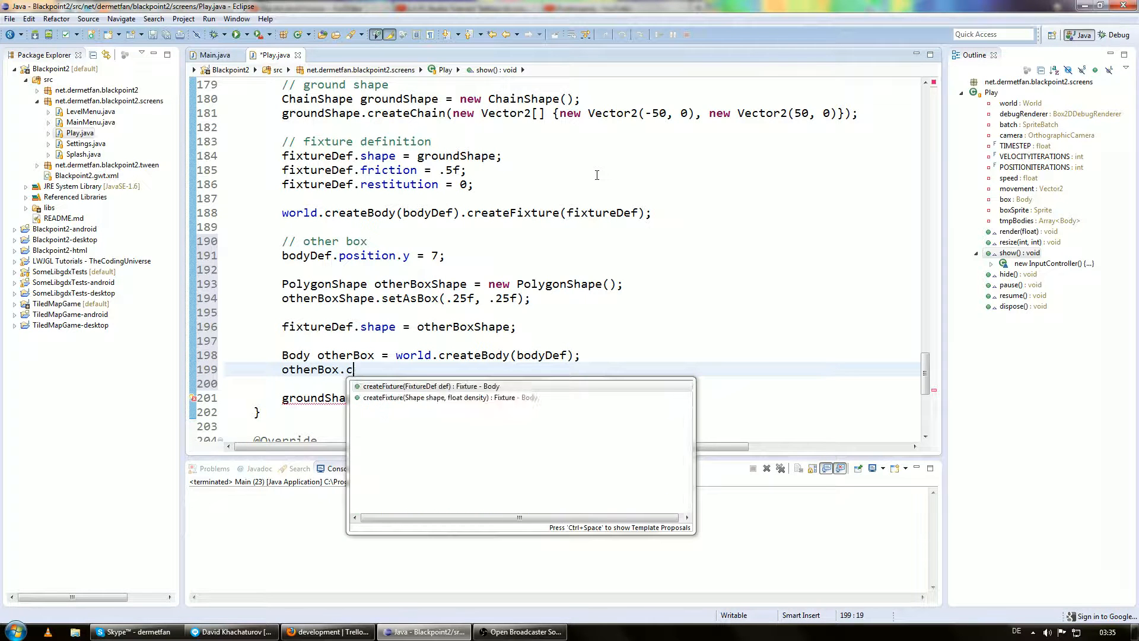
{"action": "left_click", "coordinate": [418, 386]}
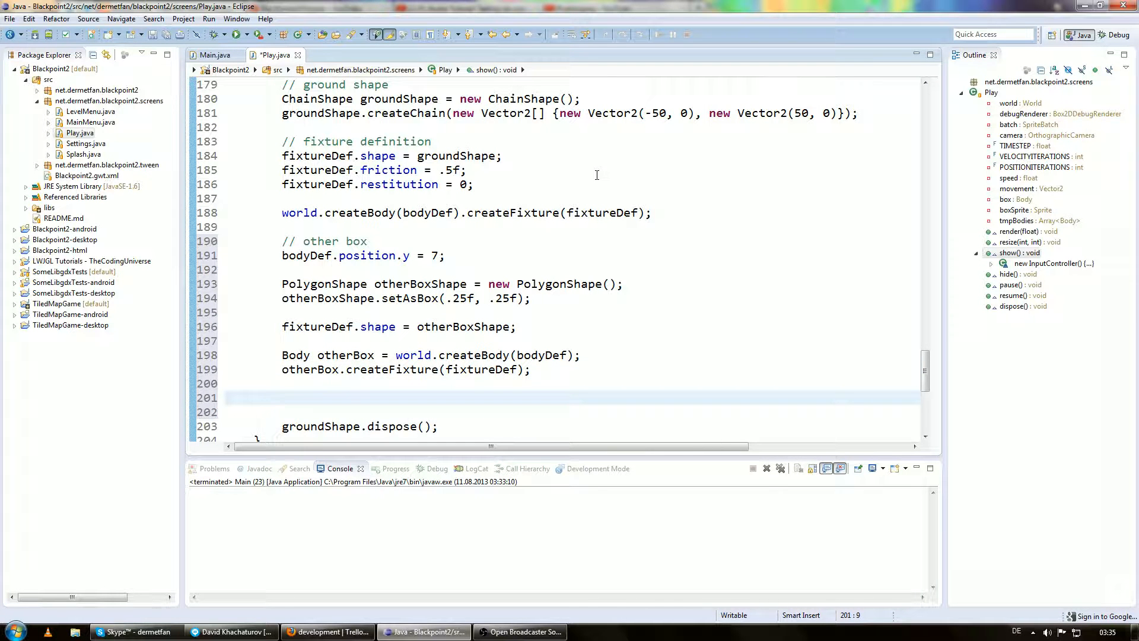
{"action": "type", "text": "otherBoxShape"}
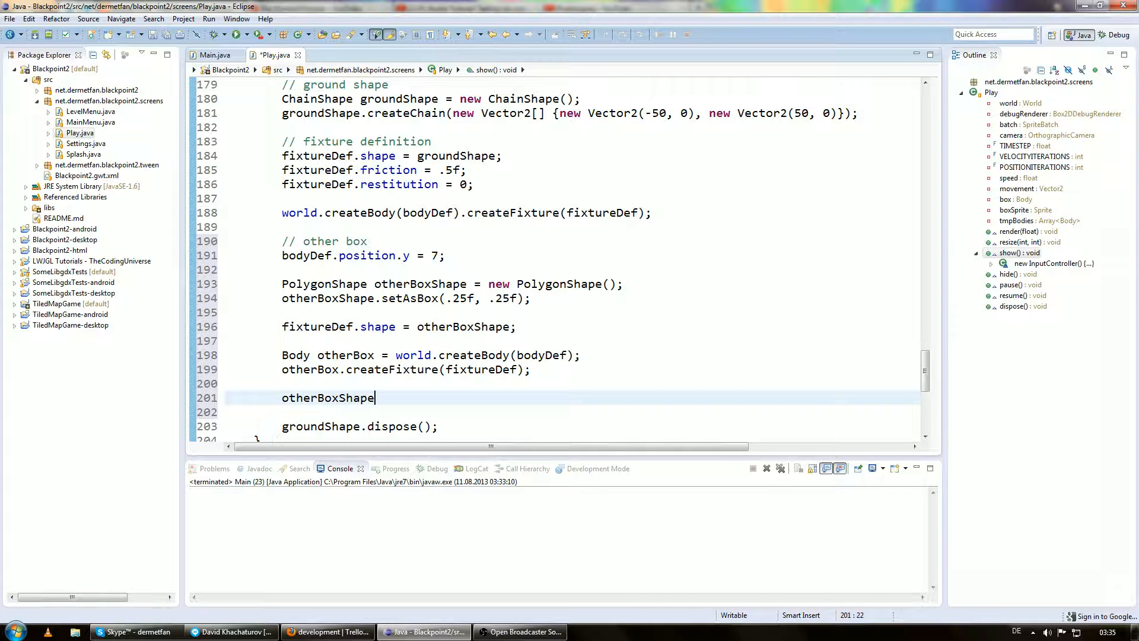
{"action": "type", "text": ".dispose();"}
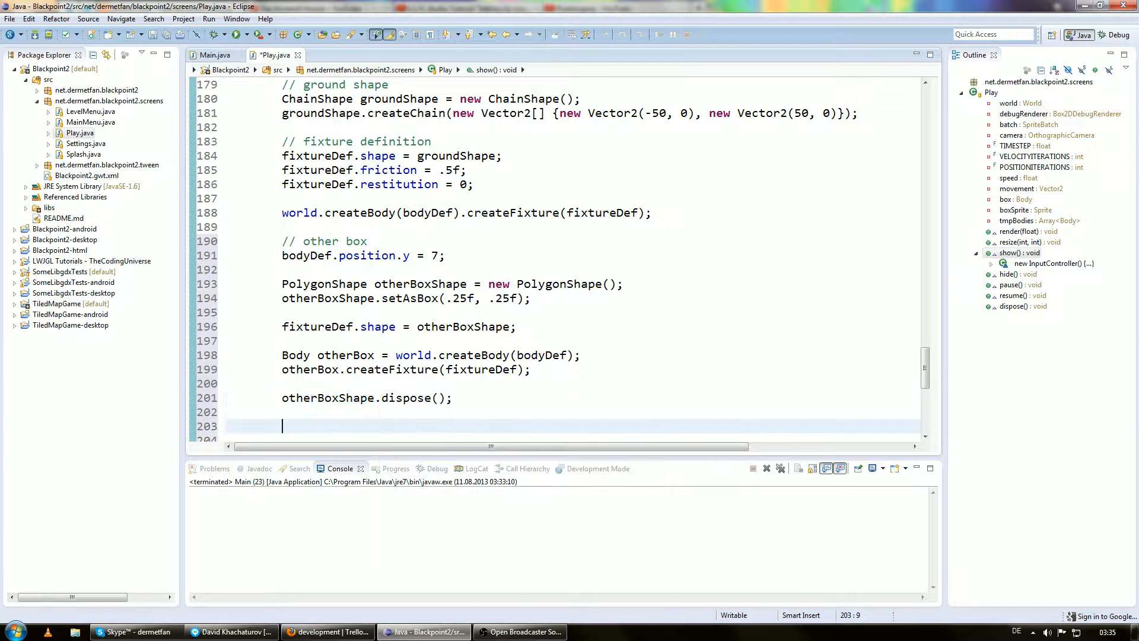
- Add the comment '// DistanceJoint between other box and box' below otherBoxShape.dispose()
{"action": "scroll", "scroll_direction": "down", "scroll_amount": 3}
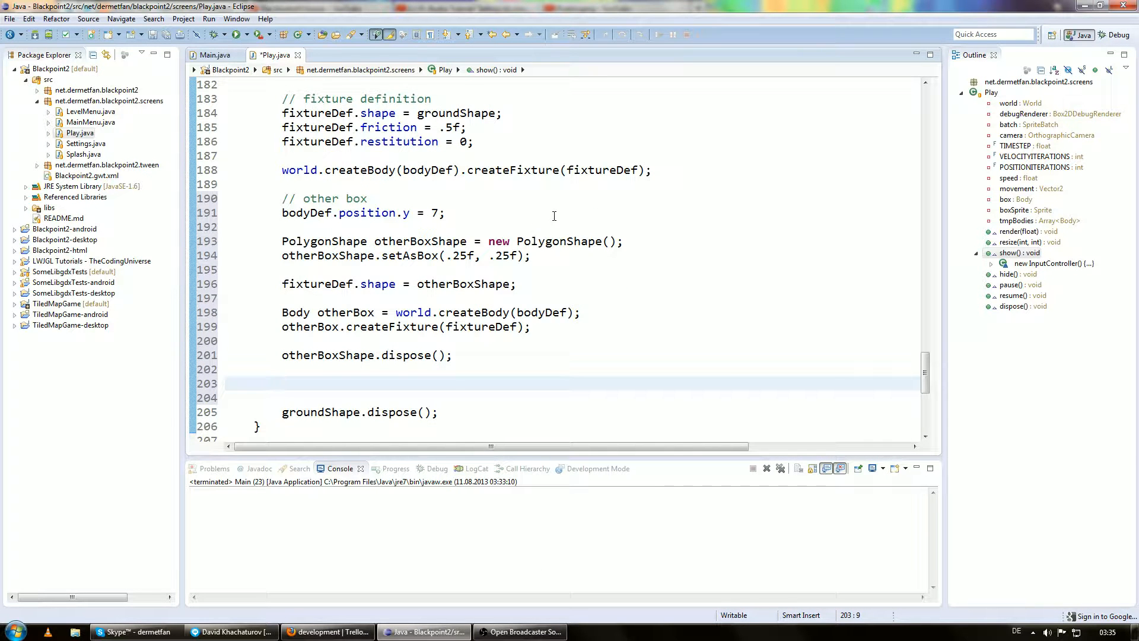
{"action": "scroll", "scroll_direction": "down", "scroll_amount": 3}
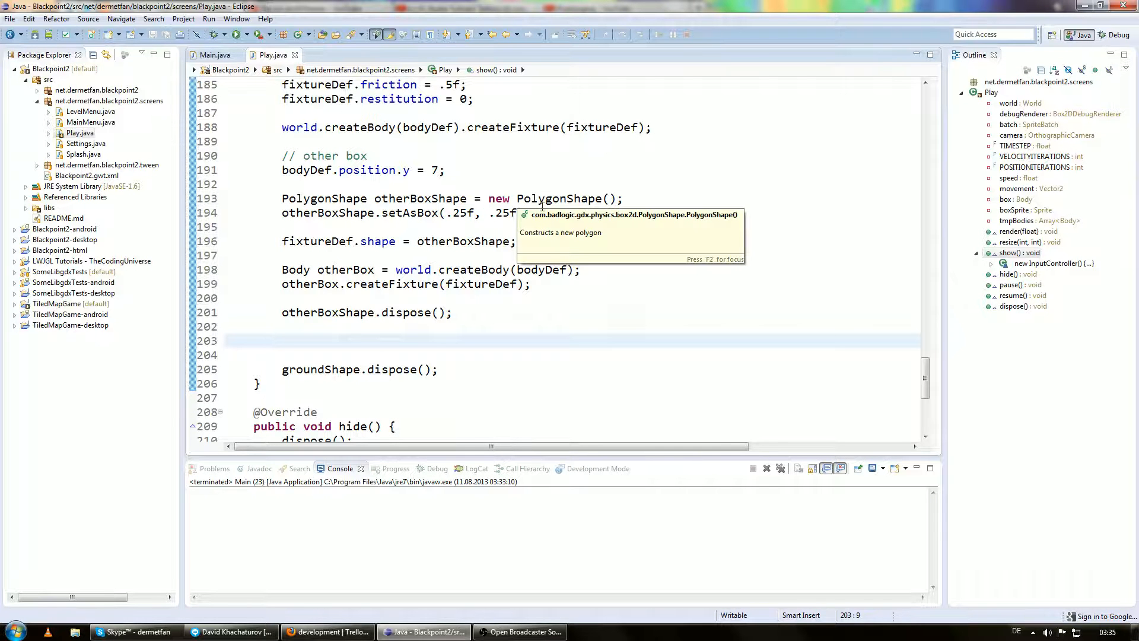
{"action": "type", "text": "/"}
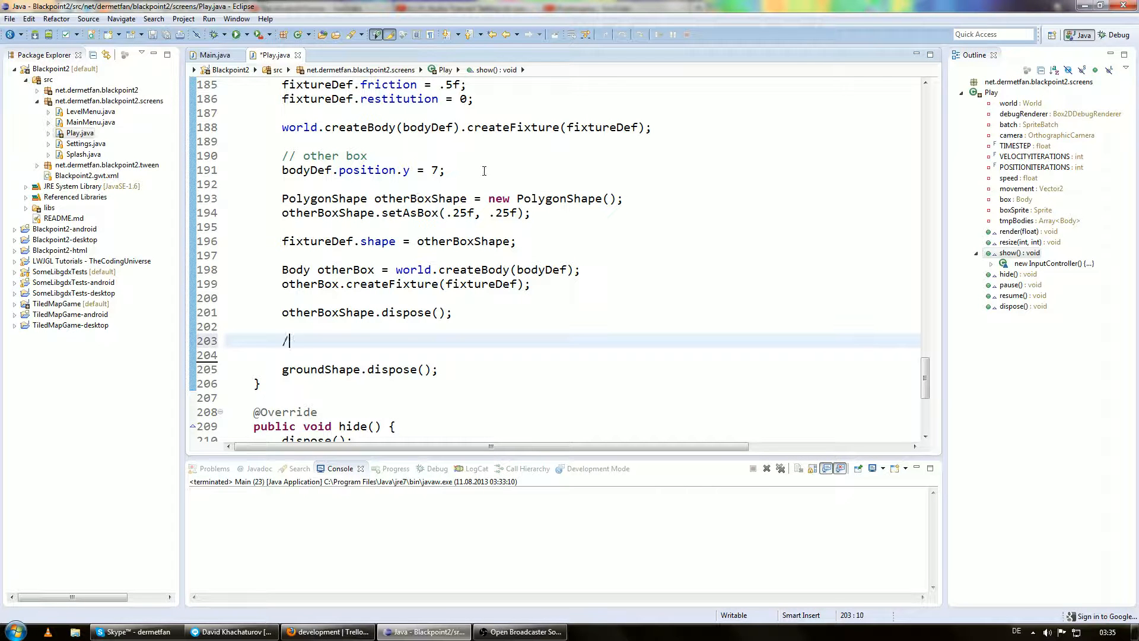
{"action": "type", "text": "/"}
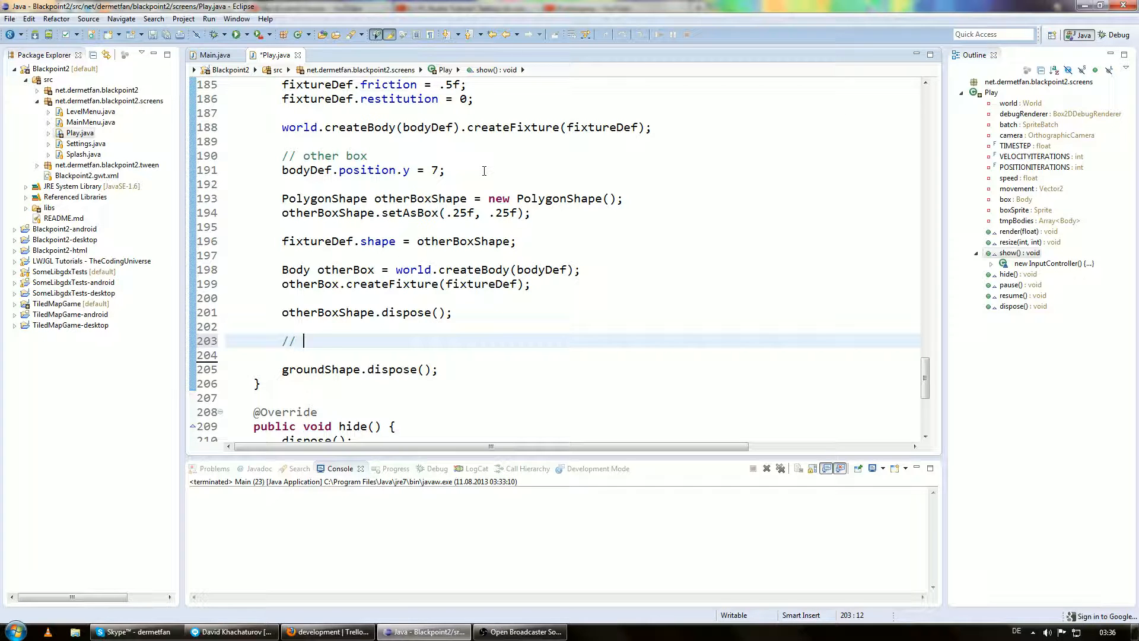
{"action": "type", "text": "Dit"}
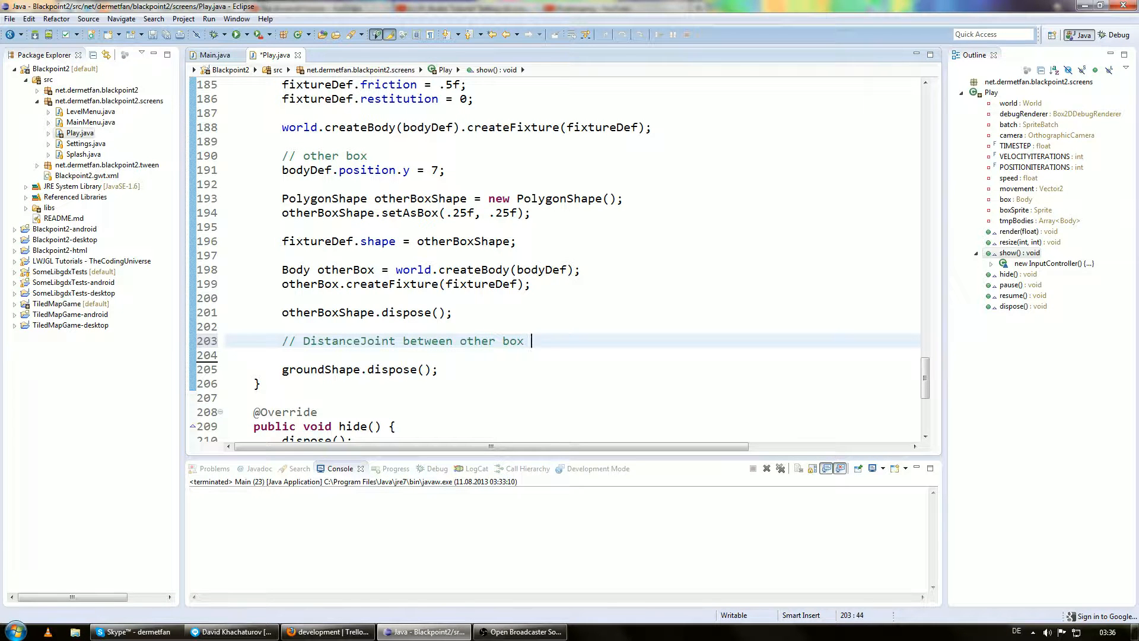
{"action": "type", "text": "and p1"}
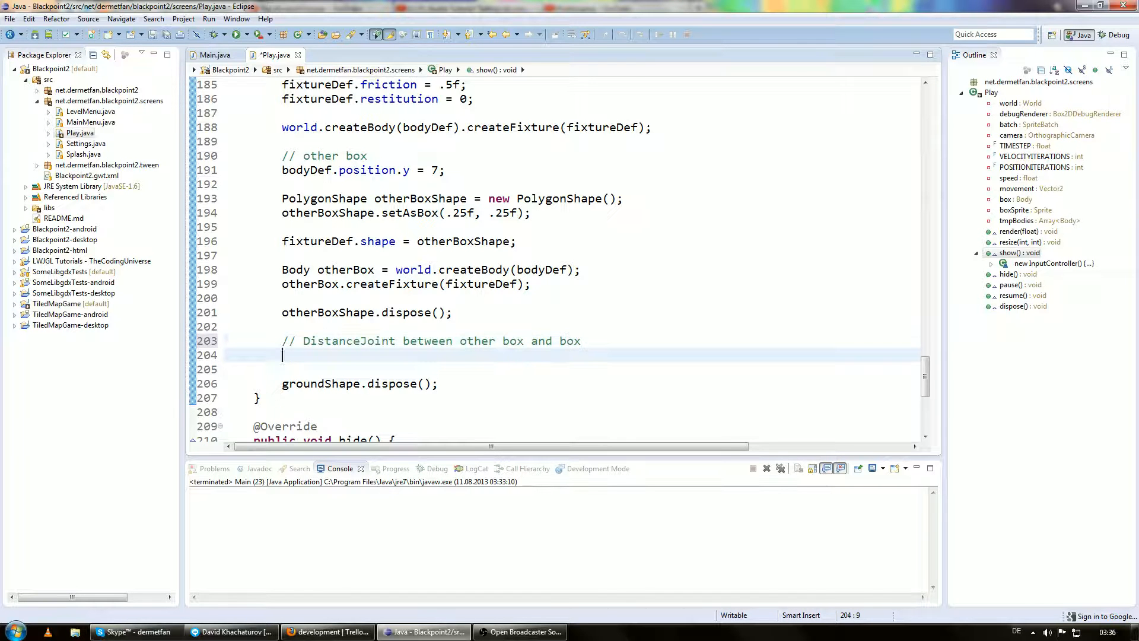
{"action": "scroll", "scroll_direction": "down", "scroll_amount": 3}
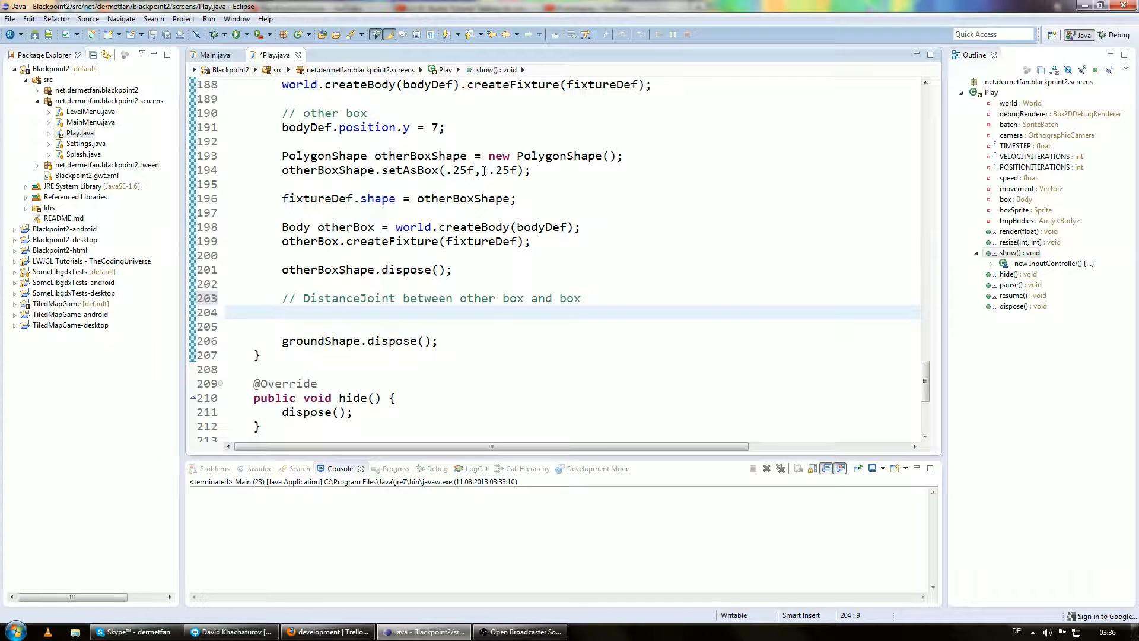
- Save, then replace a typed DistanceJointDef with a generic declaration 'JointDef j;'
{"action": "key", "text": "ctrl+s"}
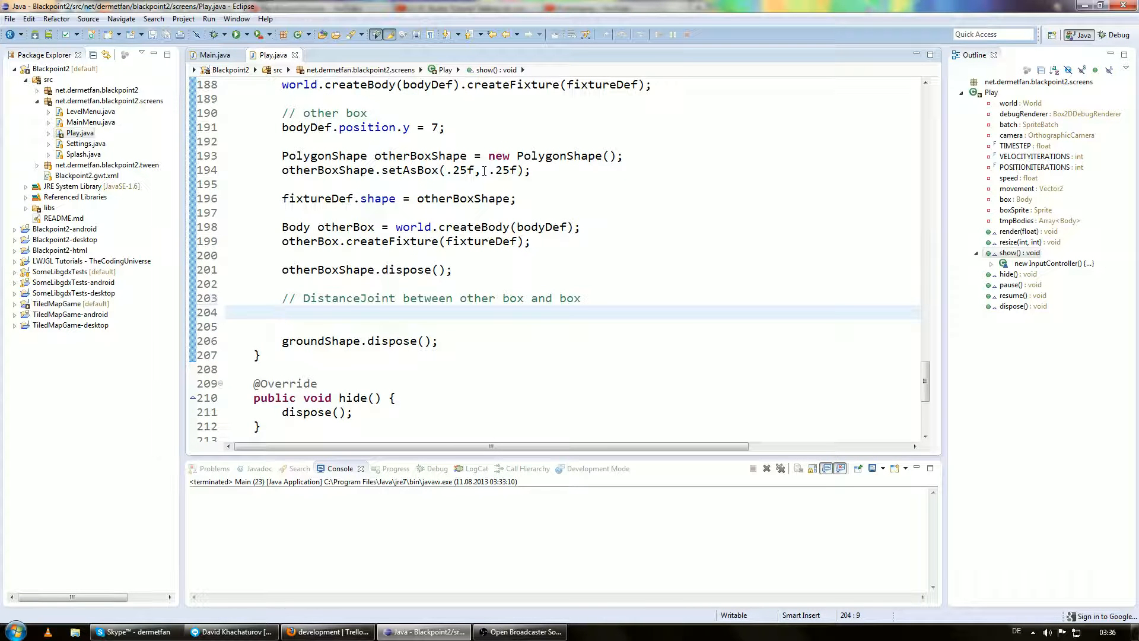
{"action": "type", "text": "Dista"}
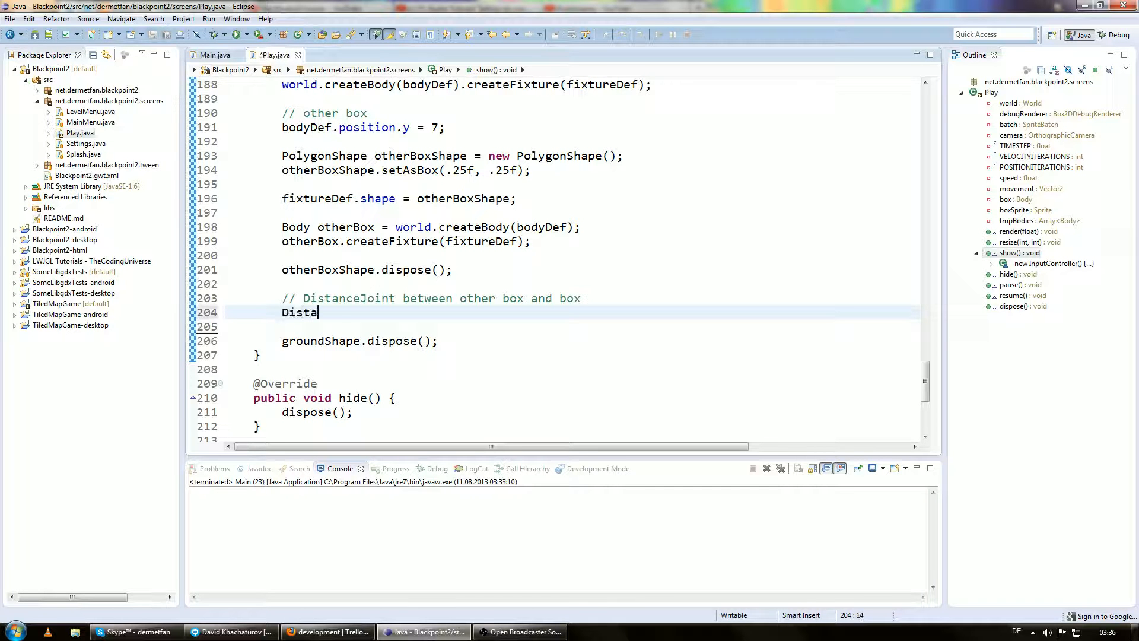
{"action": "type", "text": "nceJointDef"}
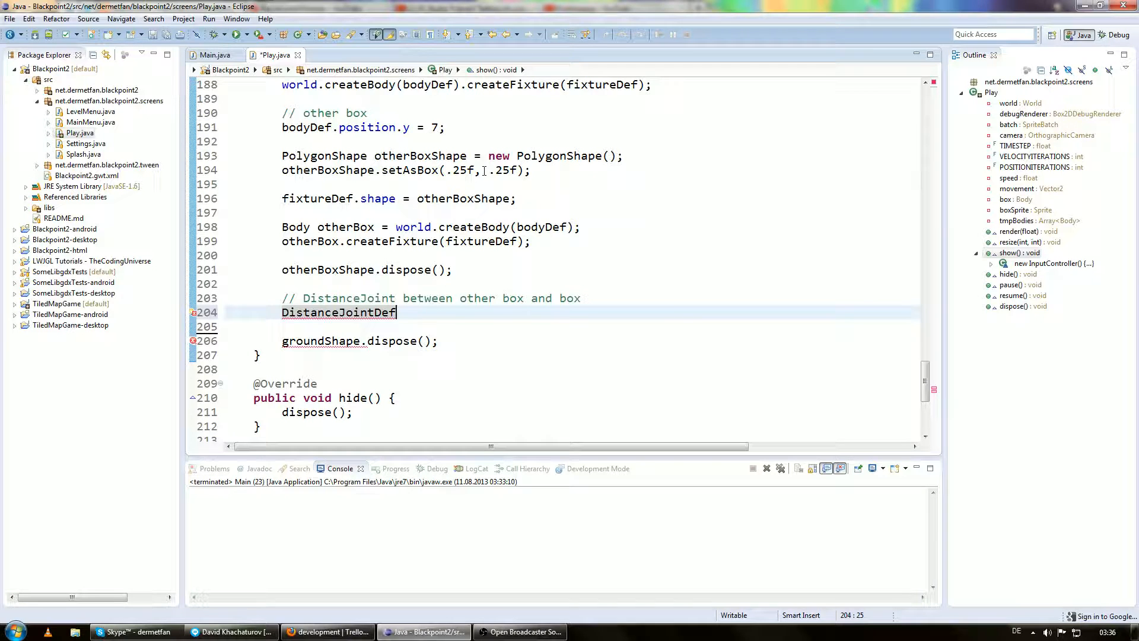
{"action": "double_click", "coordinate": [338, 312]}
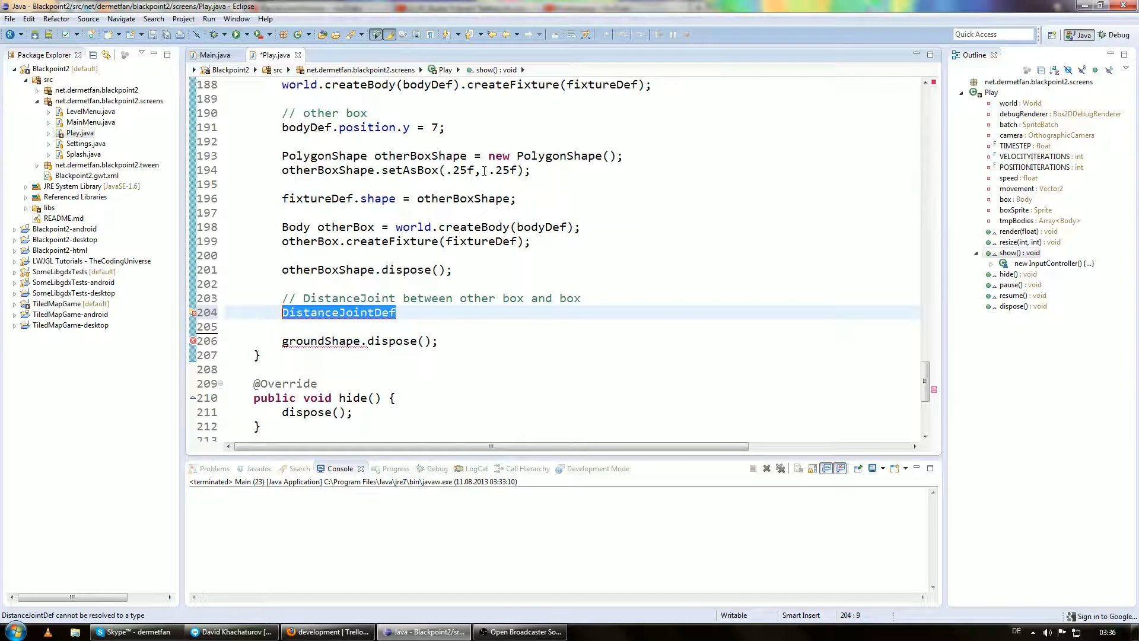
{"action": "type", "text": "Joint"}
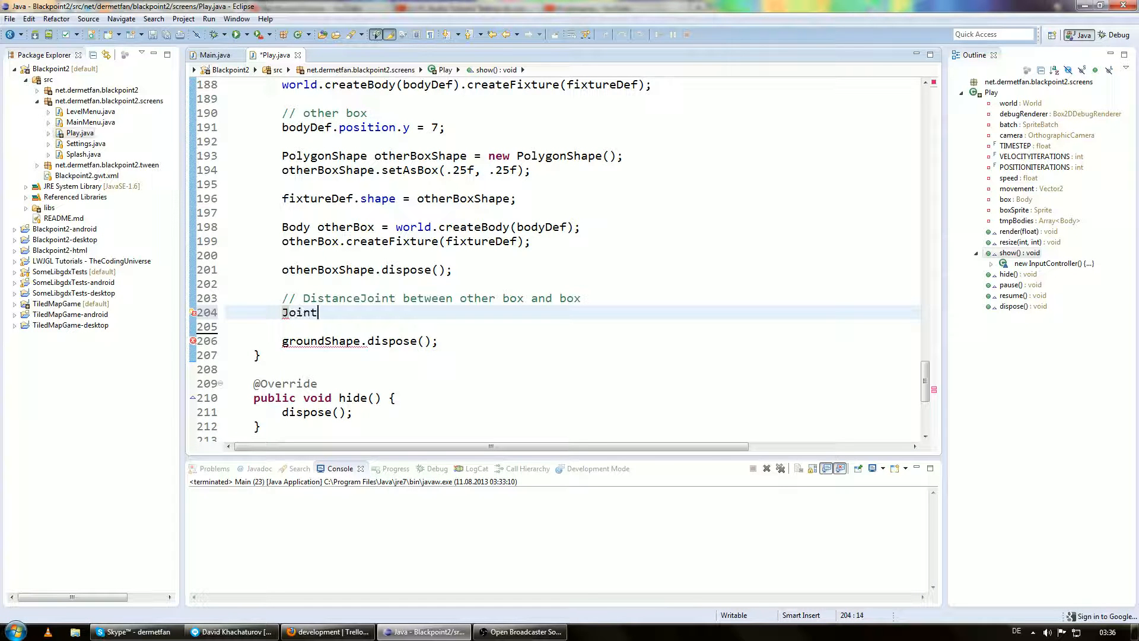
{"action": "type", "text": "Def"}
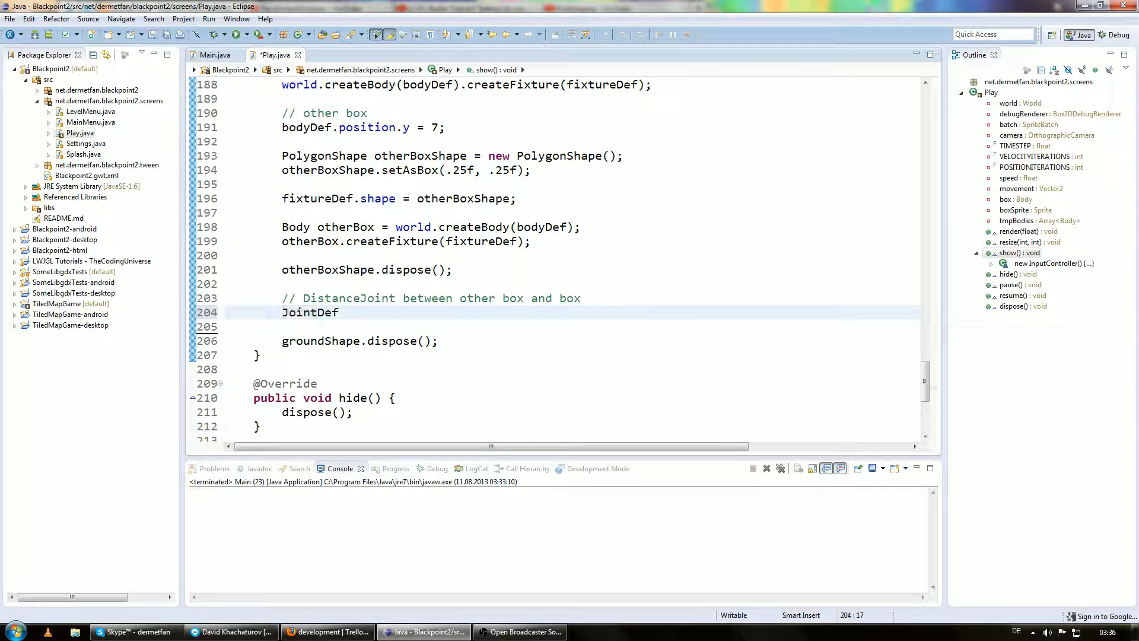
{"action": "type", "text": "j;"}
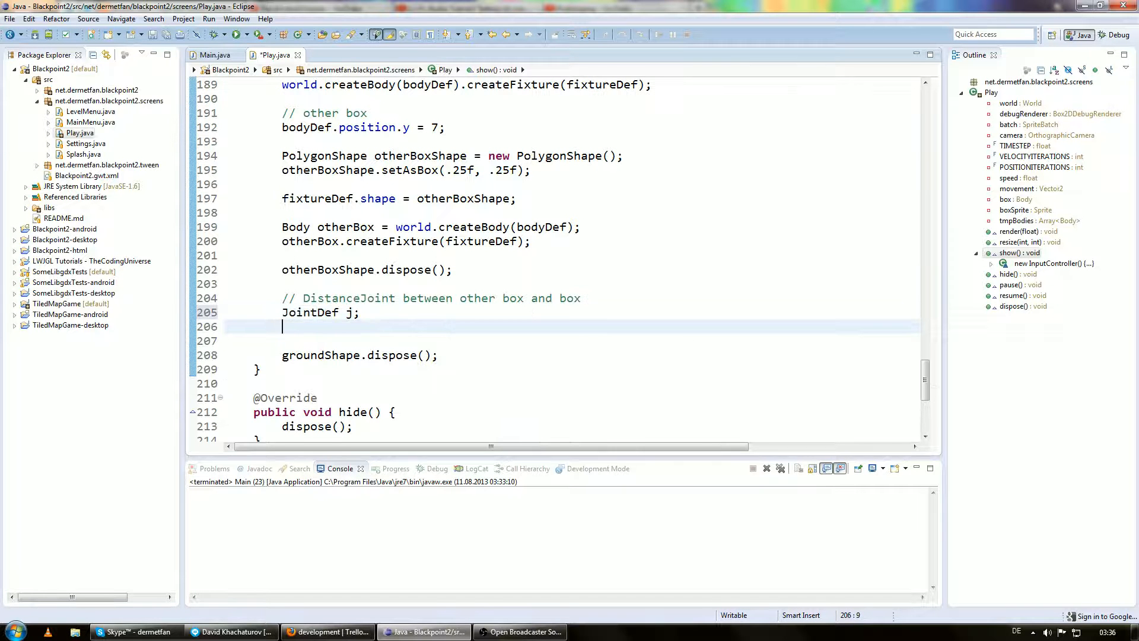
- Begin assigning j.type = JointDef.JointType. for the generic joint definition
{"action": "type", "text": "j.type ="}
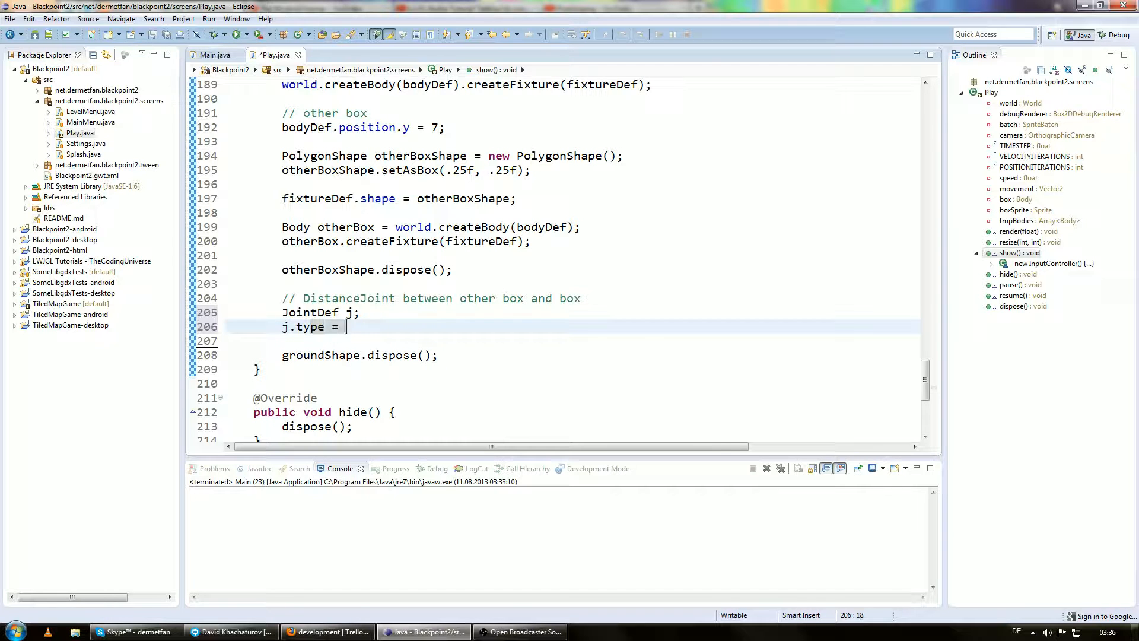
{"action": "type", "text": "JointDef.d"}
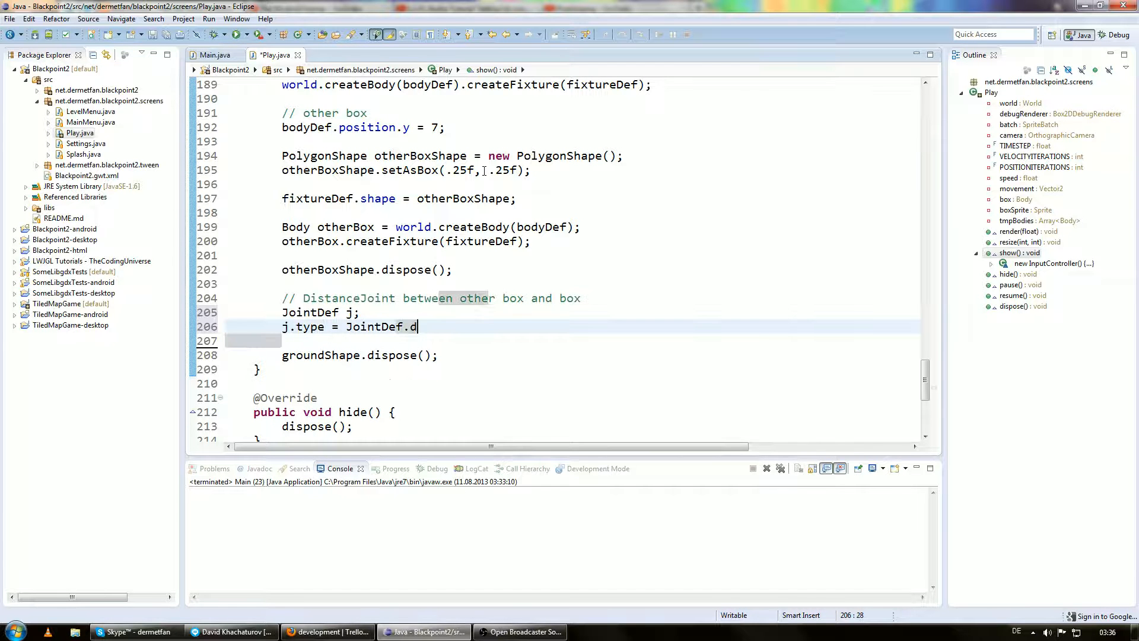
{"action": "type", "text": "JointType."}
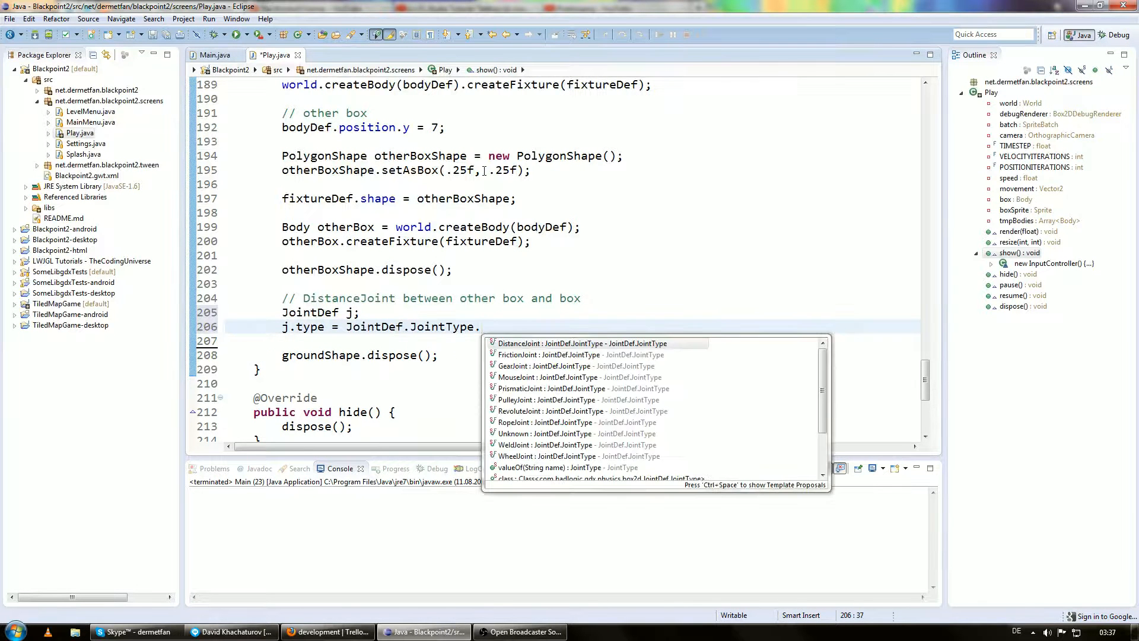
{"action": "mouse_move", "coordinate": [595, 376]}
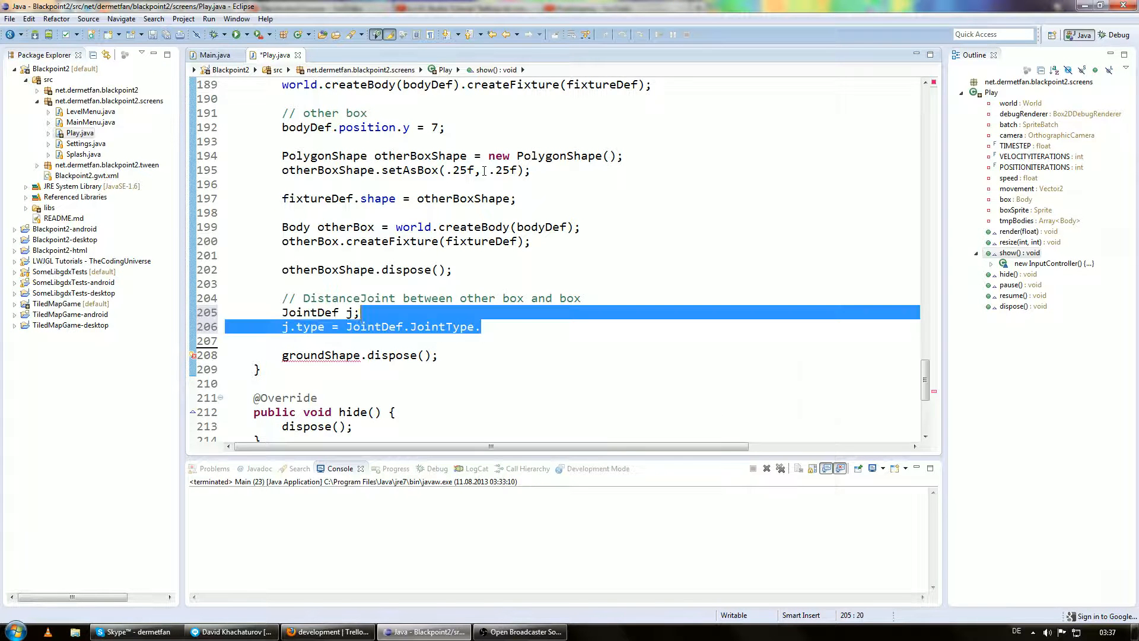
- Declare distanceJointDef as a new DistanceJointDef, replacing the generic JointDef attempt
{"action": "type", "text": "Distance"}
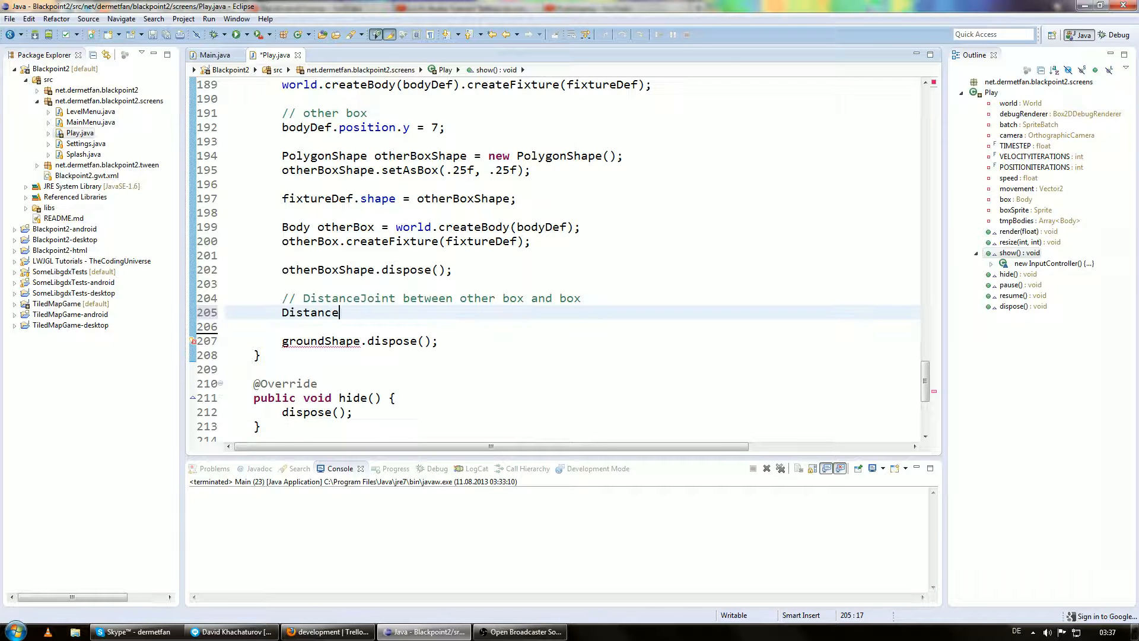
{"action": "type", "text": "JointDef"}
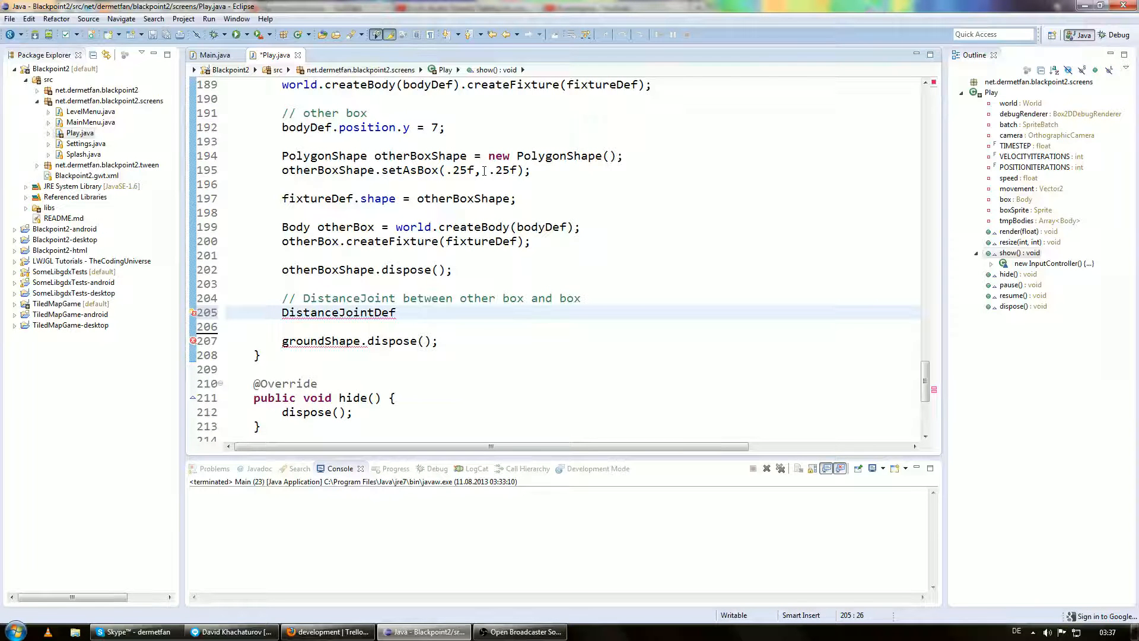
{"action": "type", "text": "distance"}
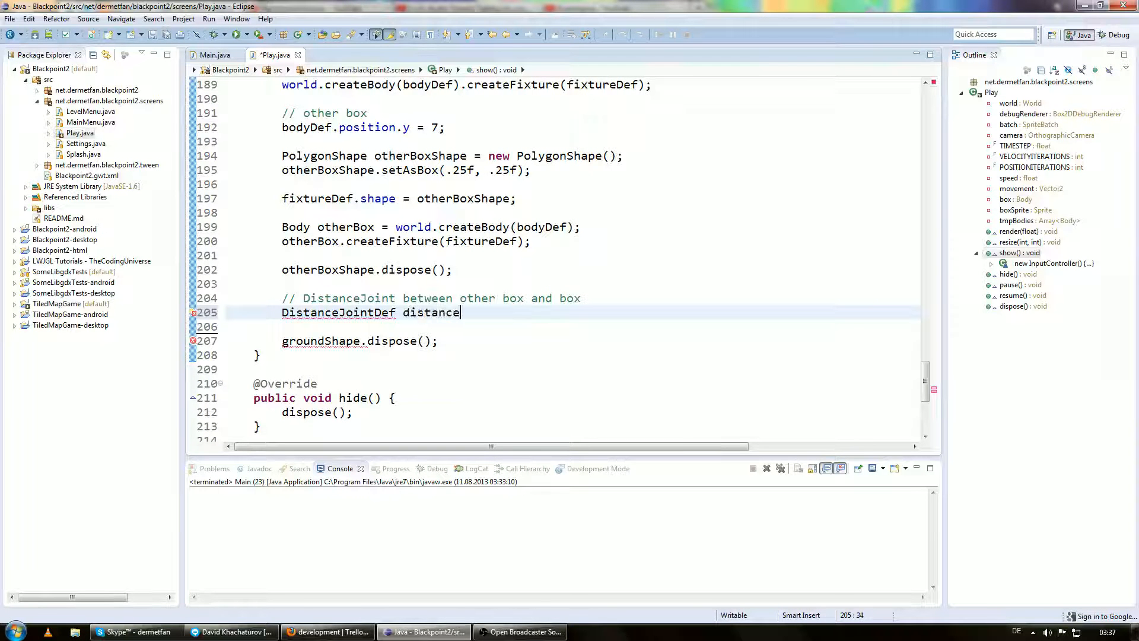
{"action": "type", "text": "JointDef ="}
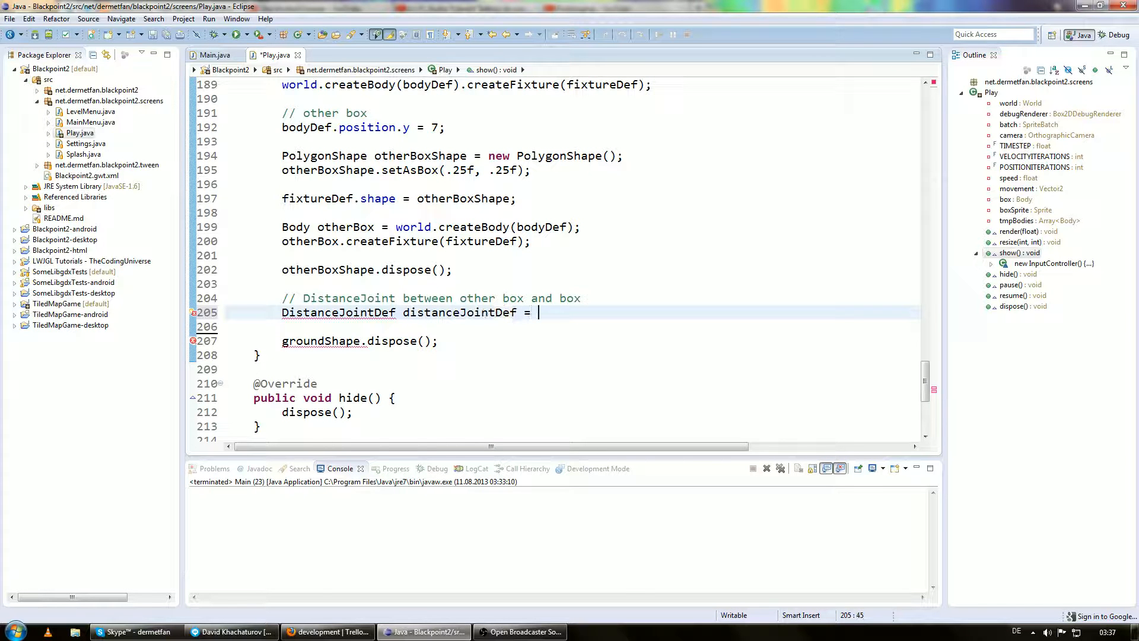
{"action": "type", "text": "new DistanceJointDef();"}
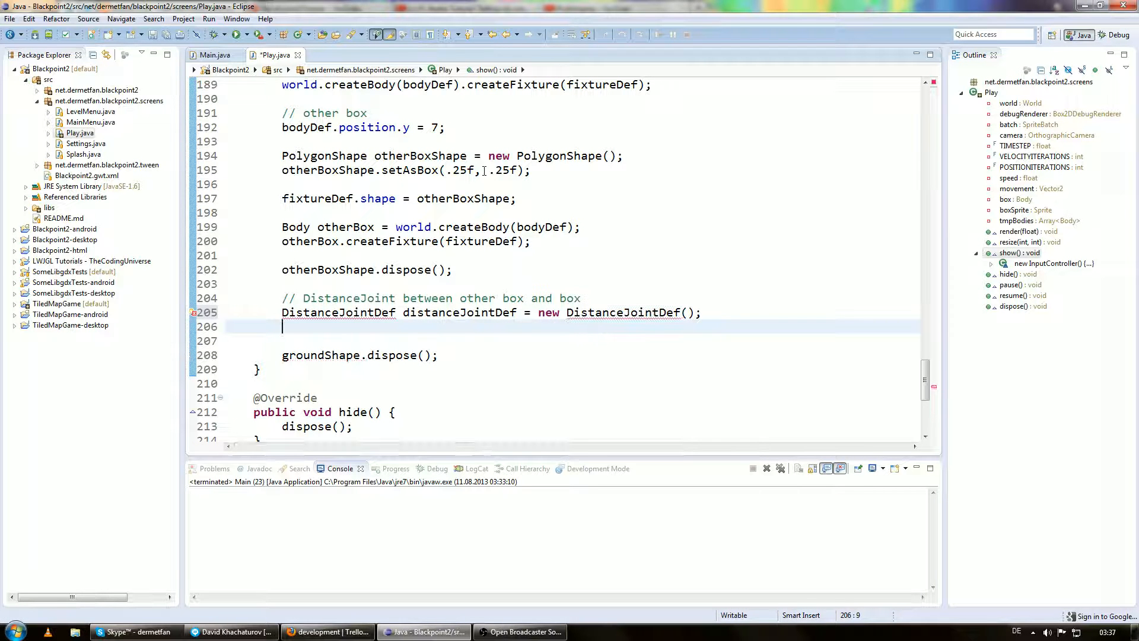
{"action": "type", "text": "distanceJointDef.bodyA ="}
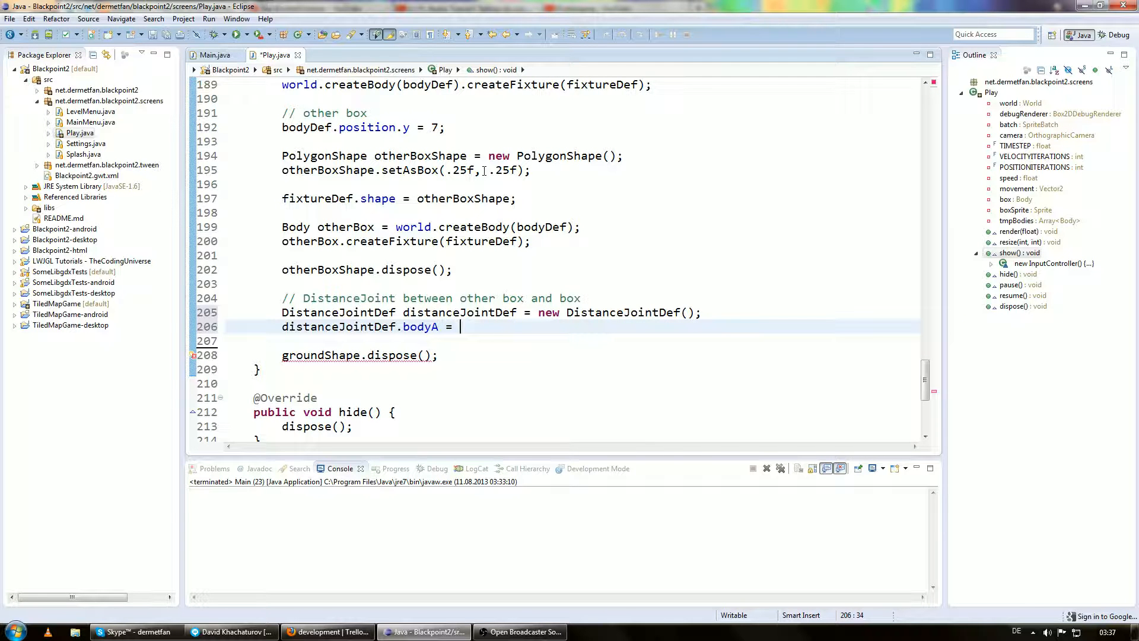
- Set distanceJointDef.bodyA = otherBox and start the bodyB assignment
{"action": "type", "text": "otherBox"}
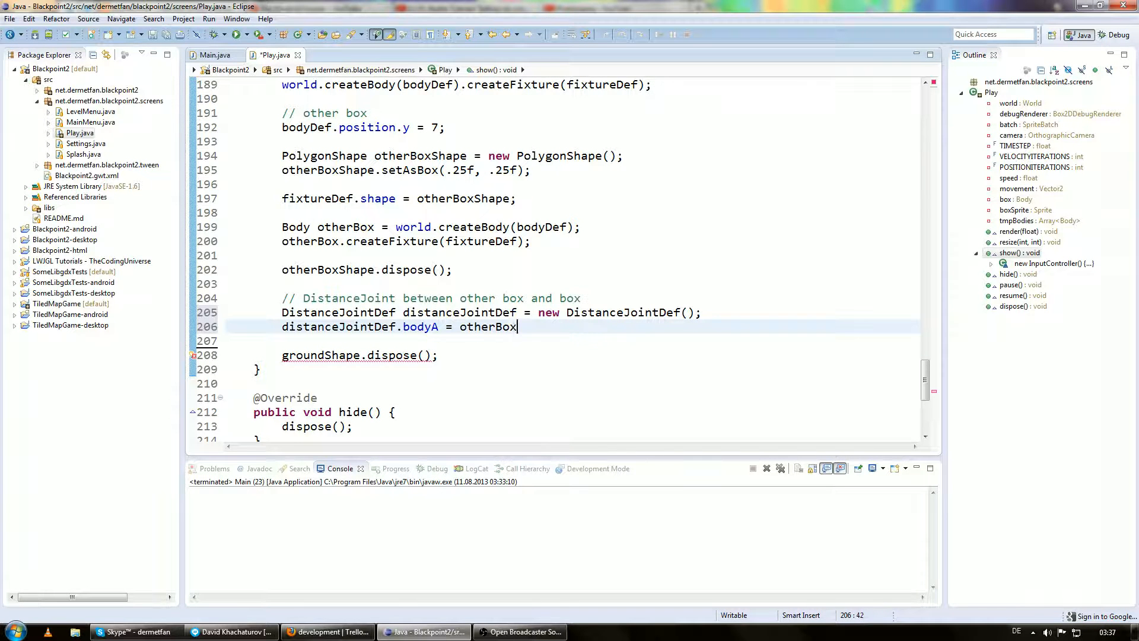
{"action": "type", "text": "distanc"}
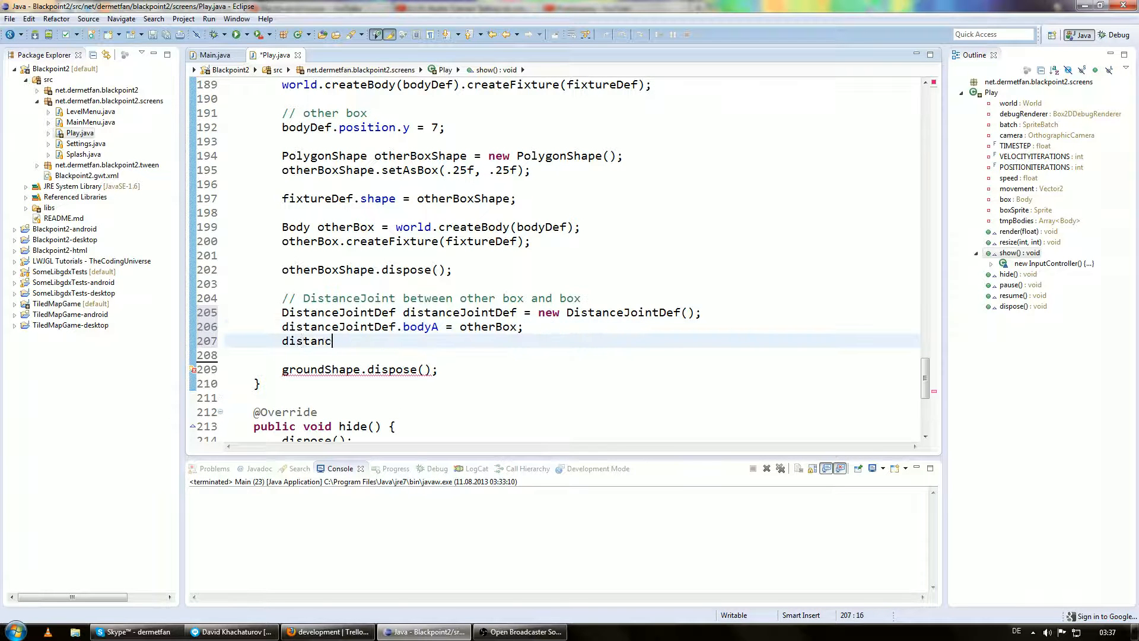
{"action": "type", "text": "eJointDef.boy"}
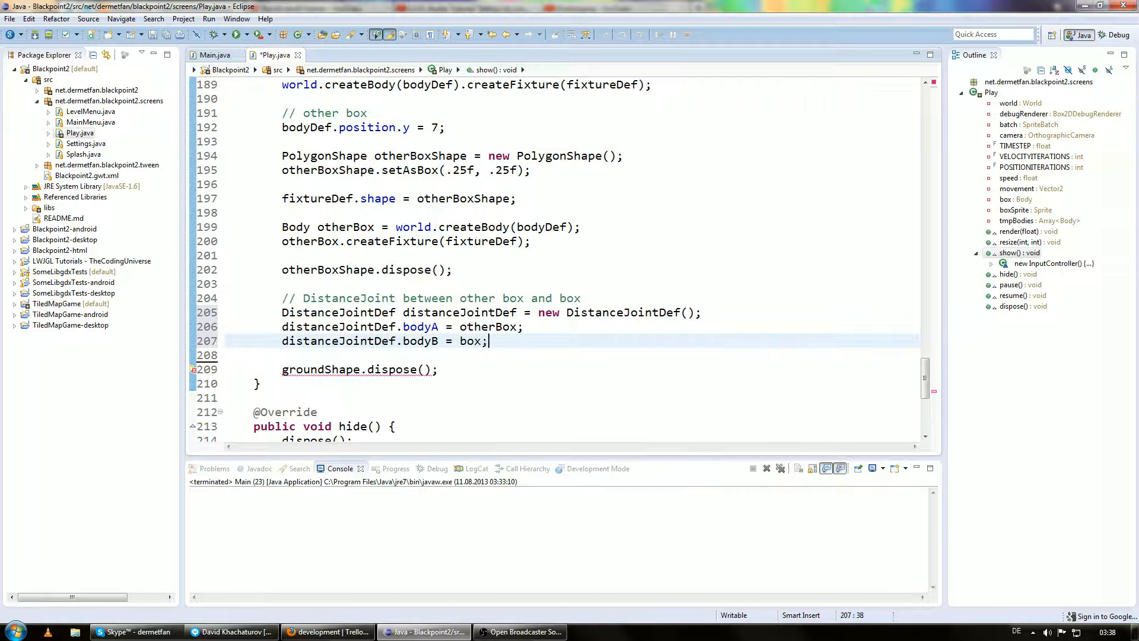
- Trace where box is declared, then place the cursor after distanceJointDef.bodyB = box;
{"action": "double_click", "coordinate": [471, 341]}
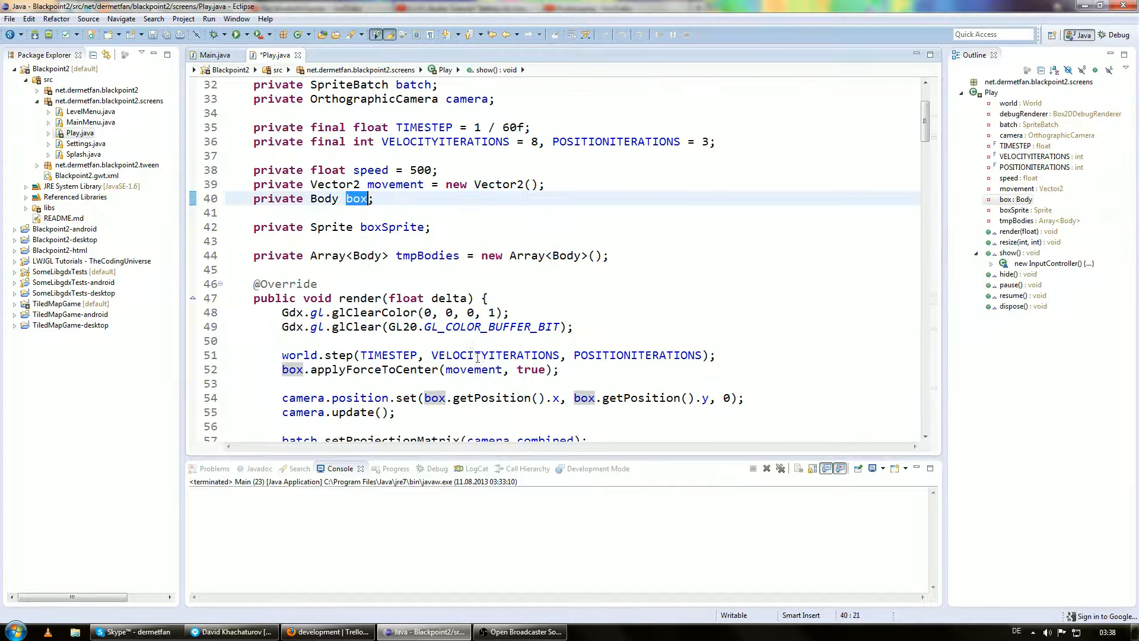
{"action": "scroll", "scroll_direction": "down", "scroll_amount": 3}
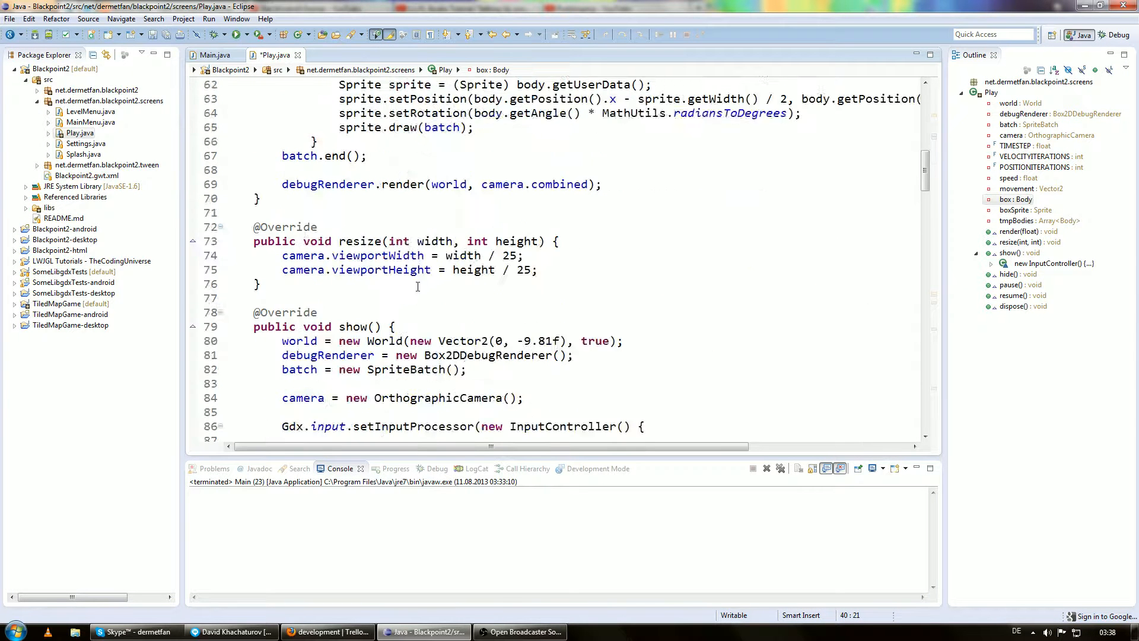
{"action": "scroll", "scroll_direction": "down", "scroll_amount": 3}
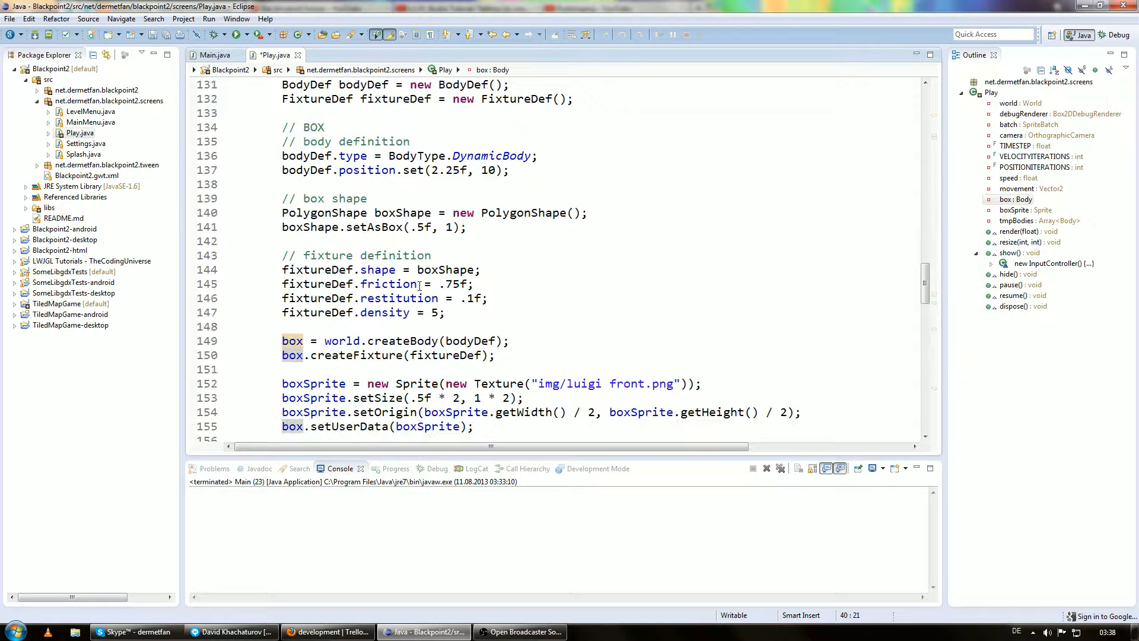
{"action": "mouse_move", "coordinate": [346, 255]}
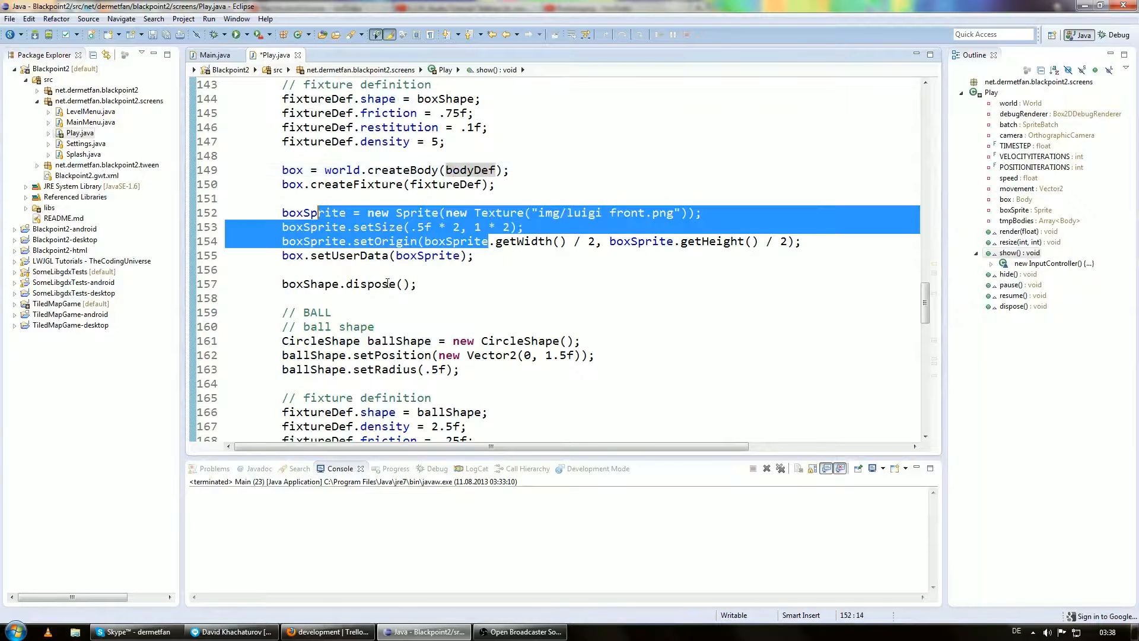
{"action": "scroll", "scroll_direction": "down", "scroll_amount": 3}
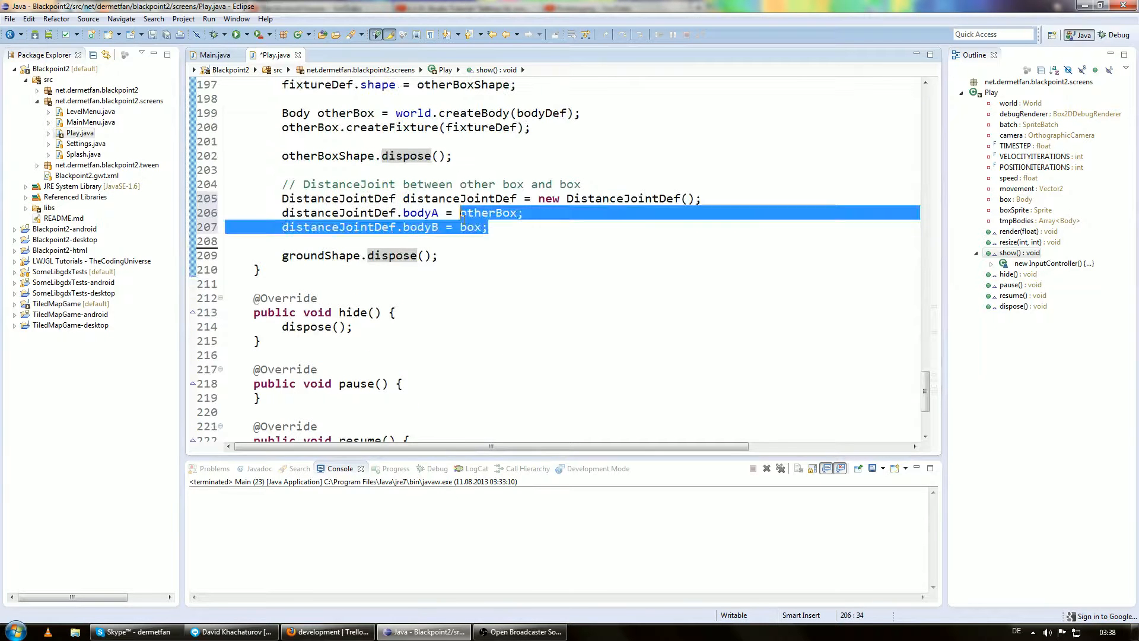
{"action": "left_click", "coordinate": [490, 226]}
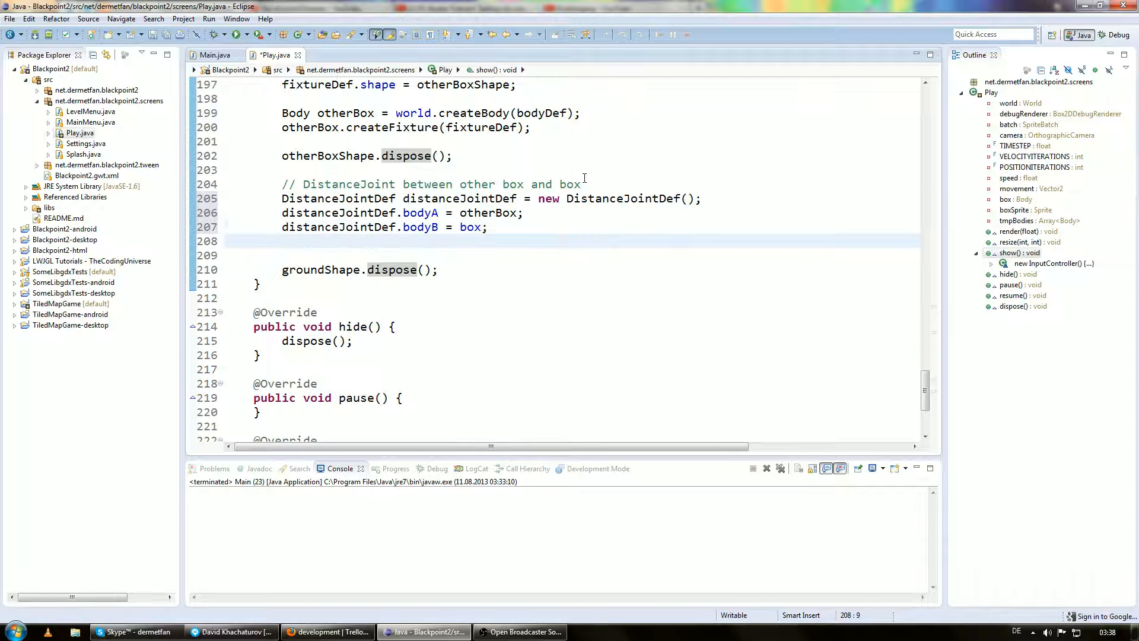
- Set distanceJointDef.length = 5 using content assist
{"action": "type", "text": "distance."}
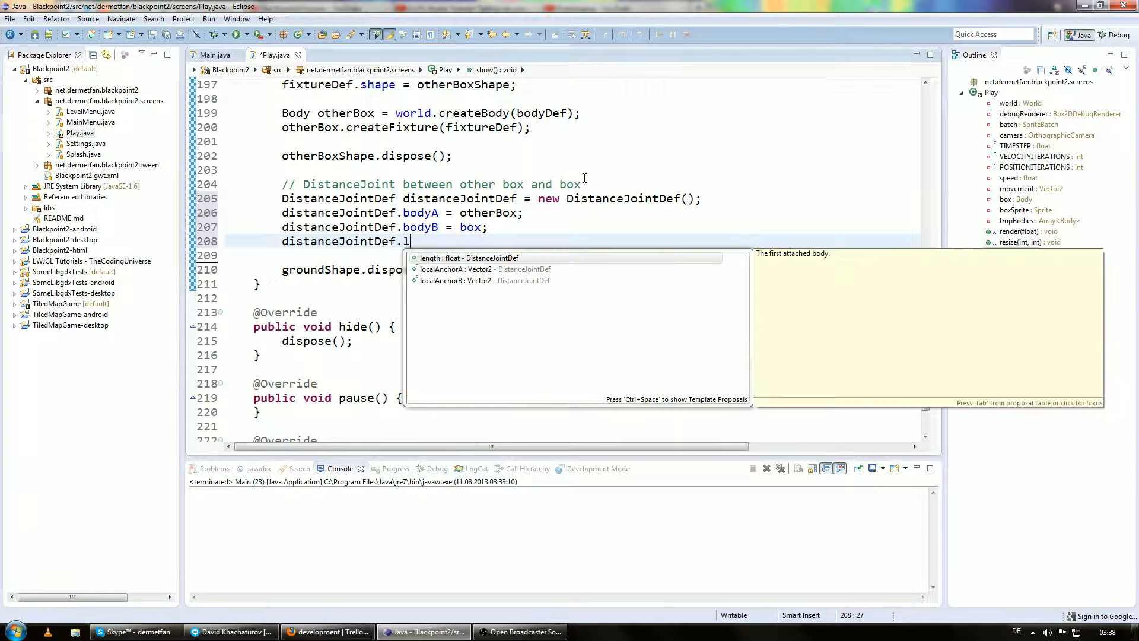
{"action": "left_click", "coordinate": [473, 257]}
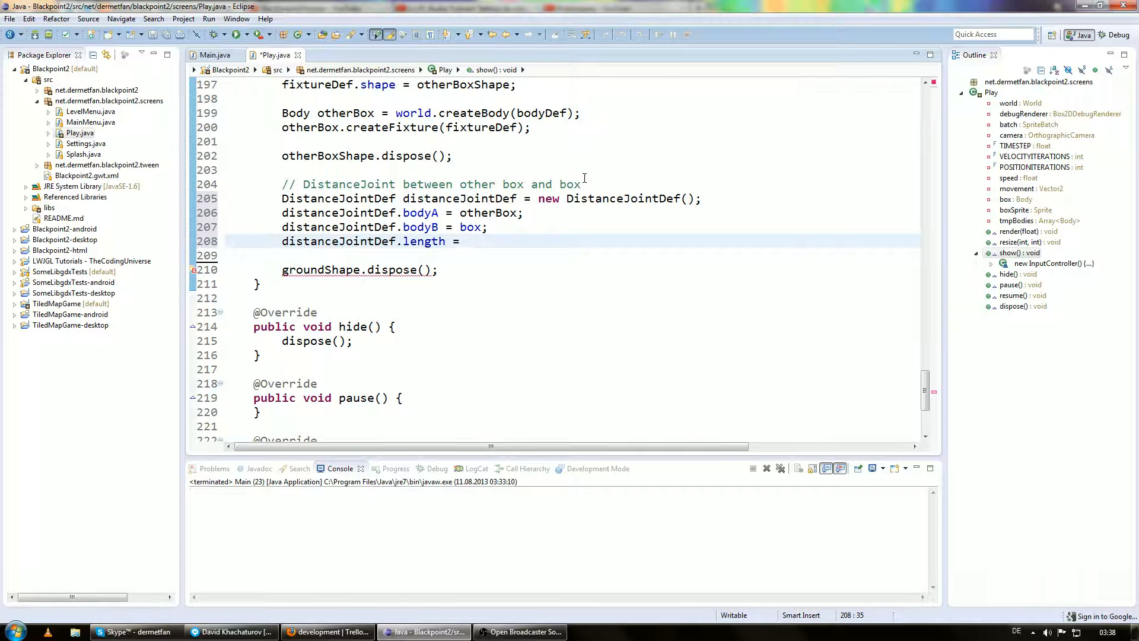
{"action": "left_click", "coordinate": [468, 241]}
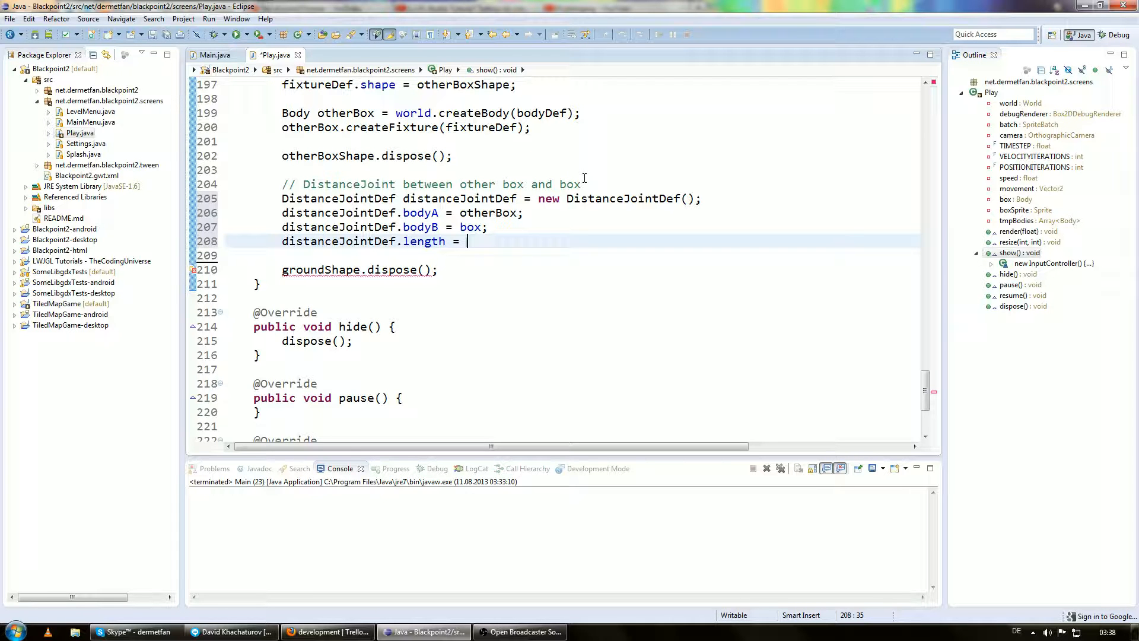
{"action": "type", "text": "5;"}
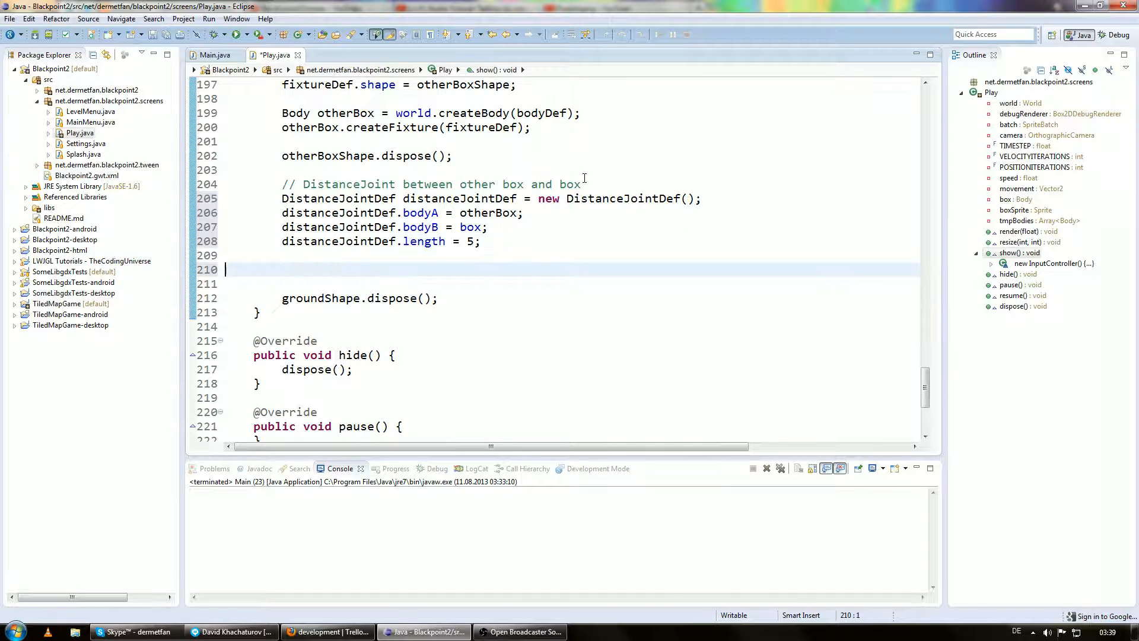
- Create the joint with world.createJoint(distanceJointDef) and save Play.java
{"action": "type", "text": "distanceJointDef."}
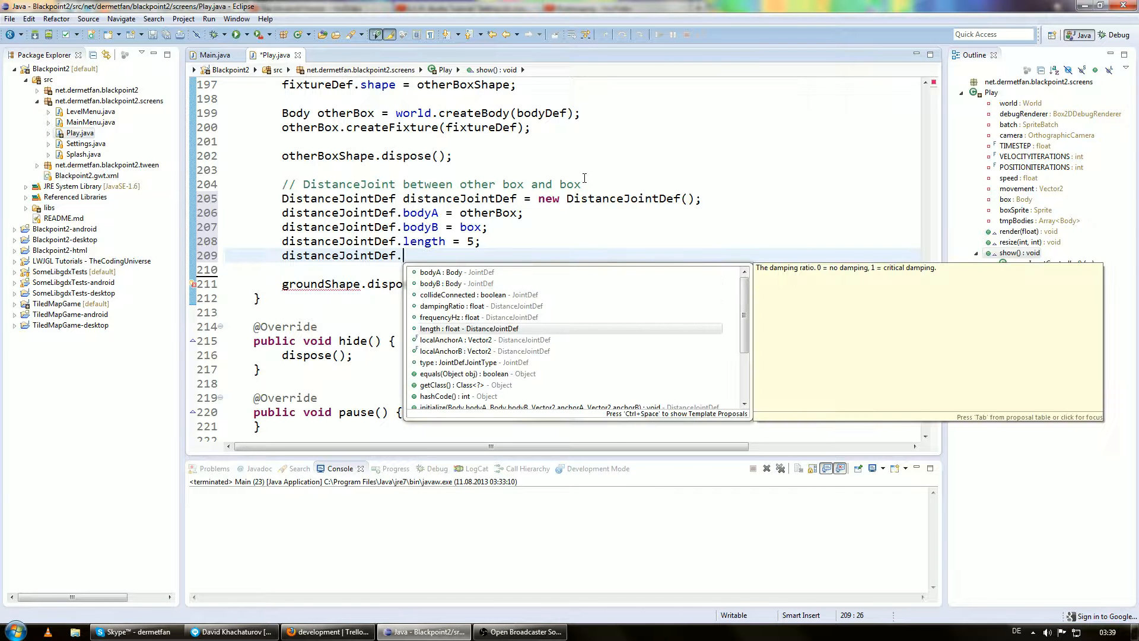
{"action": "key", "text": "Escape"}
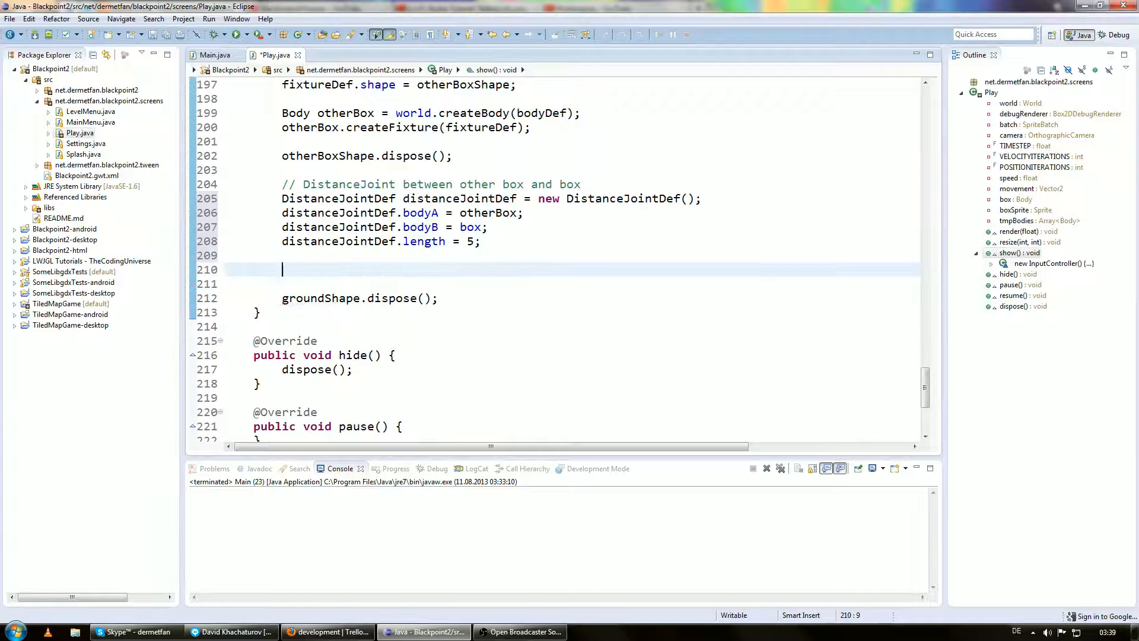
{"action": "type", "text": "world."}
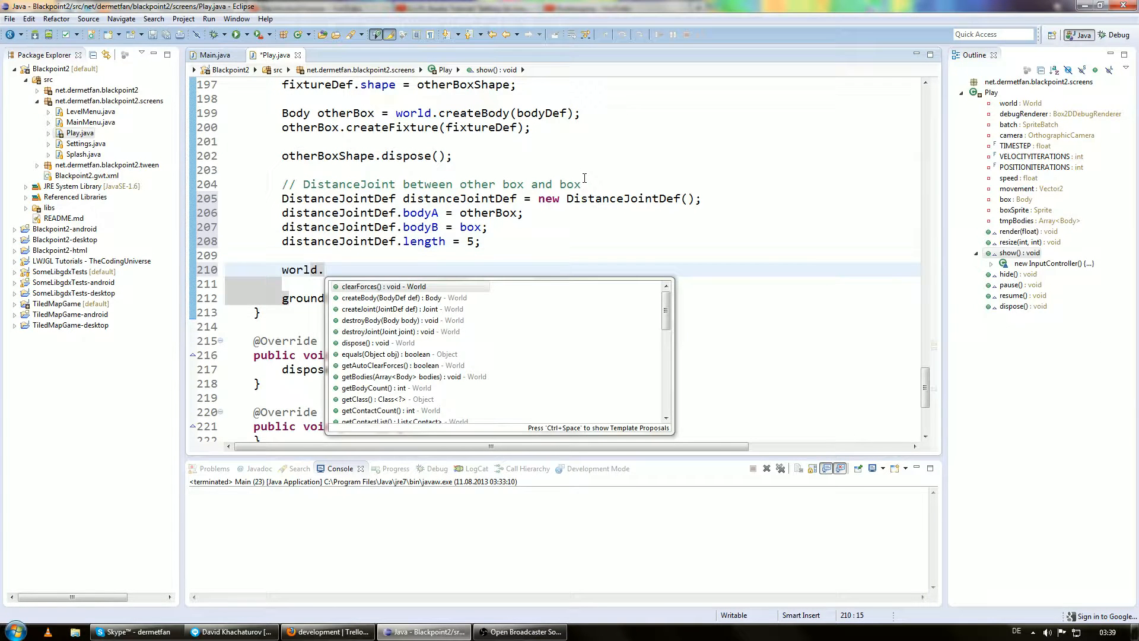
{"action": "type", "text": "creae"}
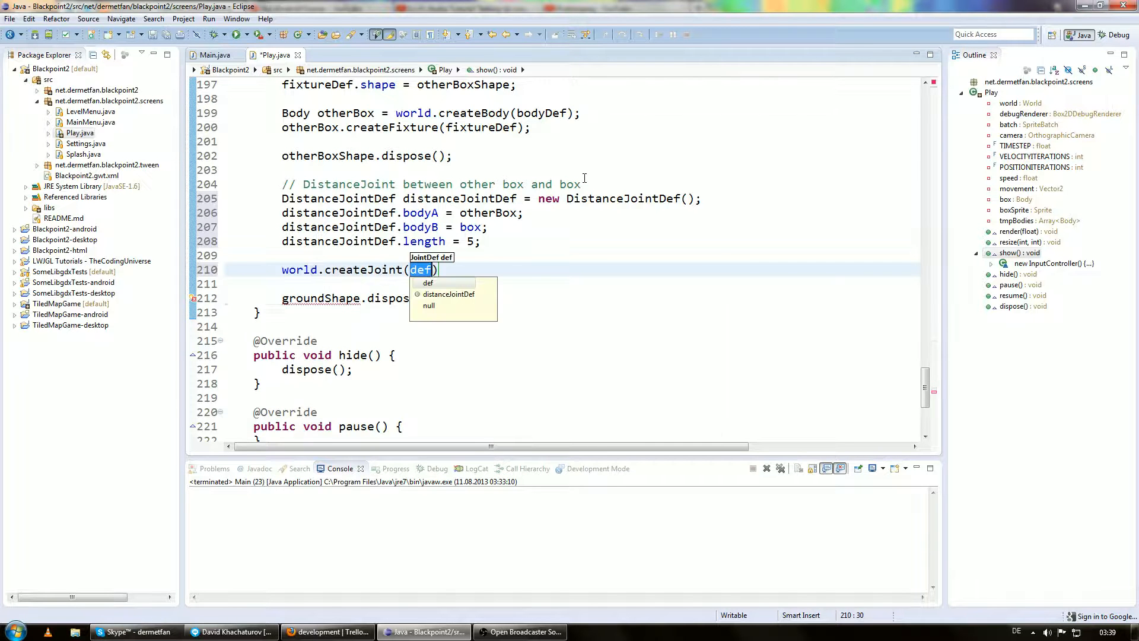
{"action": "type", "text": "distanceJointD"}
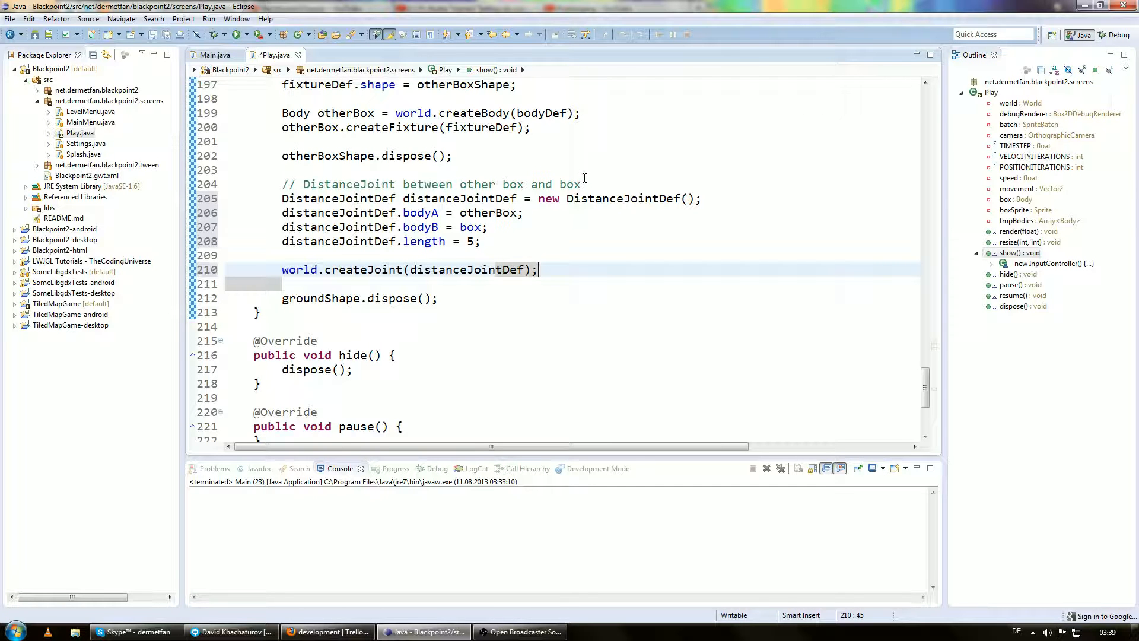
{"action": "key", "text": "ctrl+s"}
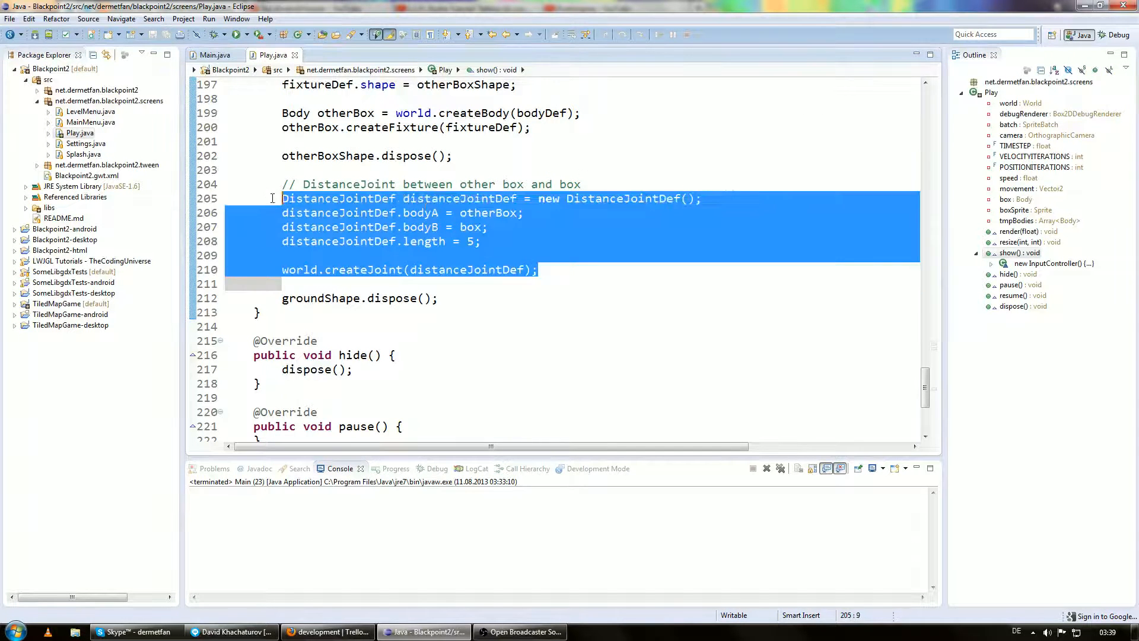
{"action": "left_click", "coordinate": [574, 227]}
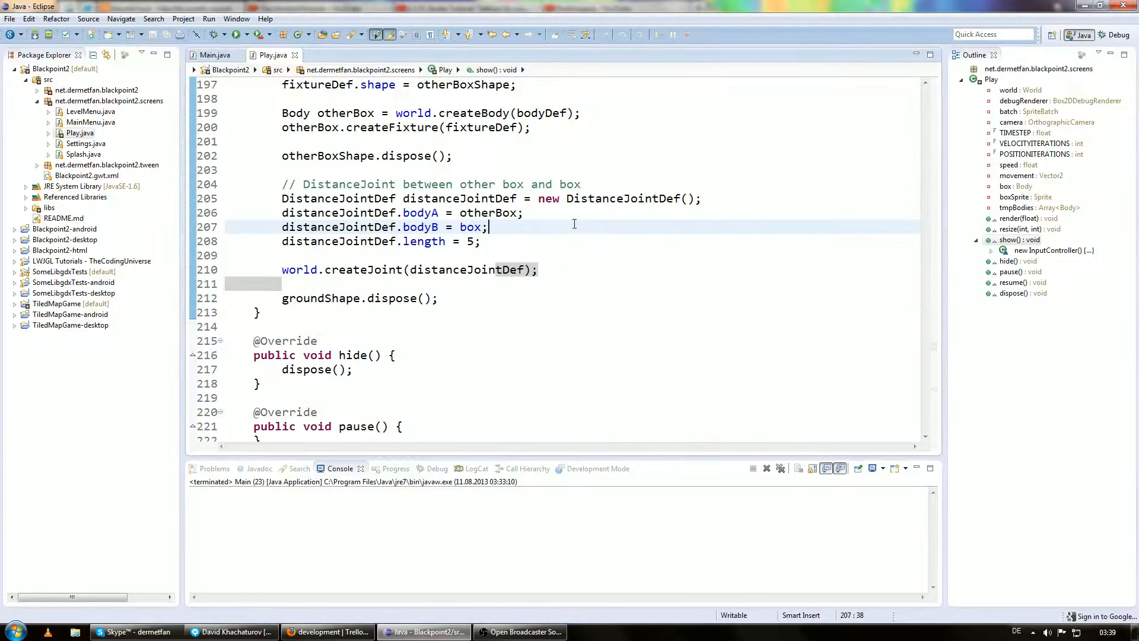
- Run the Blackpoint 2 game to test the new distance joint
{"action": "left_click", "coordinate": [216, 35]}
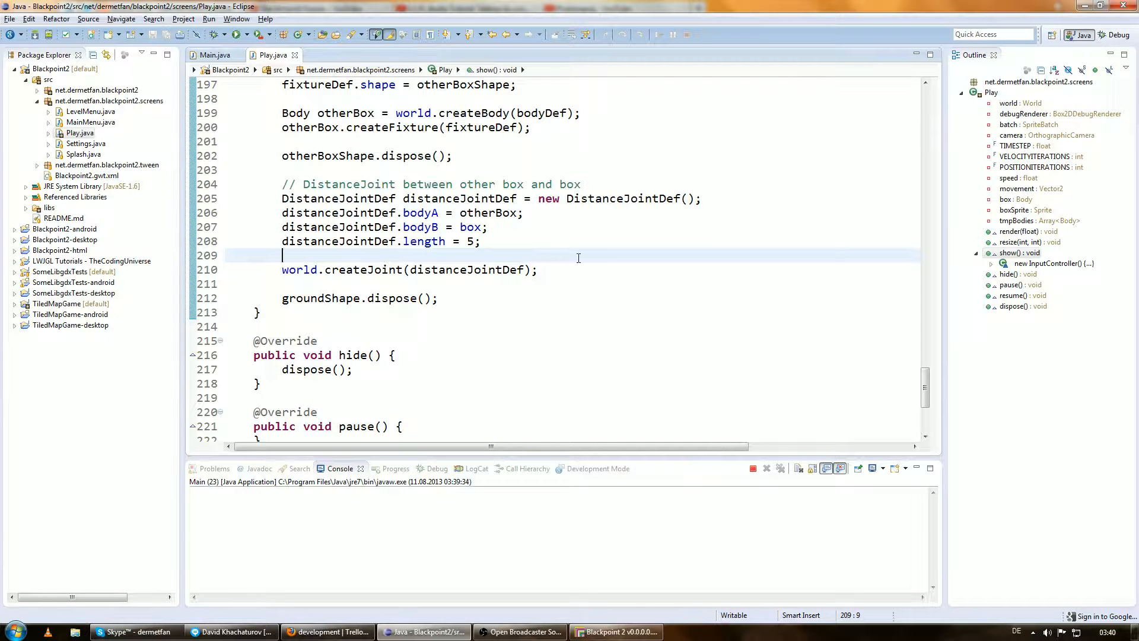
- Add a '// RopeJoint between ground and box' comment below the createJoint line
{"action": "left_click", "coordinate": [282, 270]}
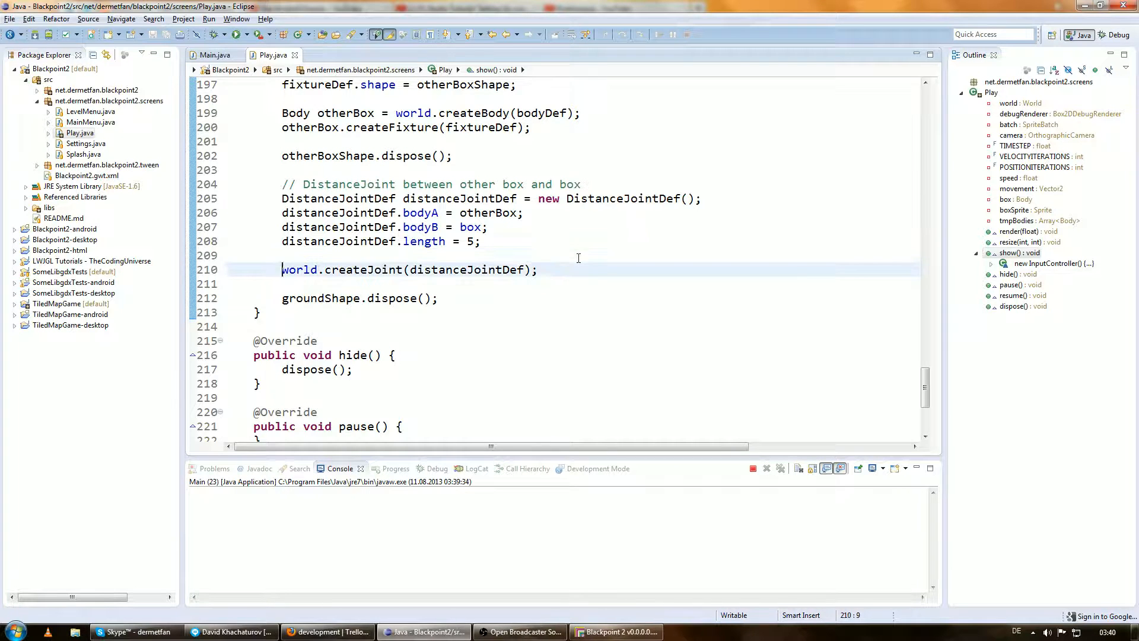
{"action": "key", "text": "Enter"}
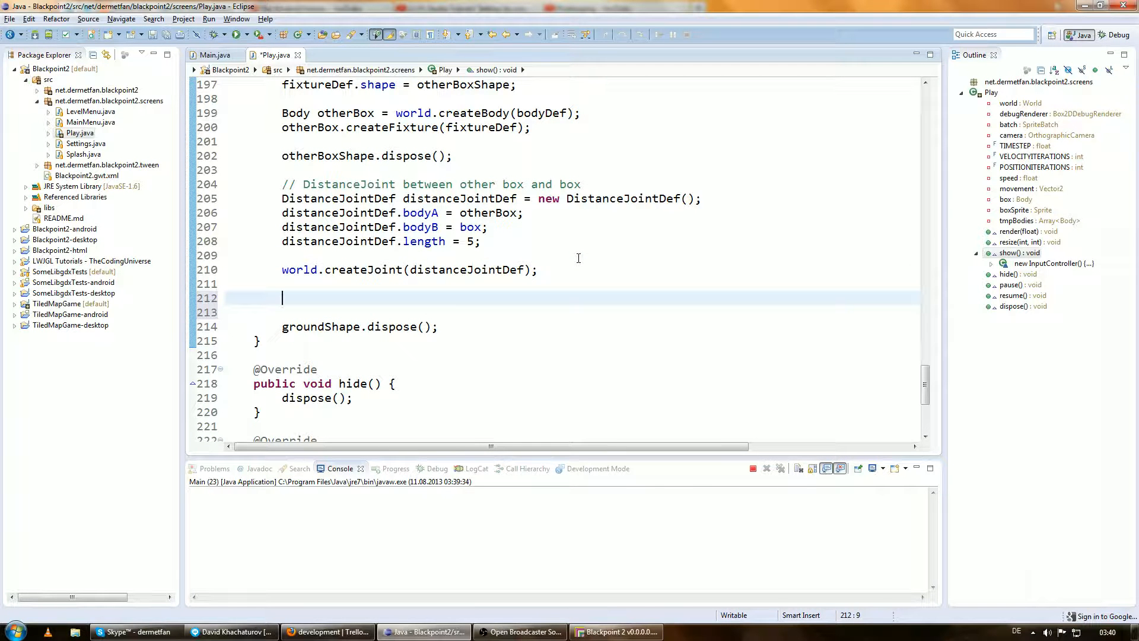
{"action": "type", "text": "R"}
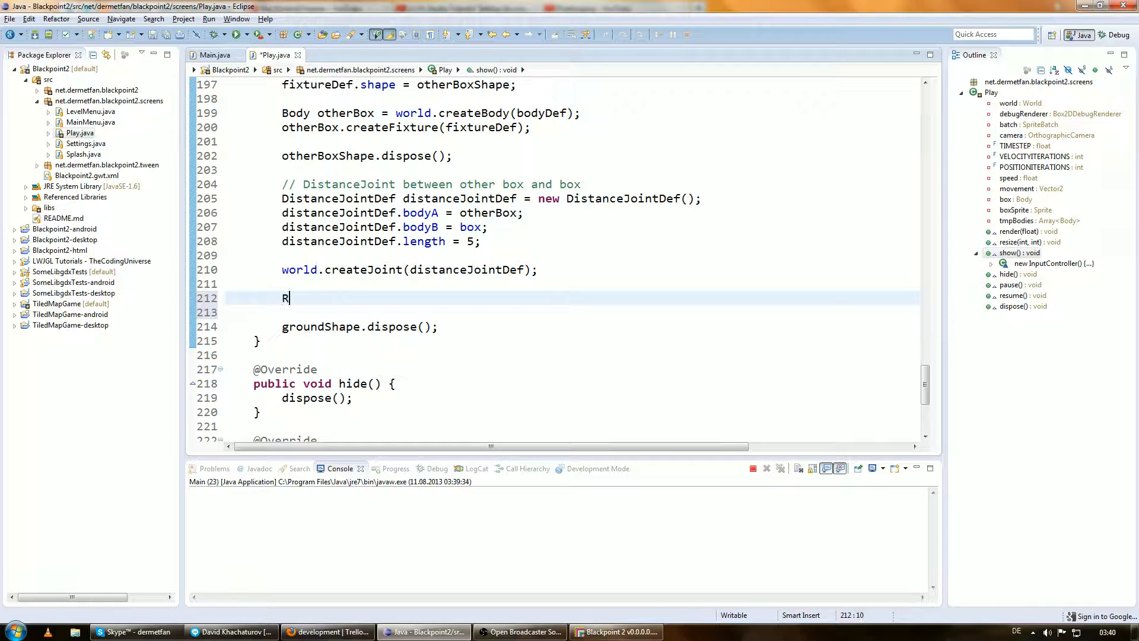
{"action": "type", "text": "// Rope"}
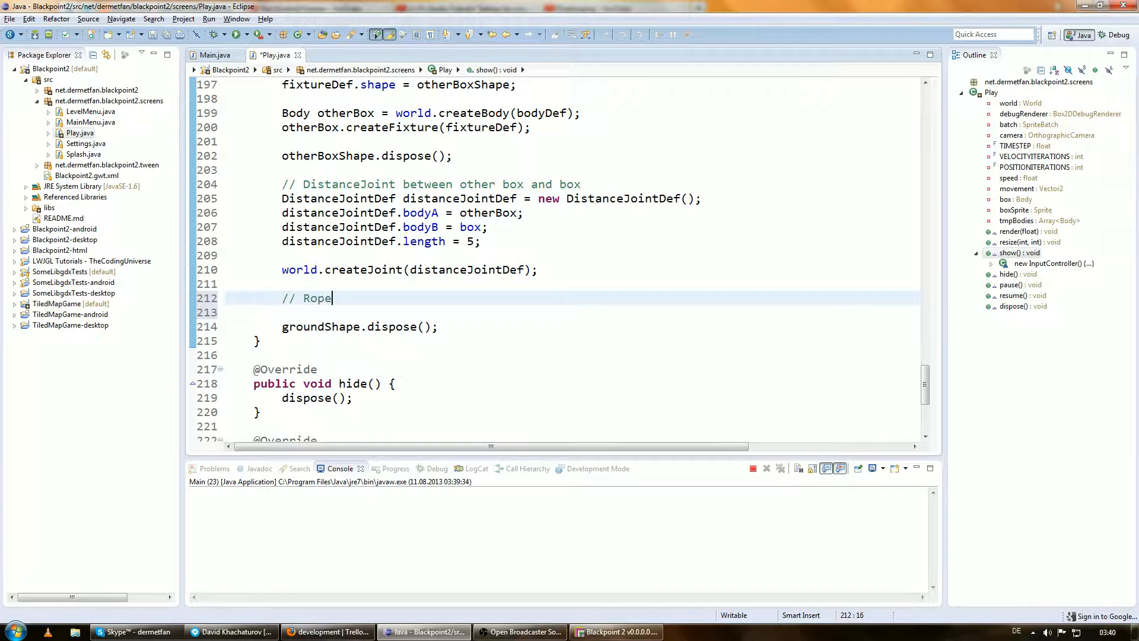
{"action": "type", "text": "Joint bew"}
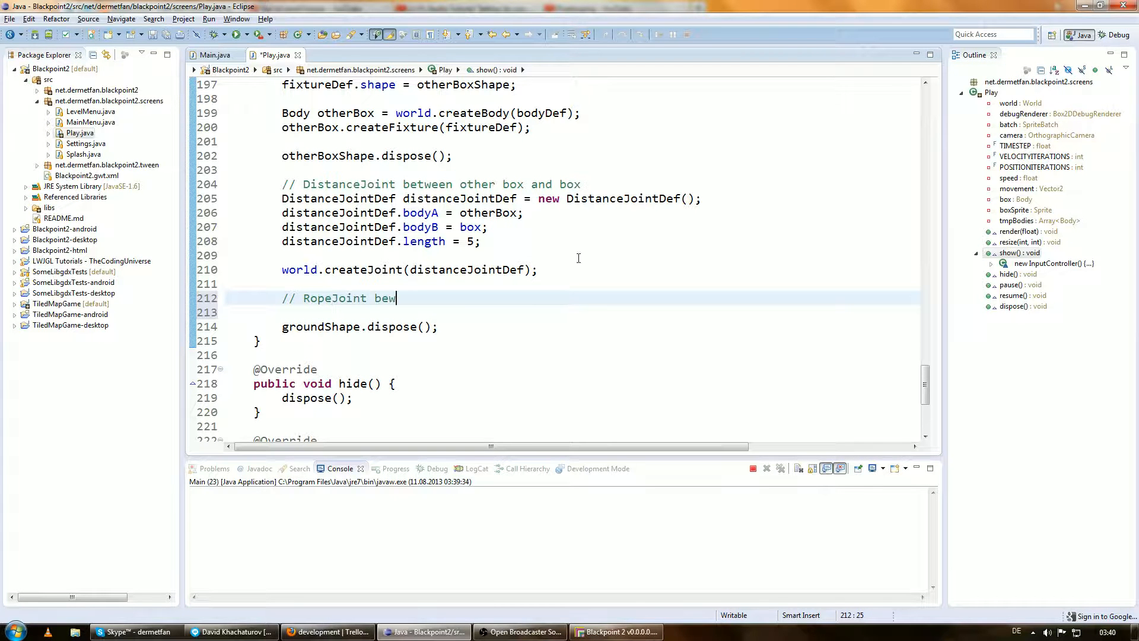
{"action": "type", "text": "tween"}
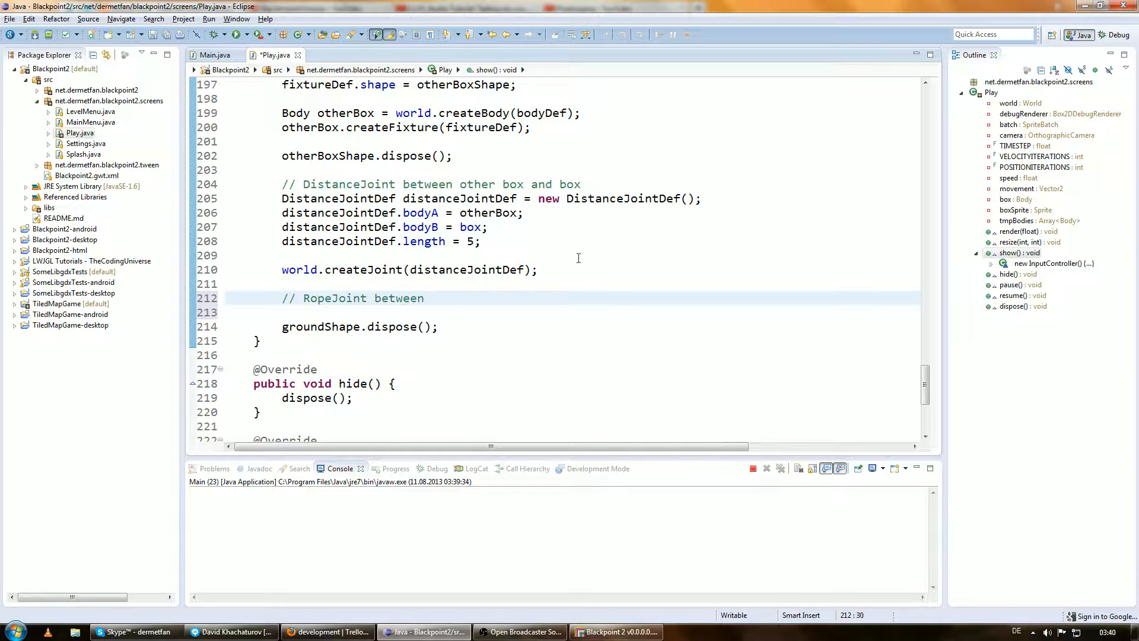
{"action": "type", "text": "go"}
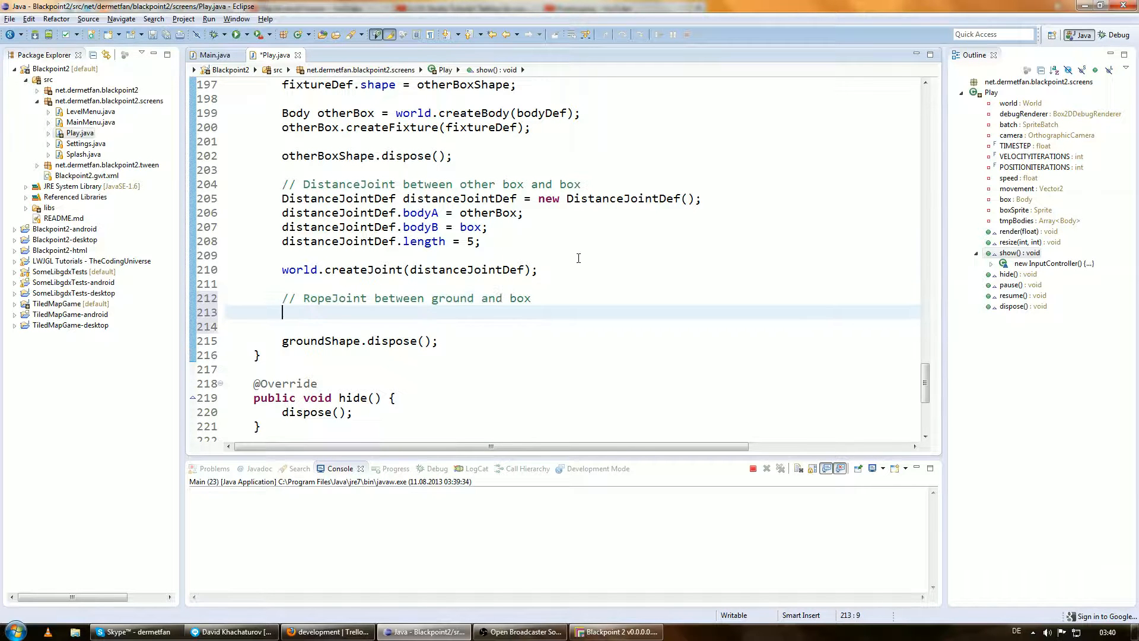
- Declare RopeJointDef ropeJointDef = new RopeJointDef(); with the RopeJointDef import added
{"action": "type", "text": "RopeJointD"}
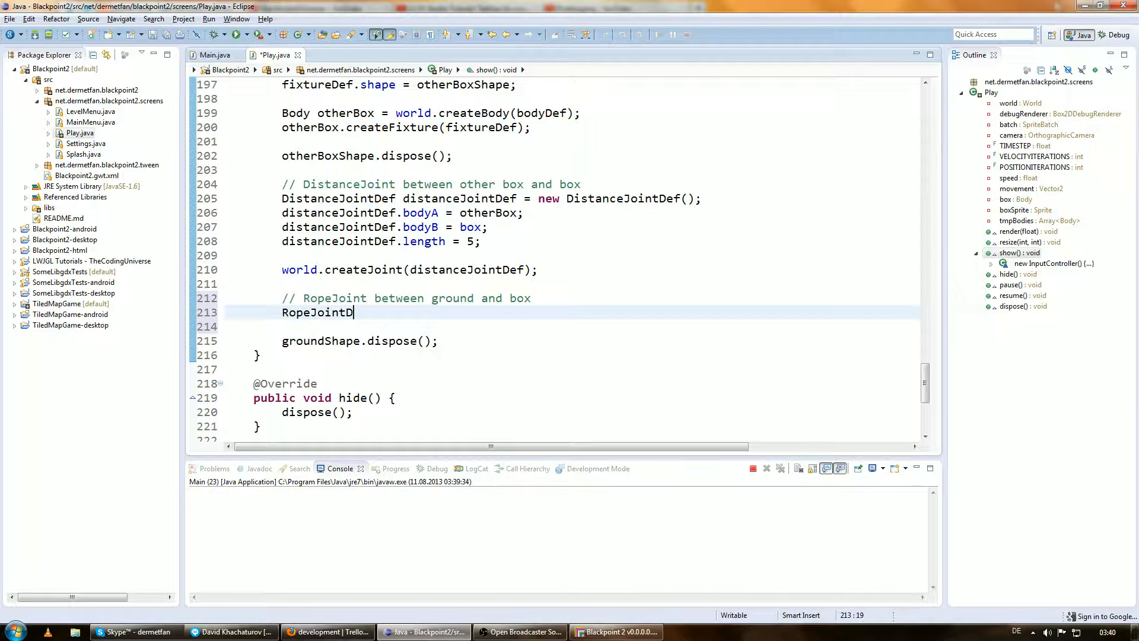
{"action": "type", "text": "ef"}
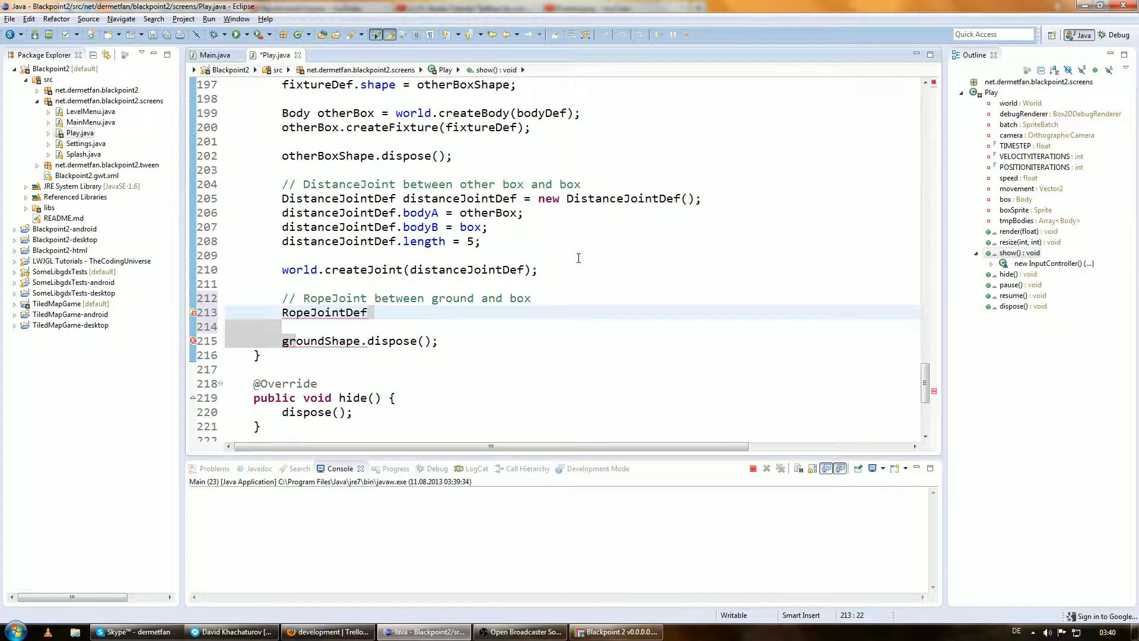
{"action": "key", "text": "Insert"}
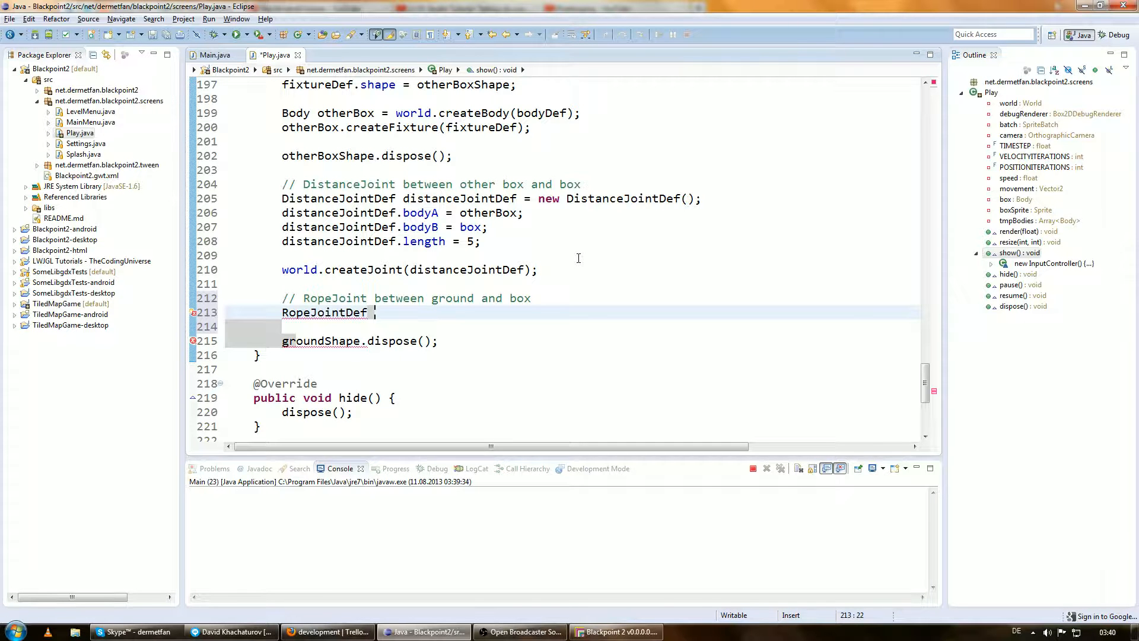
{"action": "type", "text": "ropeJointDef = n"}
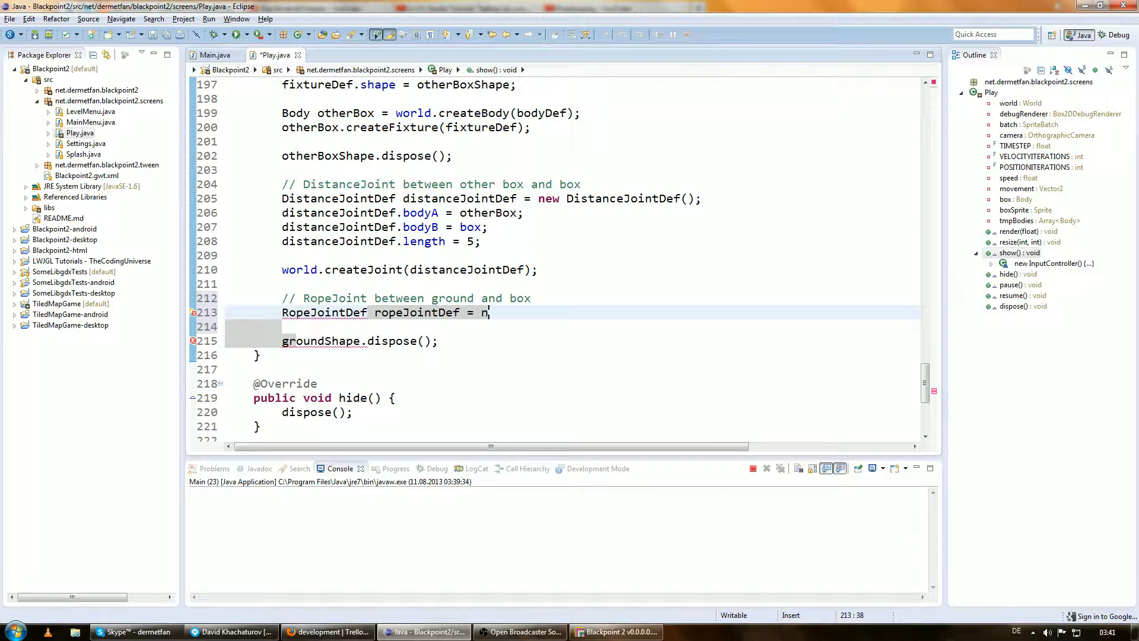
{"action": "type", "text": "ew RopeJointDef("}
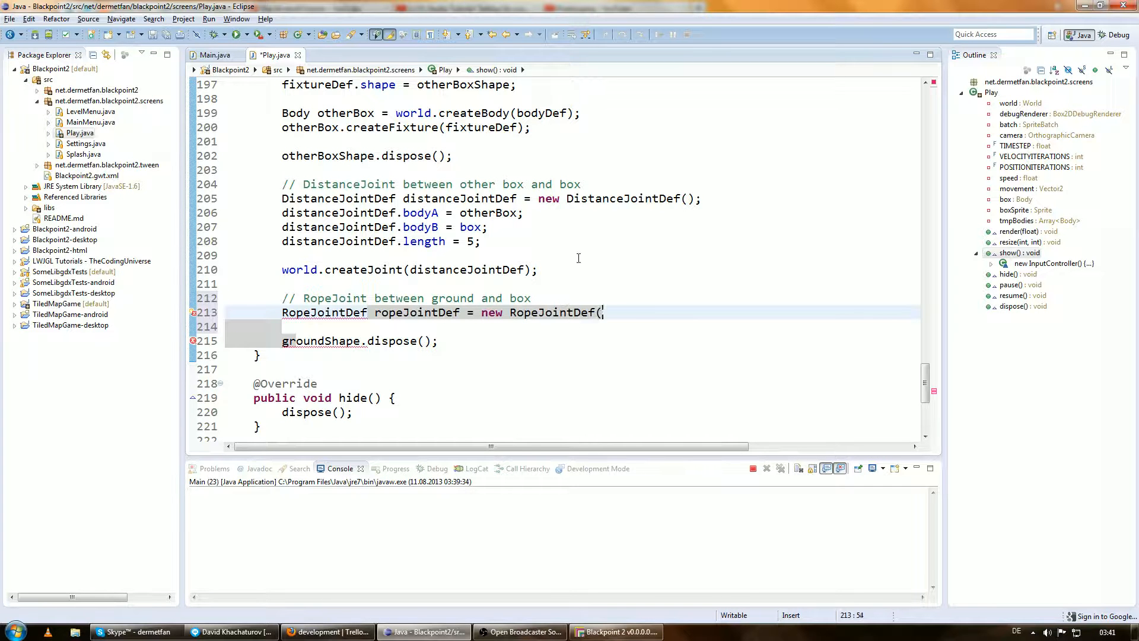
{"action": "key", "text": "Enter"}
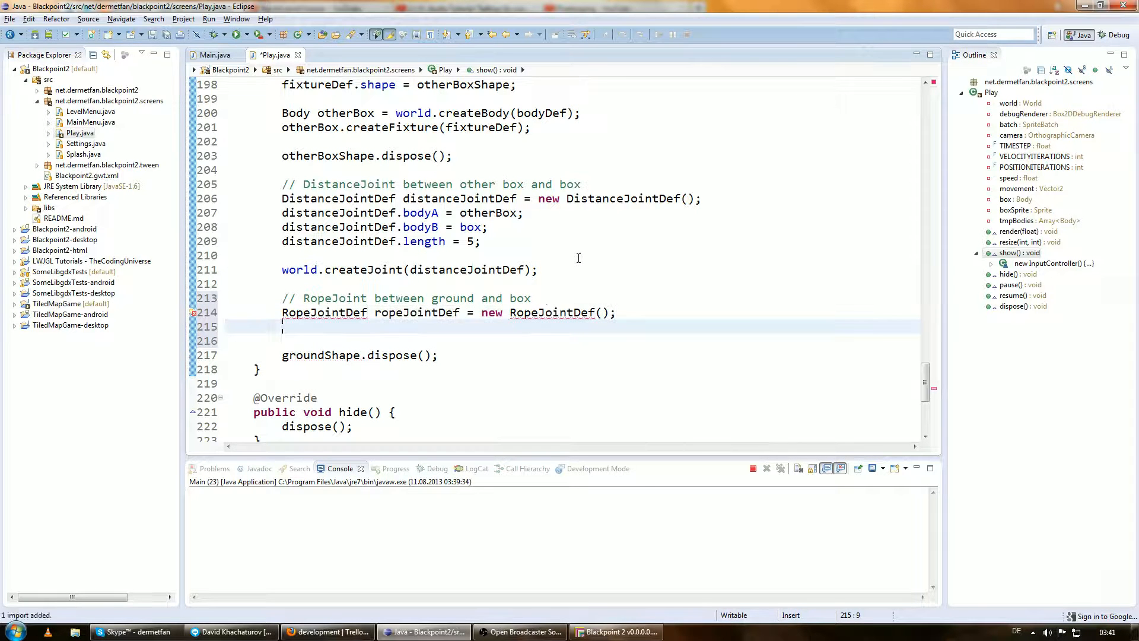
- Assign ropeJointDef.bodyA = ground and ropeJointDef.bodyB = box
{"action": "type", "text": "ropeJointDef."}
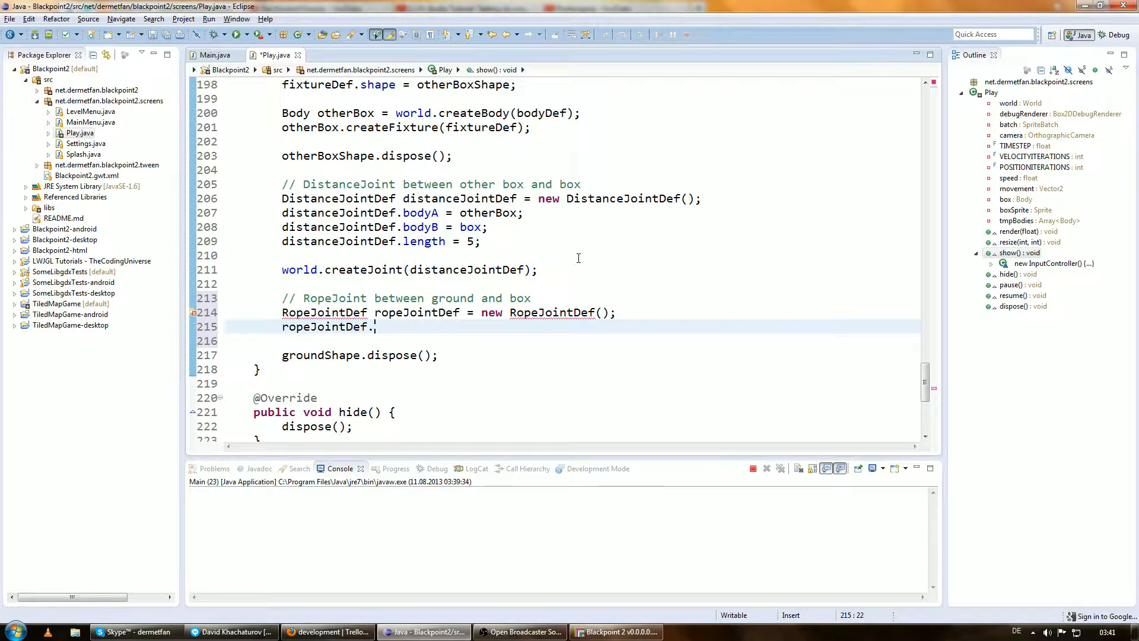
{"action": "type", "text": "bodyA ="}
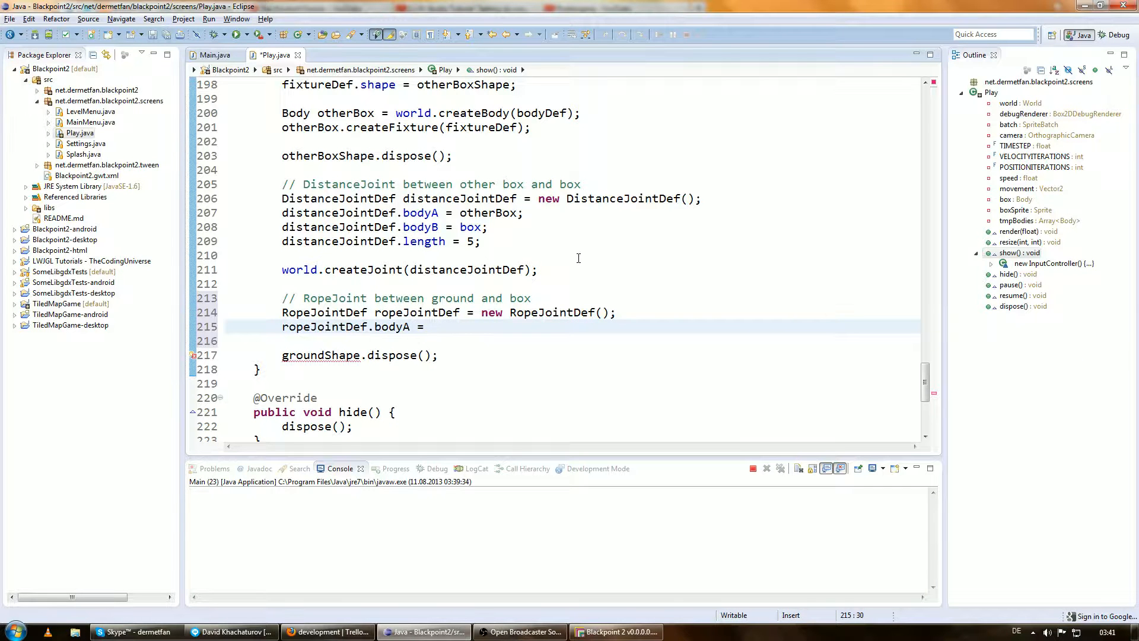
{"action": "type", "text": "goru"}
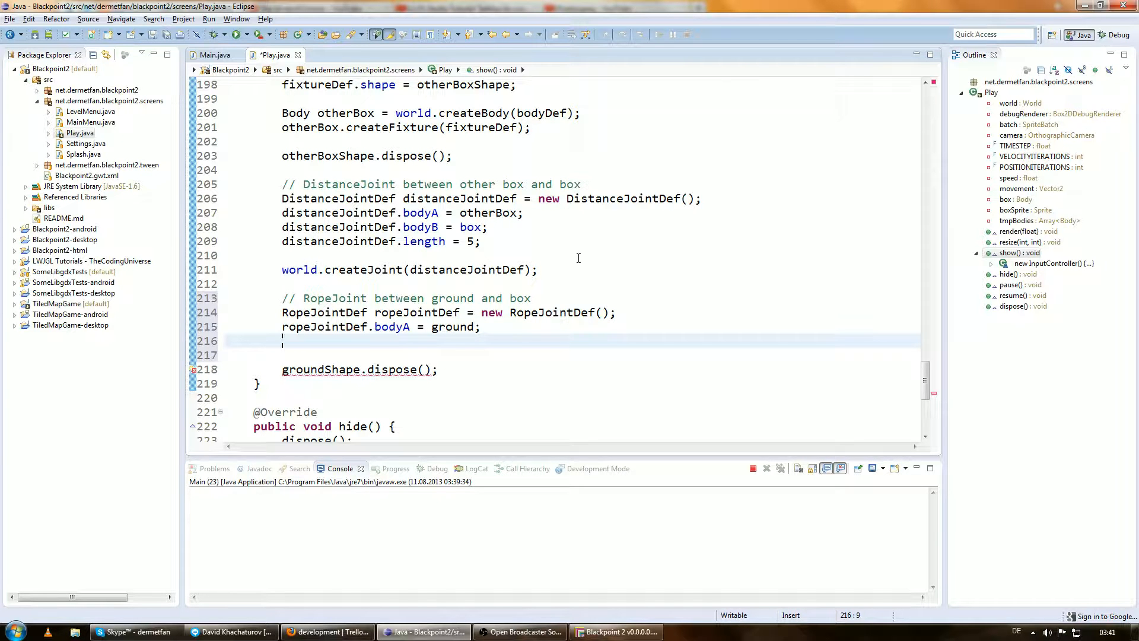
{"action": "type", "text": "ropeJointDef.bodyB ="}
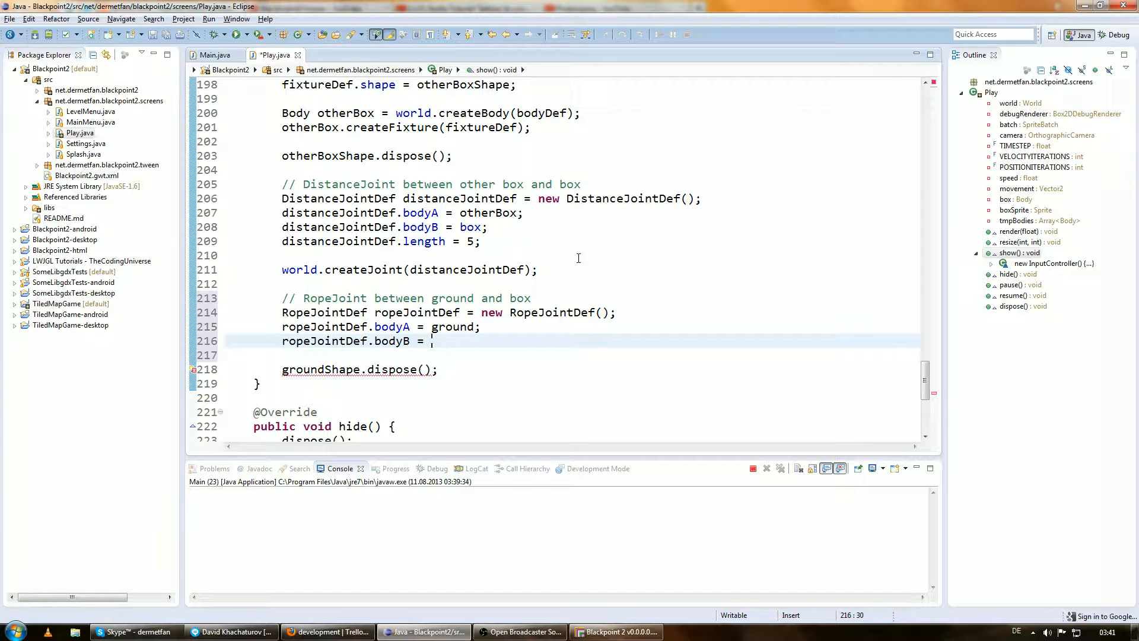
{"action": "type", "text": "box;"}
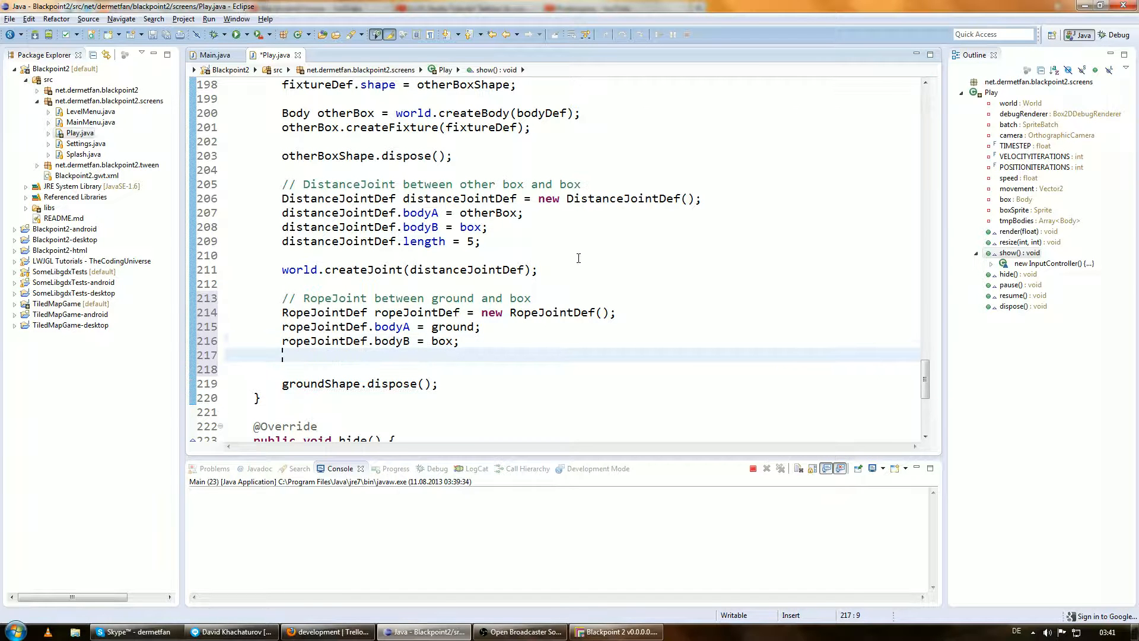
- Set ropeJointDef.maxLength = 4
{"action": "type", "text": "ropeJointD"}
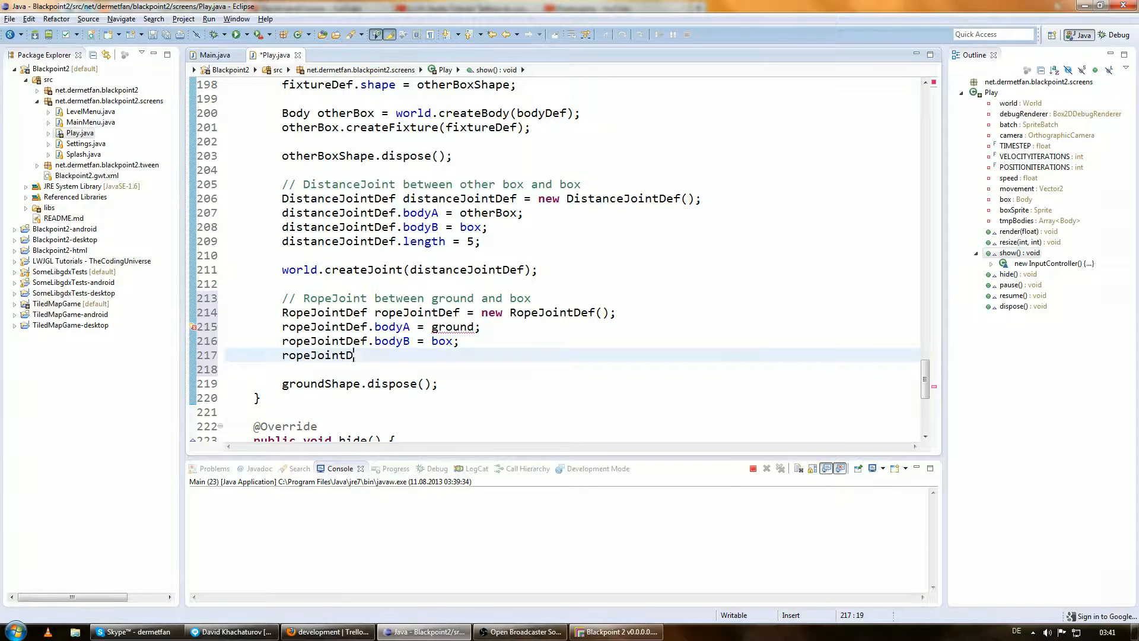
{"action": "type", "text": "ef.may"}
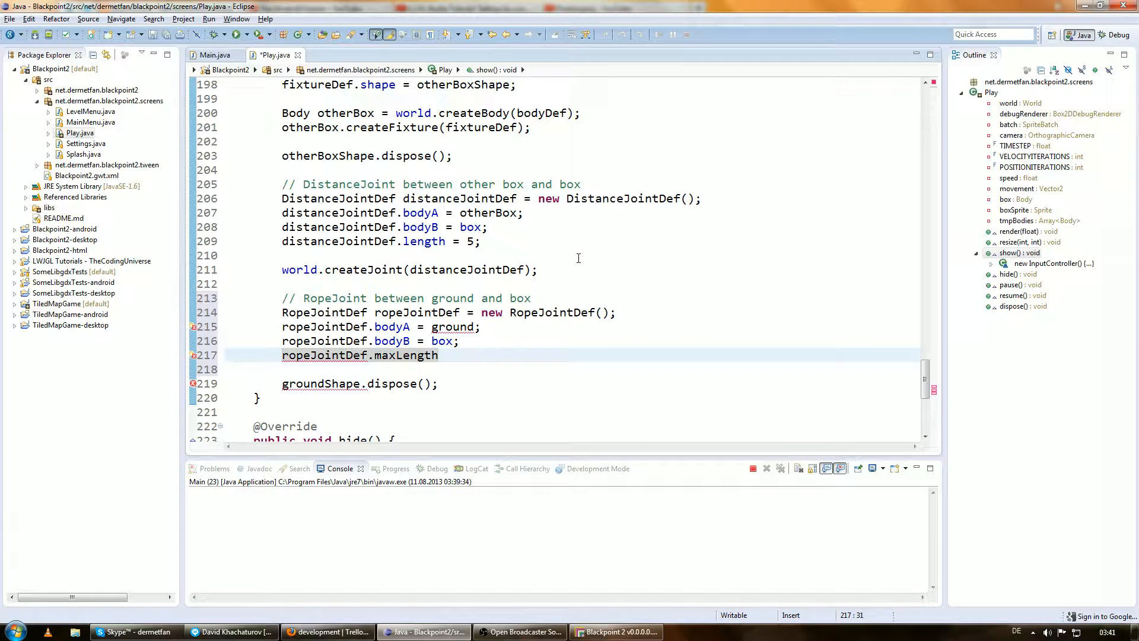
{"action": "left_click", "coordinate": [439, 355]}
{"action": "type", "text": " ="}
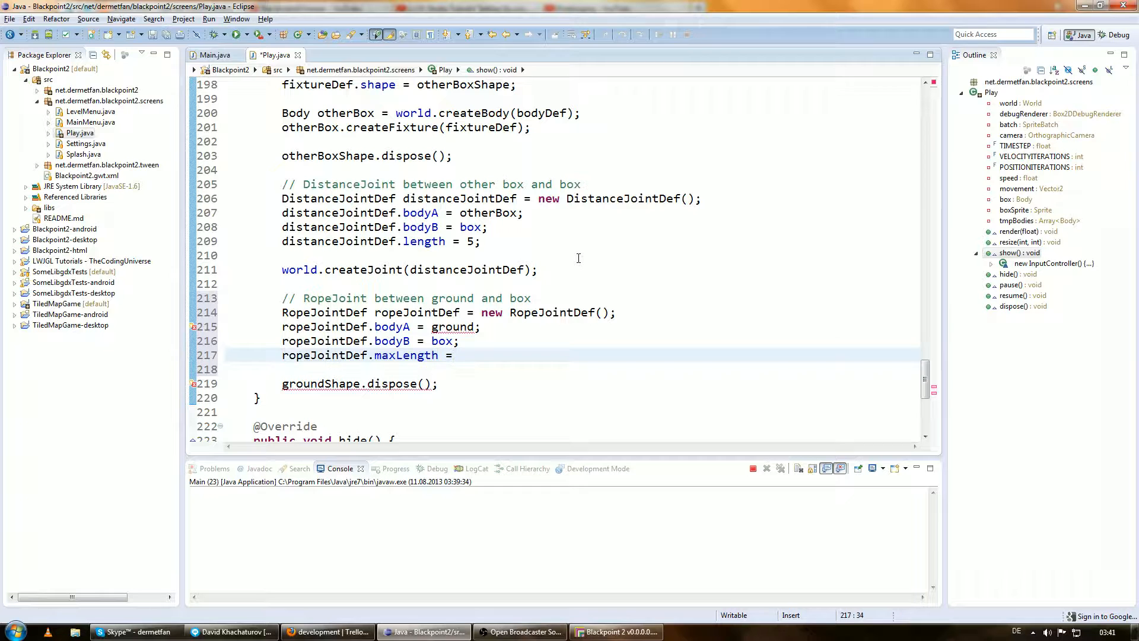
{"action": "type", "text": "4"}
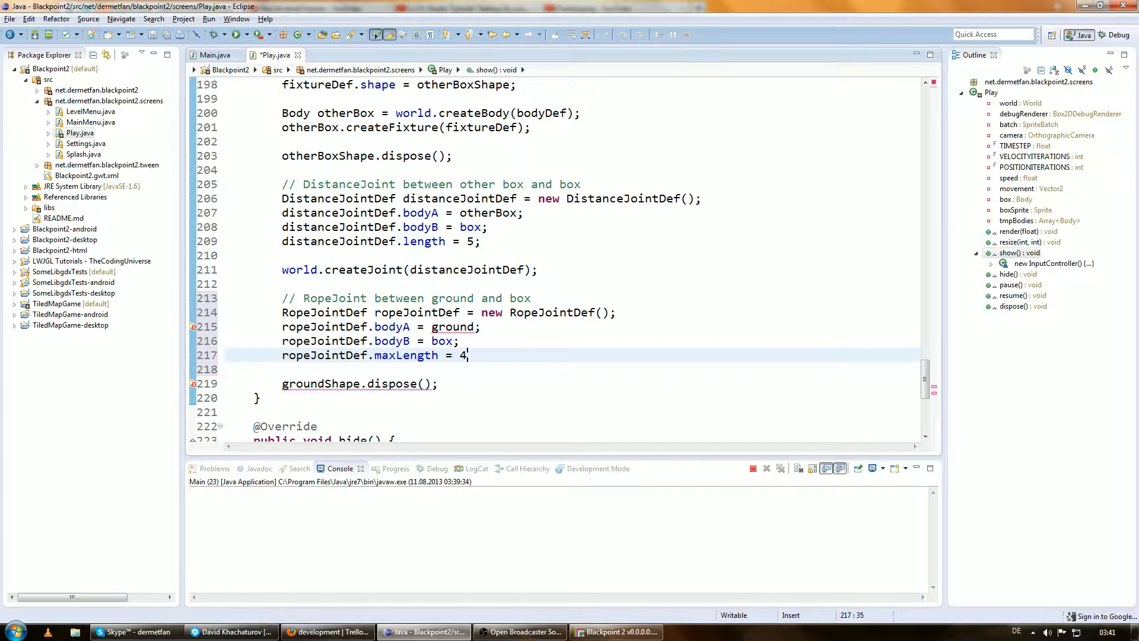
{"action": "type", "text": ";"}
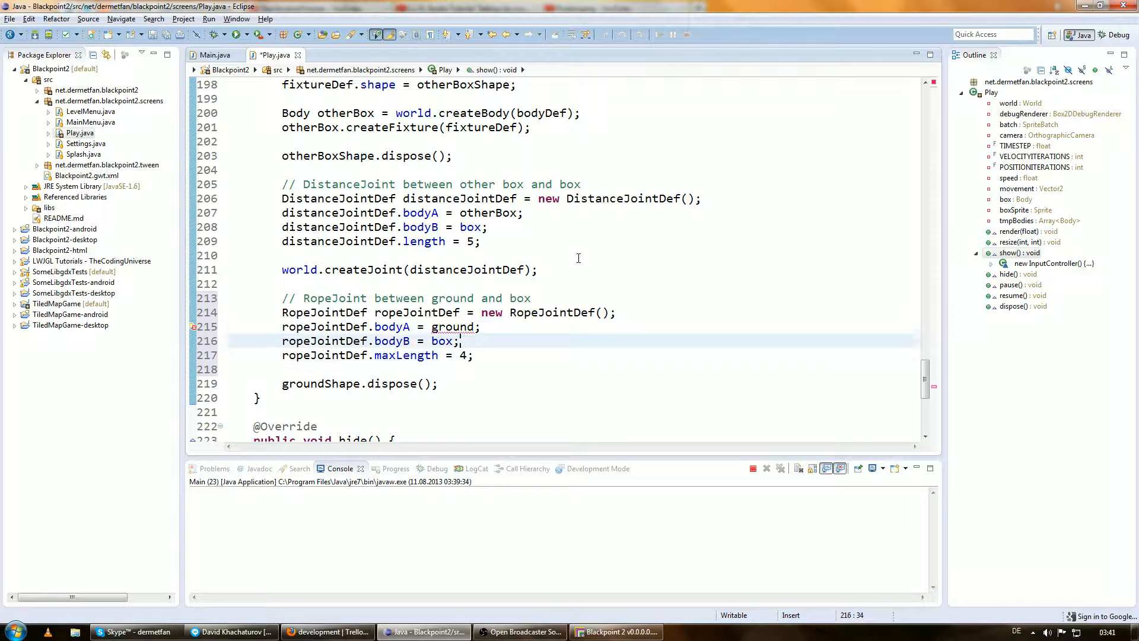
- Store the ground body in a Body ground variable so the rope joint reference resolves
{"action": "left_click", "coordinate": [449, 326]}
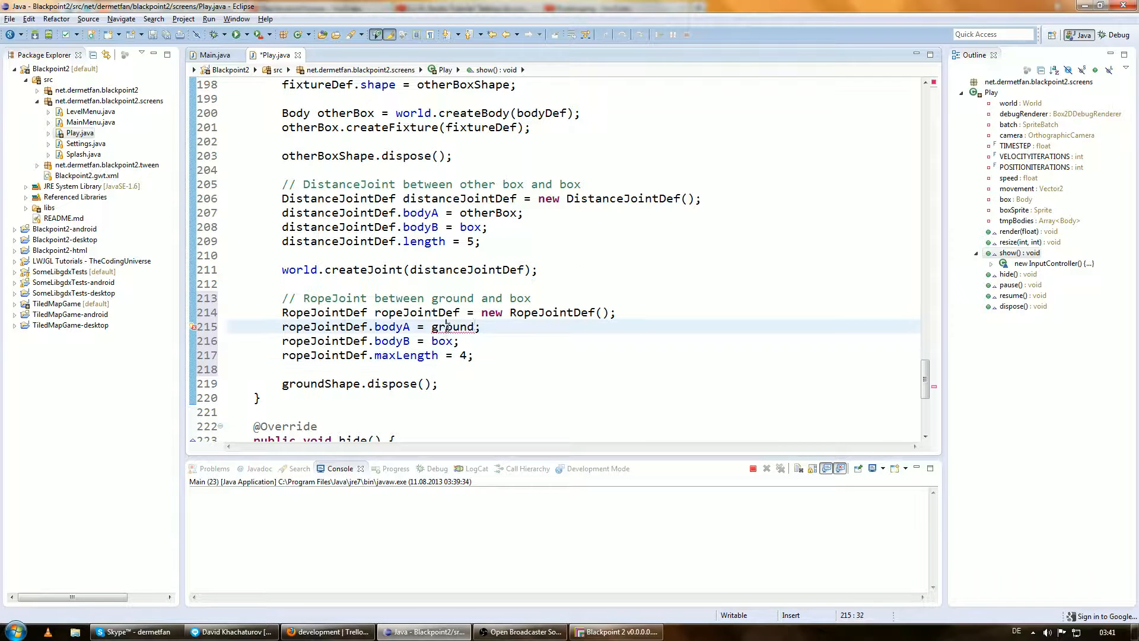
{"action": "scroll", "scroll_direction": "up", "scroll_amount": 3}
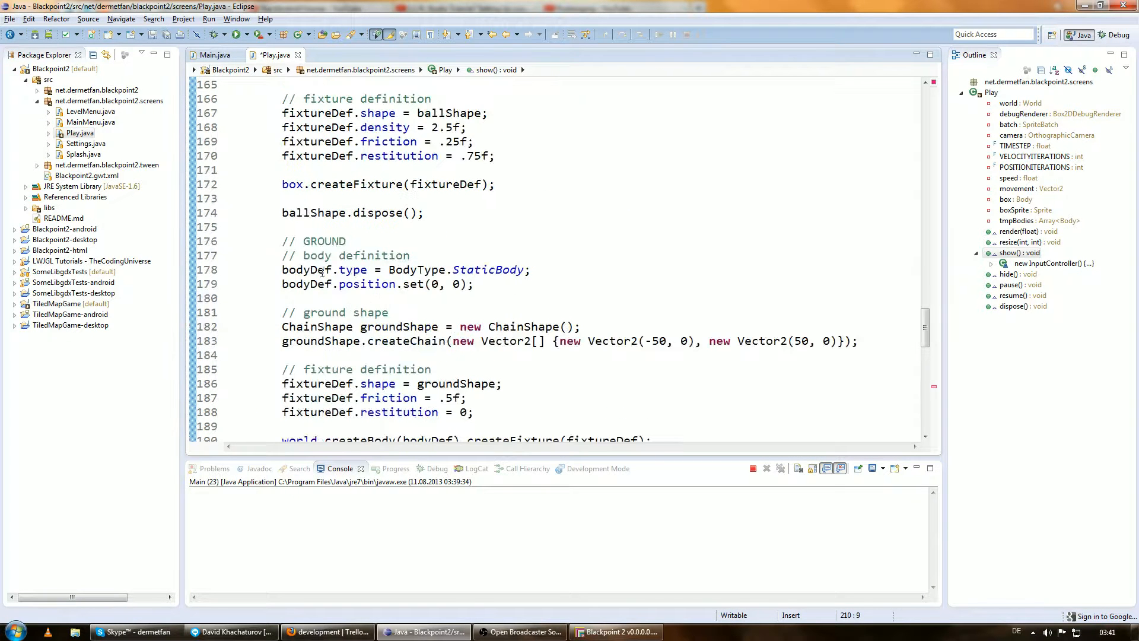
{"action": "scroll", "scroll_direction": "down", "scroll_amount": 3}
{"action": "type", "text": "Body"}
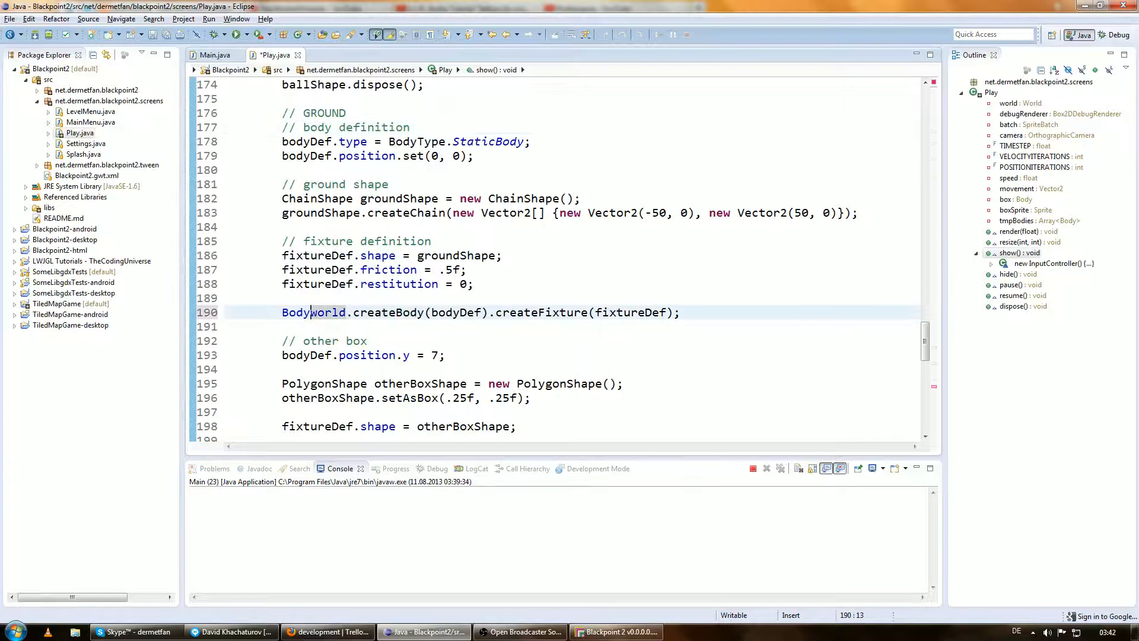
{"action": "type", "text": "g"}
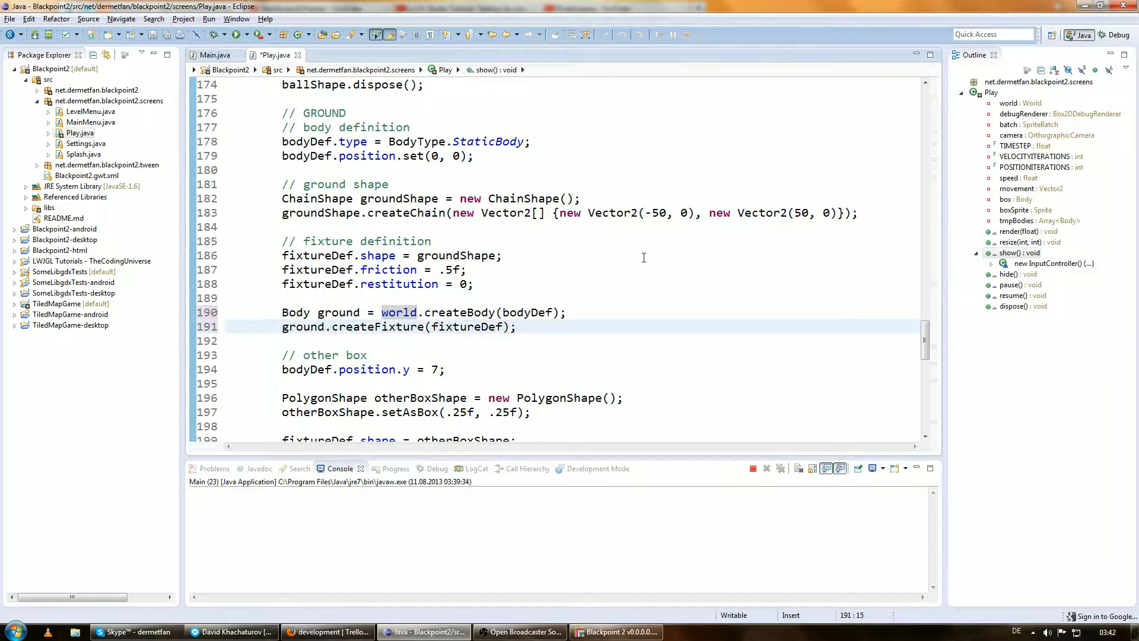
{"action": "scroll", "scroll_direction": "down", "scroll_amount": 3}
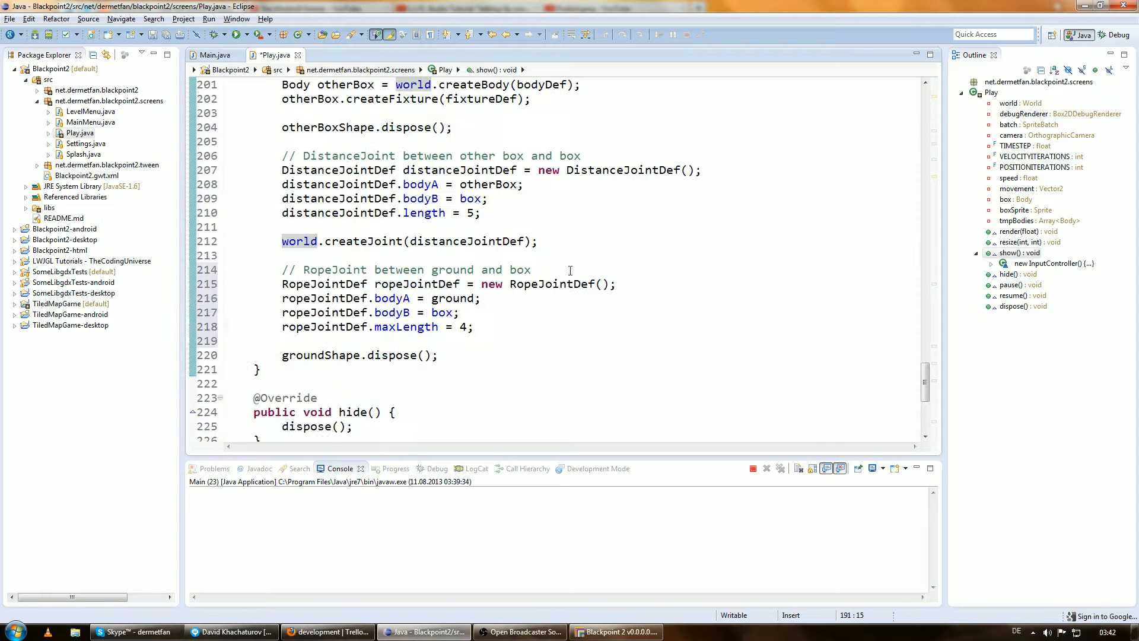
- Begin the world.createJoint(ropeJointDef) statement after the rope joint settings
{"action": "type", "text": "r"}
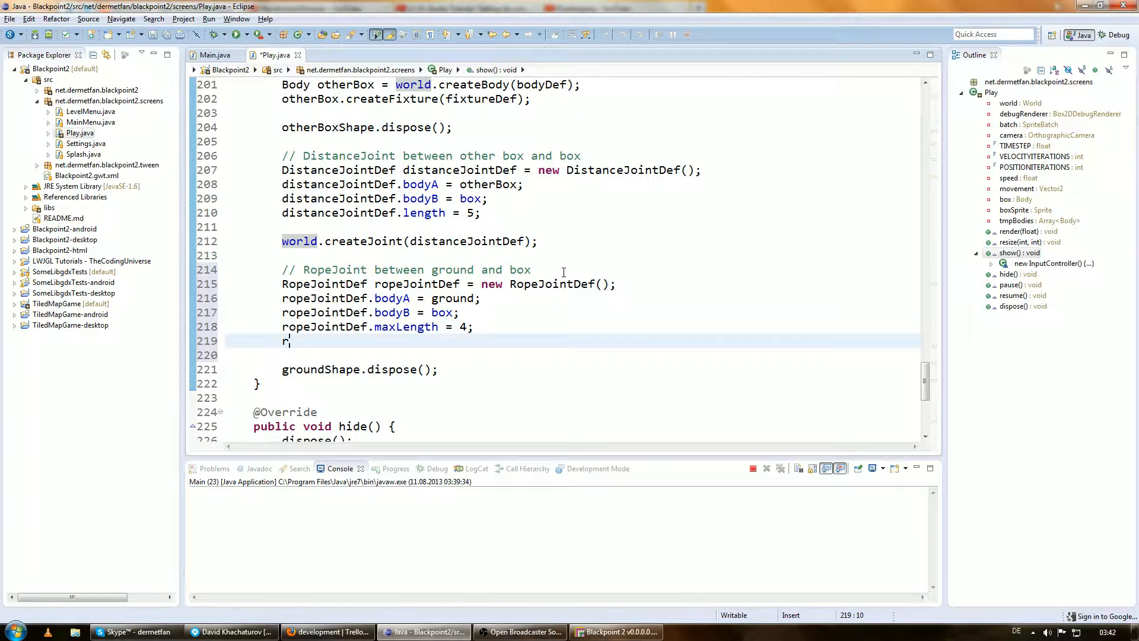
{"action": "type", "text": "opeJon"}
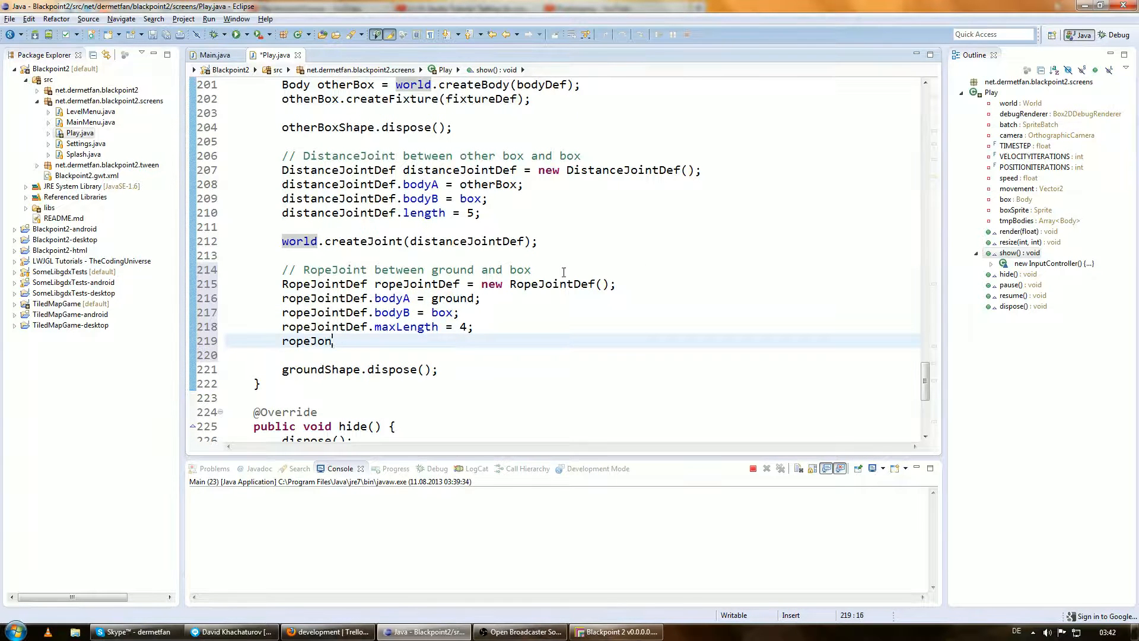
{"action": "type", "text": "."}
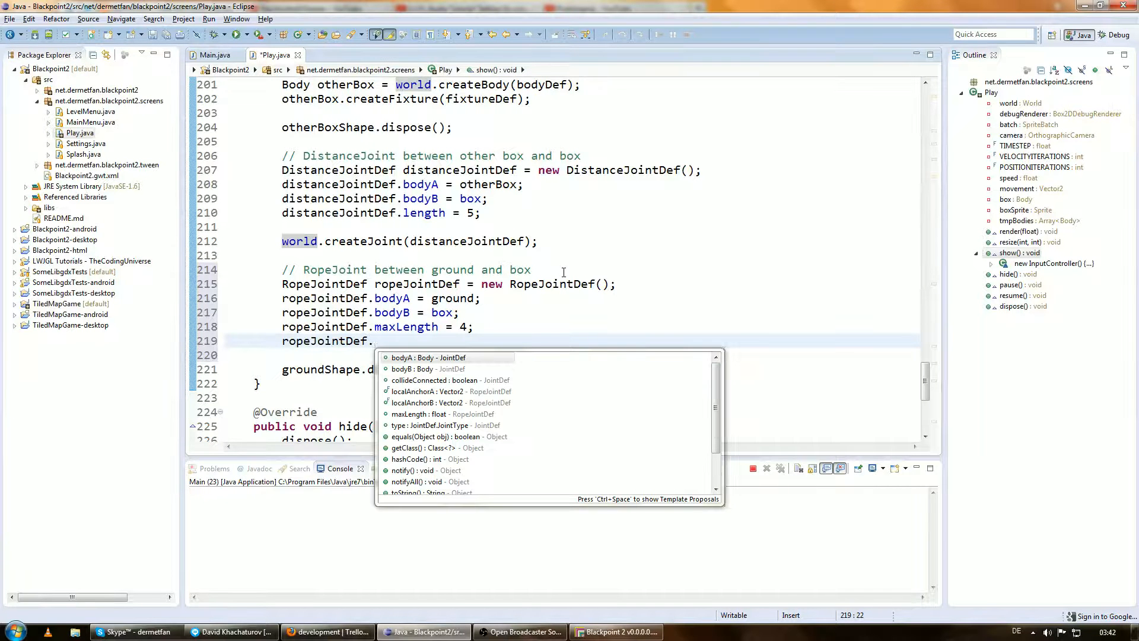
{"action": "key", "text": "Escape"}
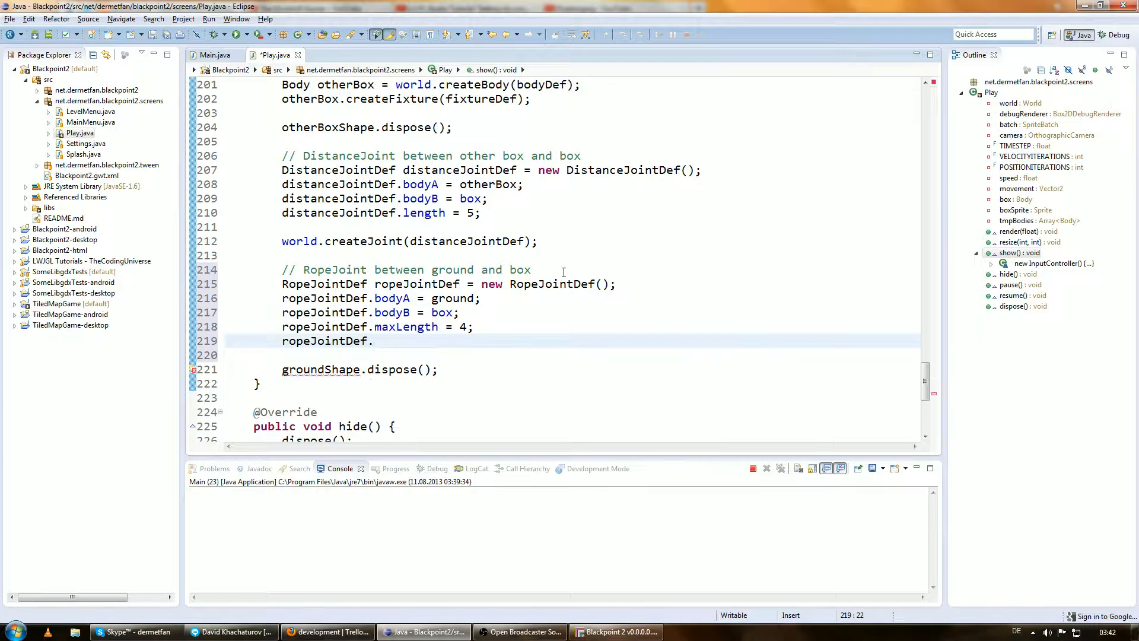
{"action": "type", "text": "world."}
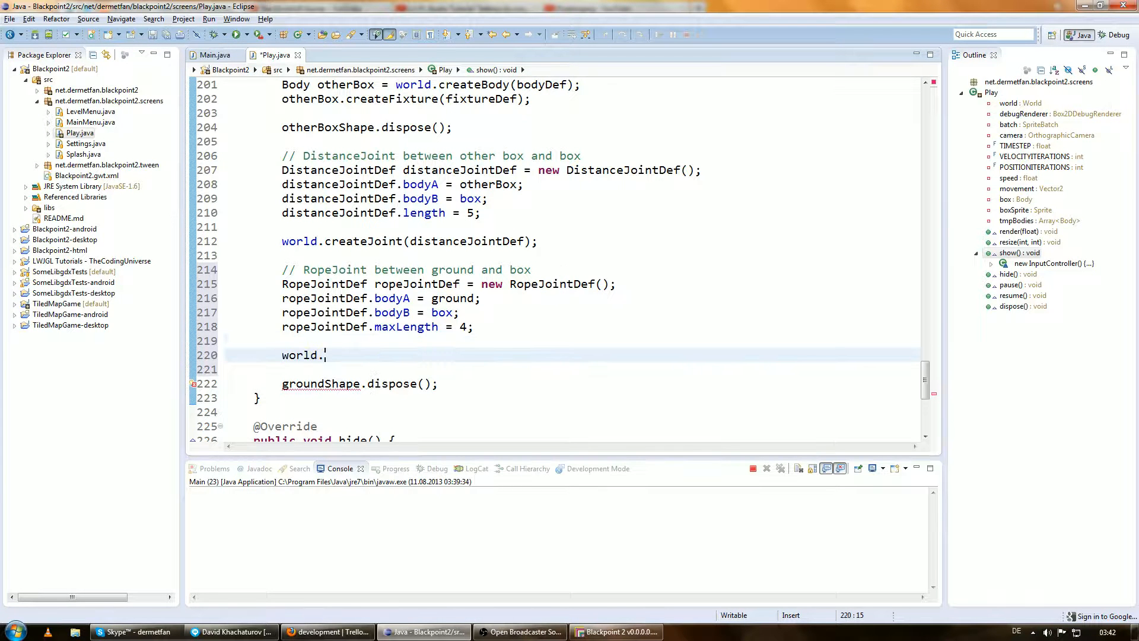
{"action": "type", "text": "create"}
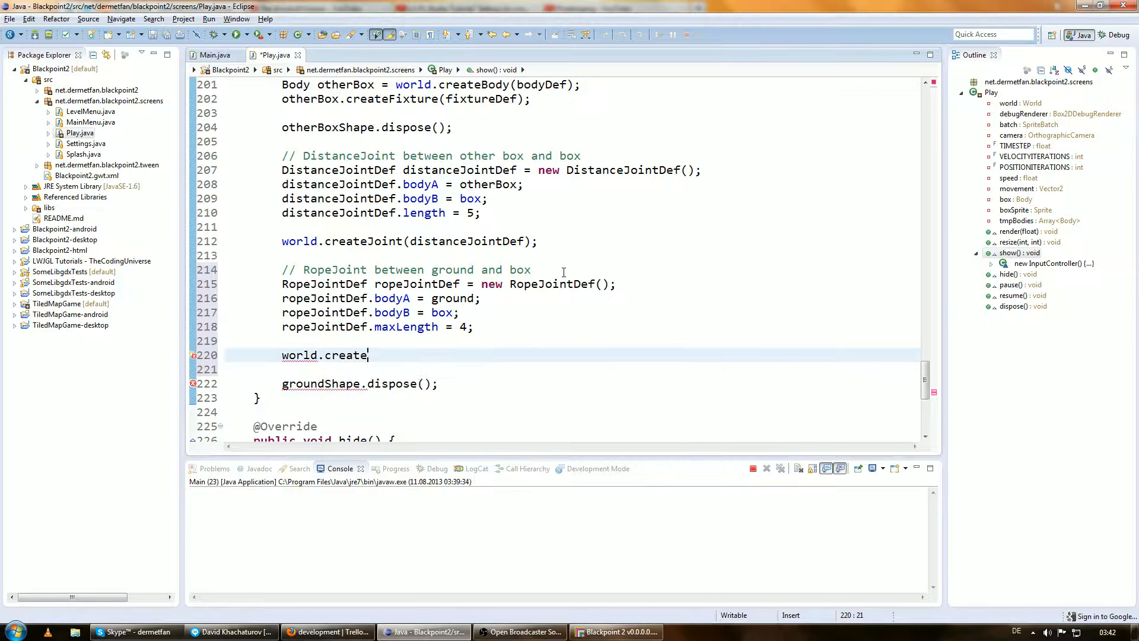
{"action": "type", "text": "Joint(rope"}
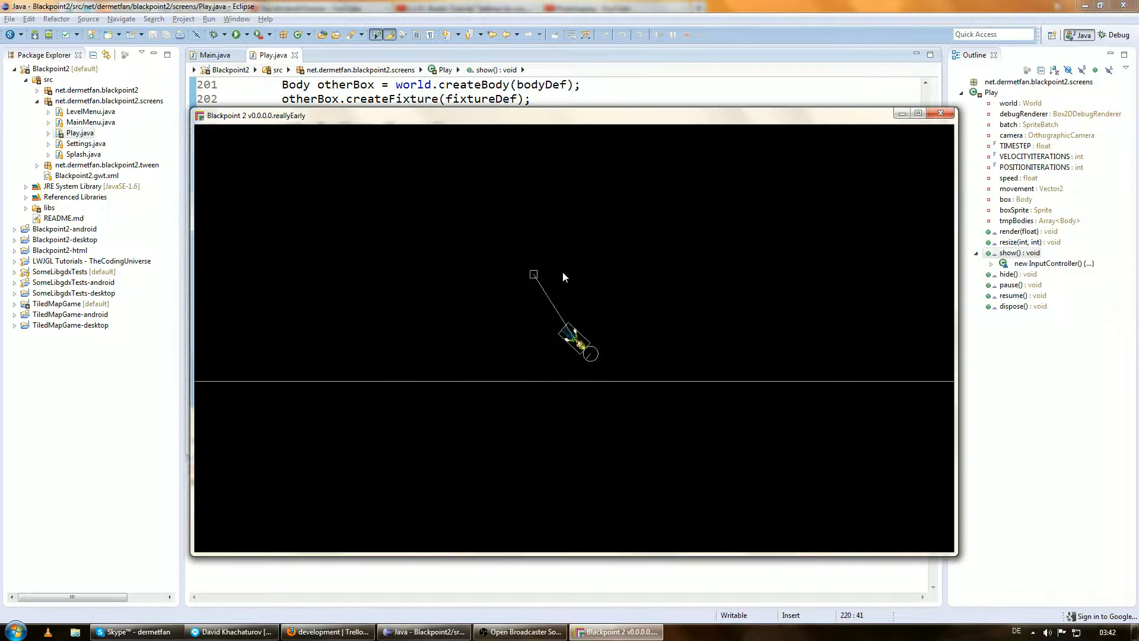
{"action": "mouse_move", "coordinate": [354, 363]}
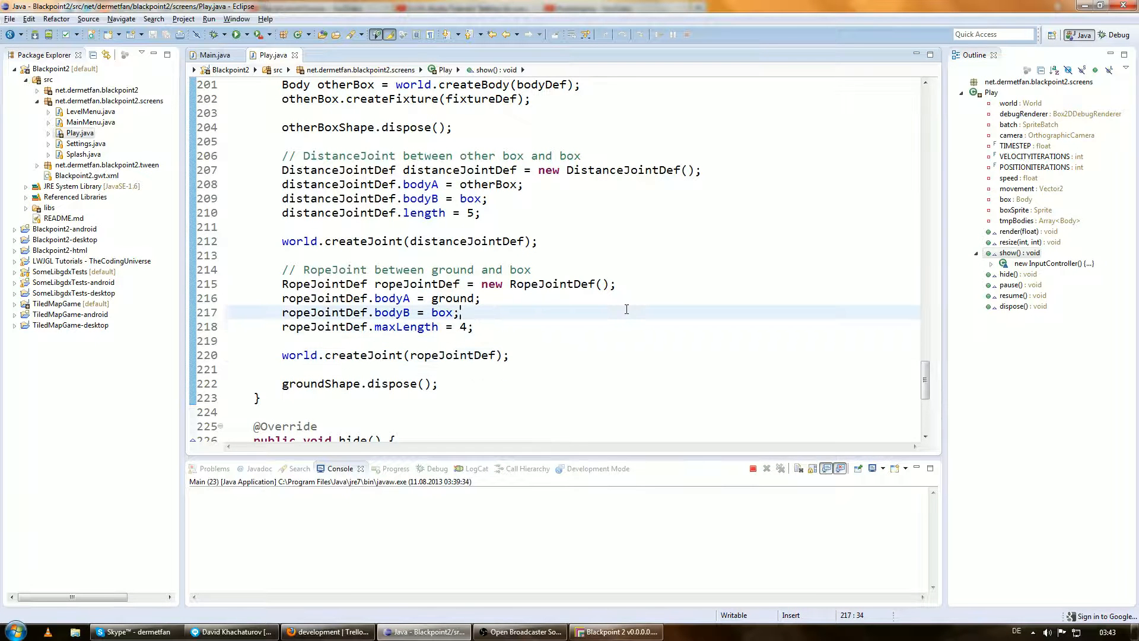
- Set ropeJointDef.localAnchorA and localAnchorB to (0, 0) via content assist
{"action": "type", "text": "ropeJointDef.localAnchorA."}
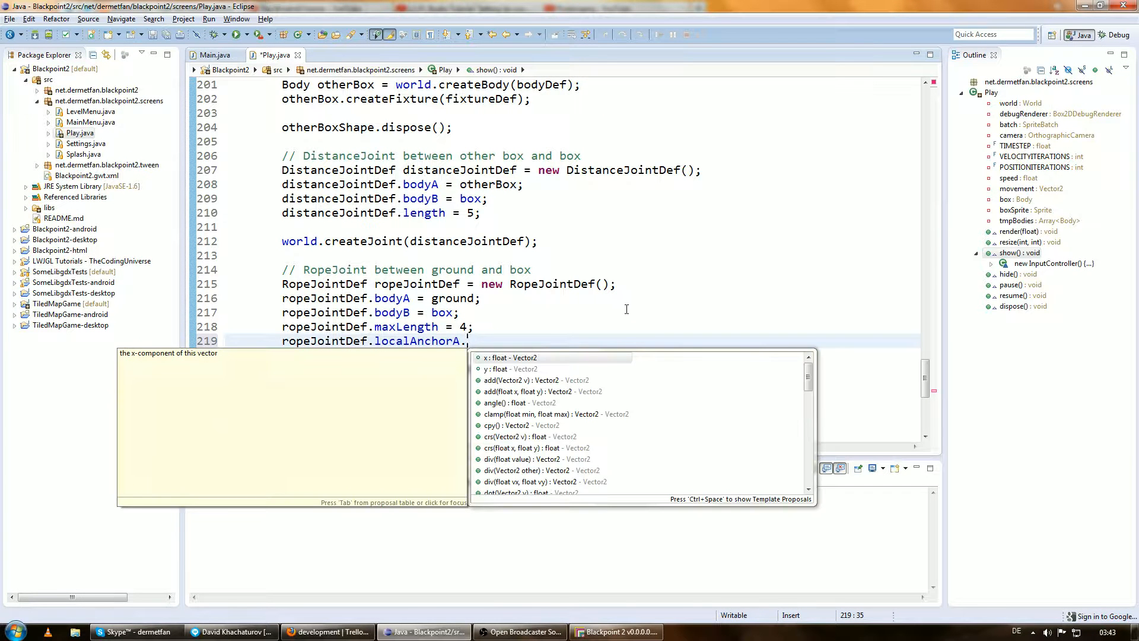
{"action": "type", "text": "y"}
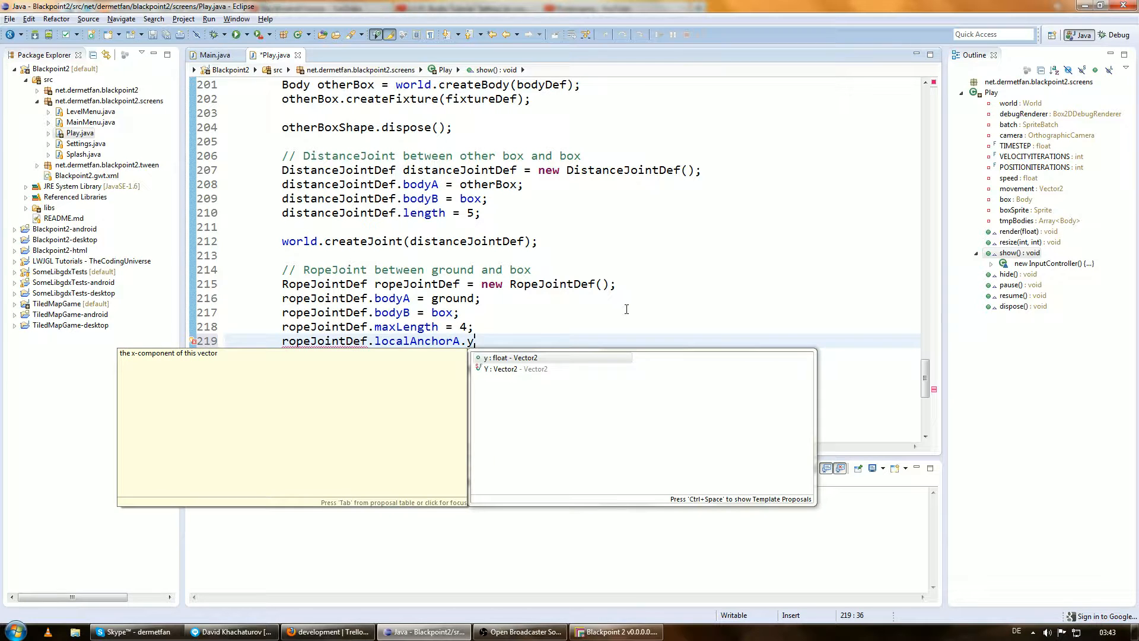
{"action": "key", "text": "BackSpace"}
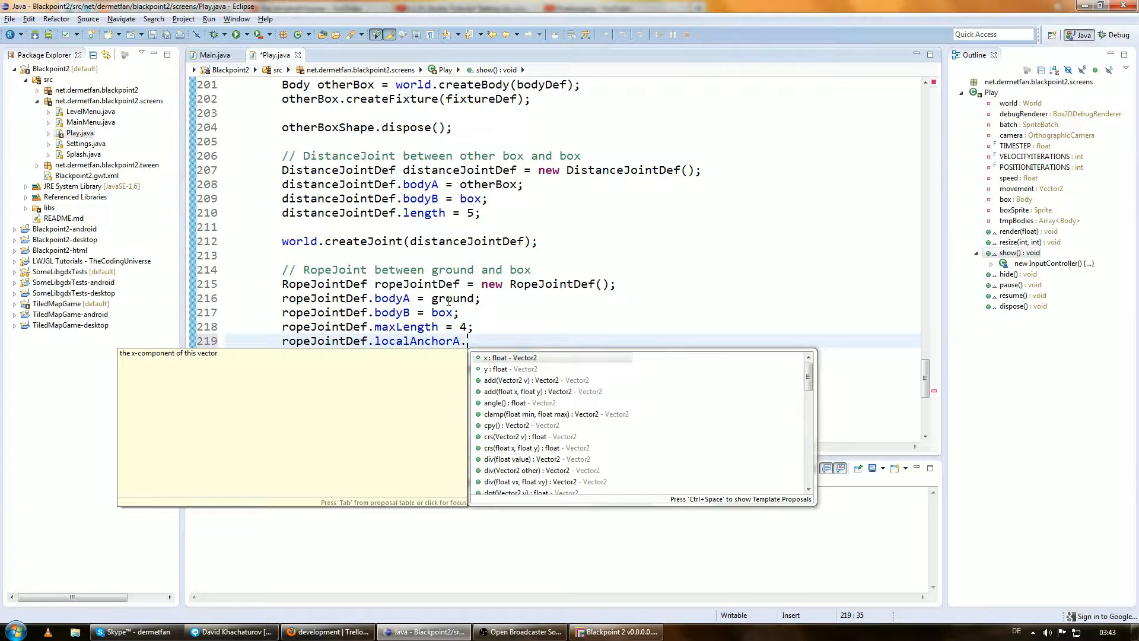
{"action": "type", "text": "x = 1;"}
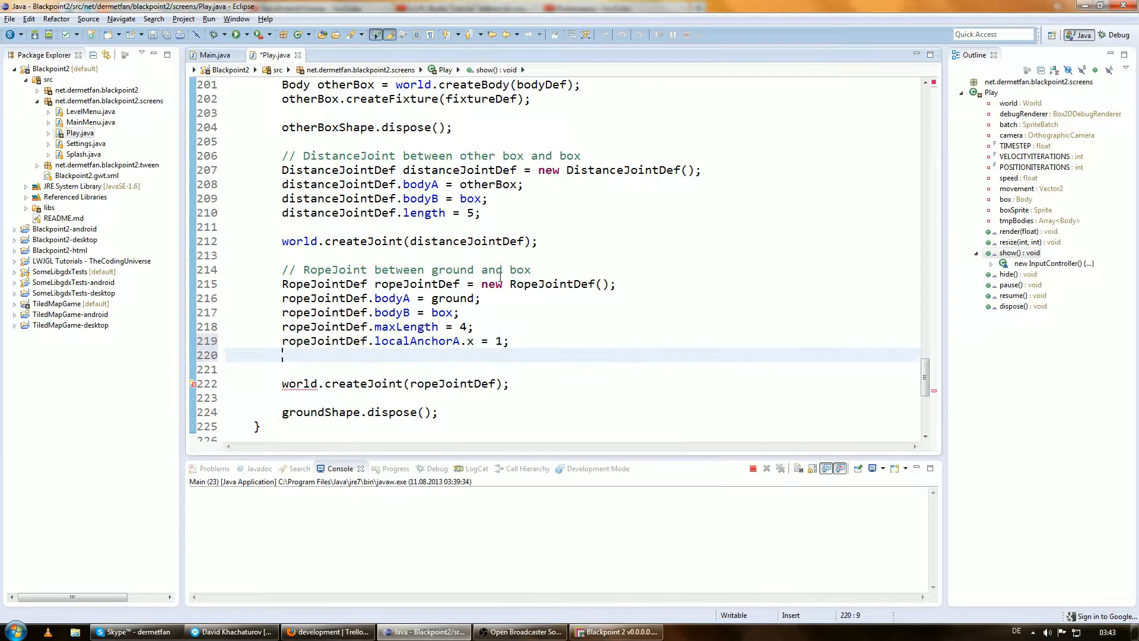
{"action": "type", "text": "ropeJointDef.localAnchorB.x"}
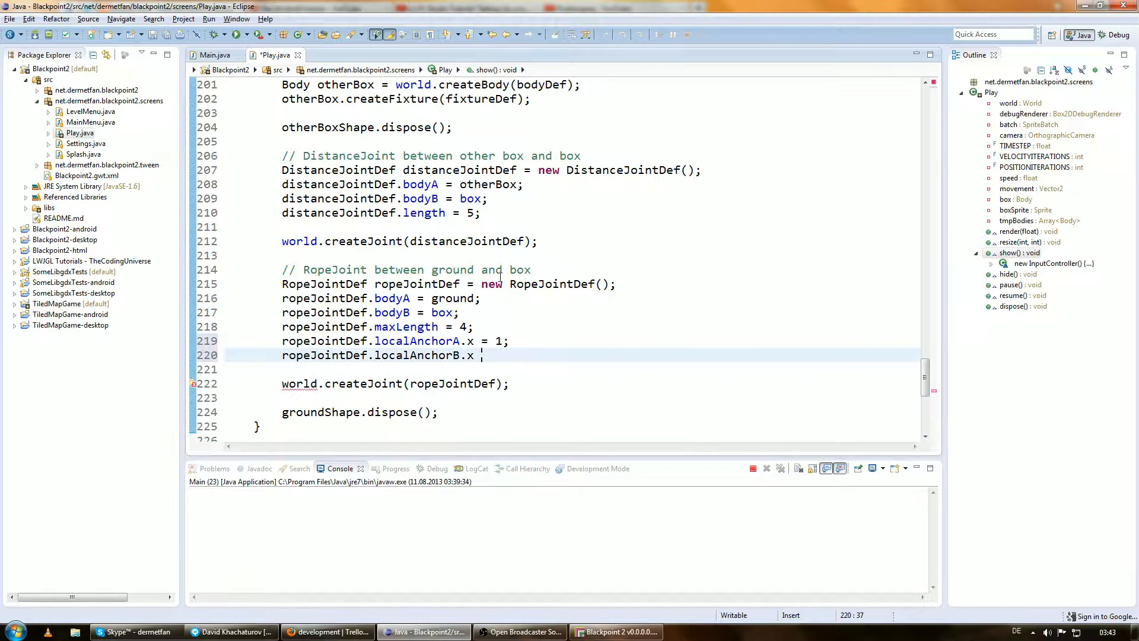
{"action": "type", "text": "- 1;"}
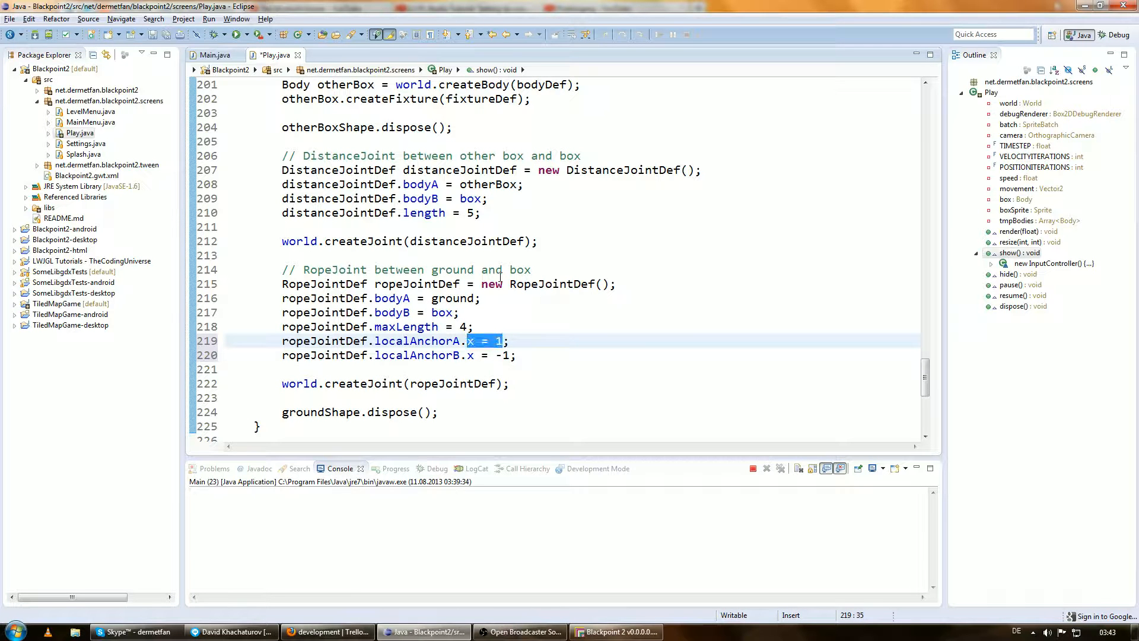
{"action": "type", "text": ".se"}
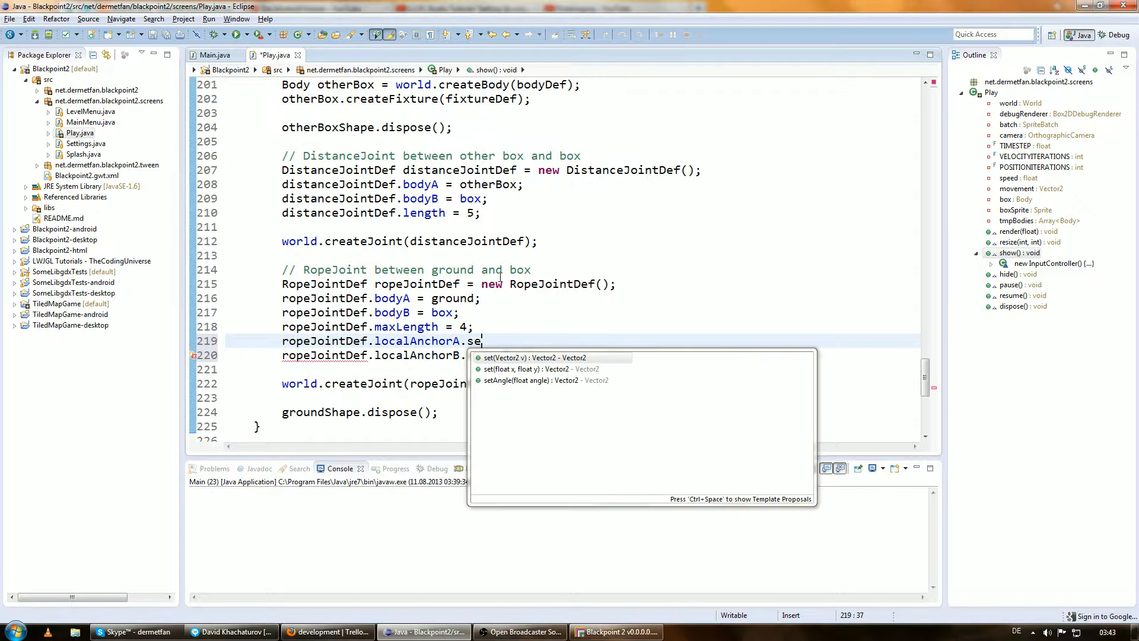
{"action": "left_click", "coordinate": [541, 357]}
{"action": "type", "text": "x = -1;"}
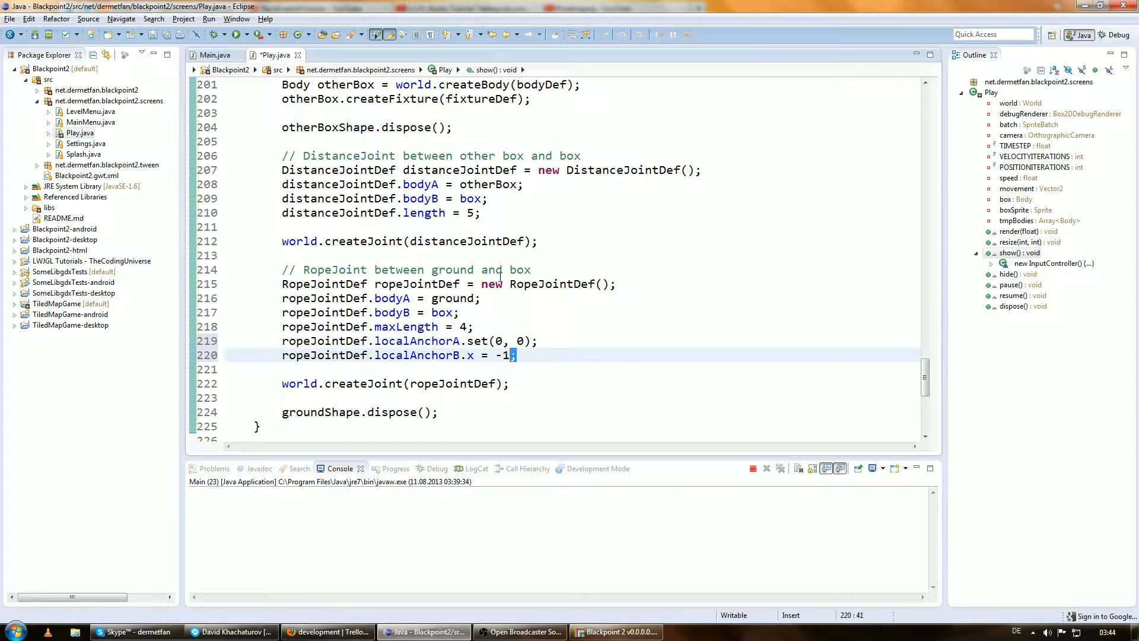
{"action": "type", "text": "set(0,"}
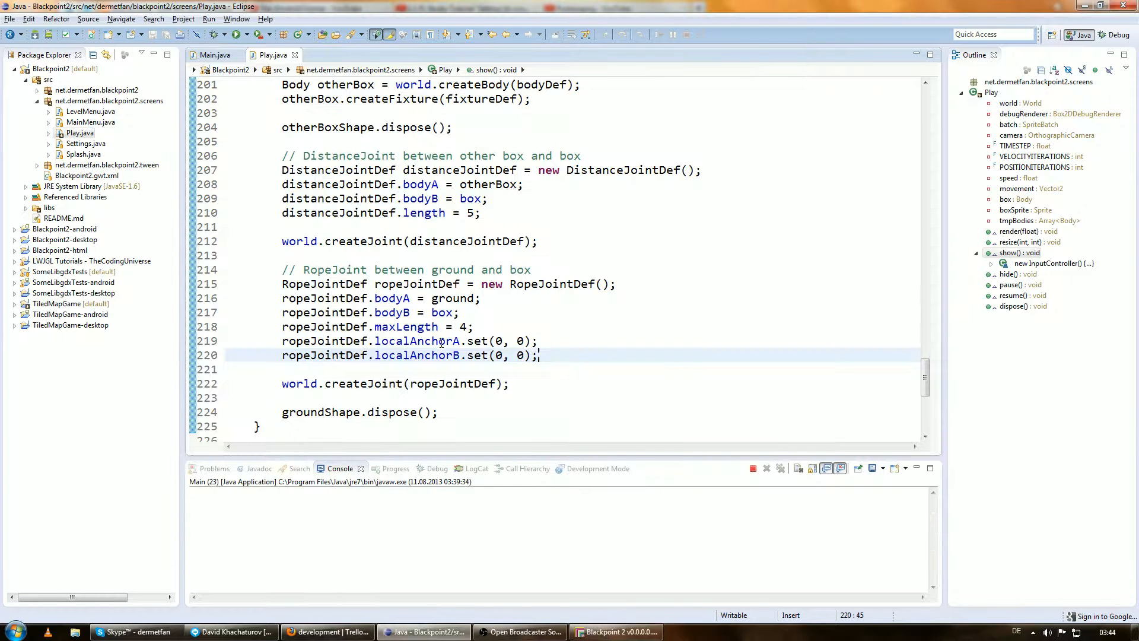
- Add distanceJointDef.localAnchorA.set(7, 3); below the distance joint length line
{"action": "scroll", "scroll_direction": "up", "scroll_amount": 3}
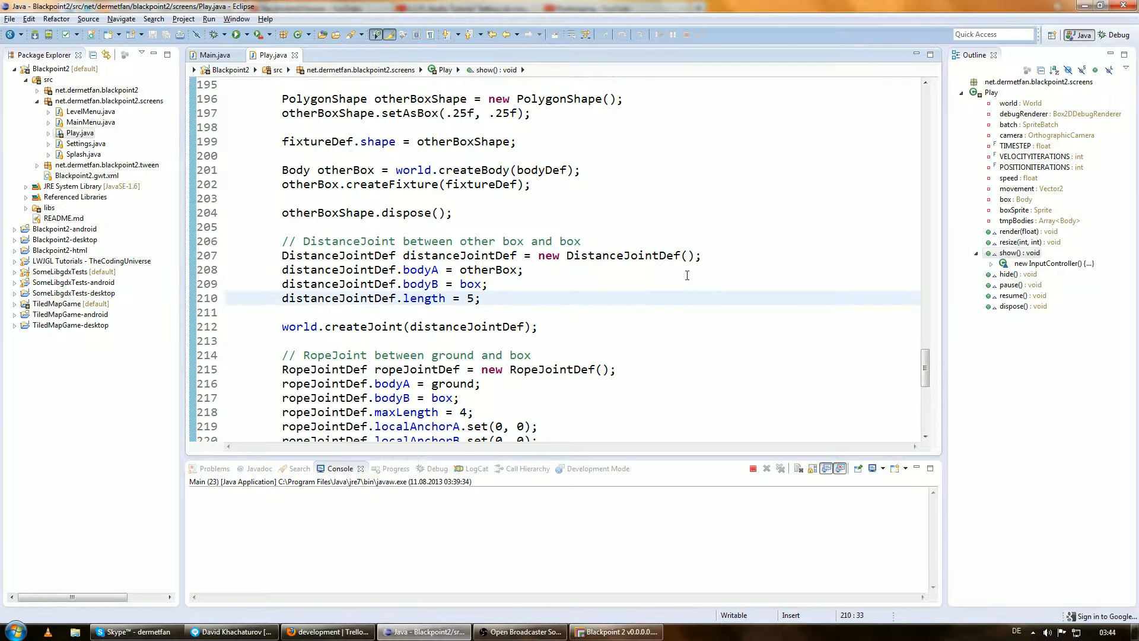
{"action": "type", "text": "distanceJointDef."}
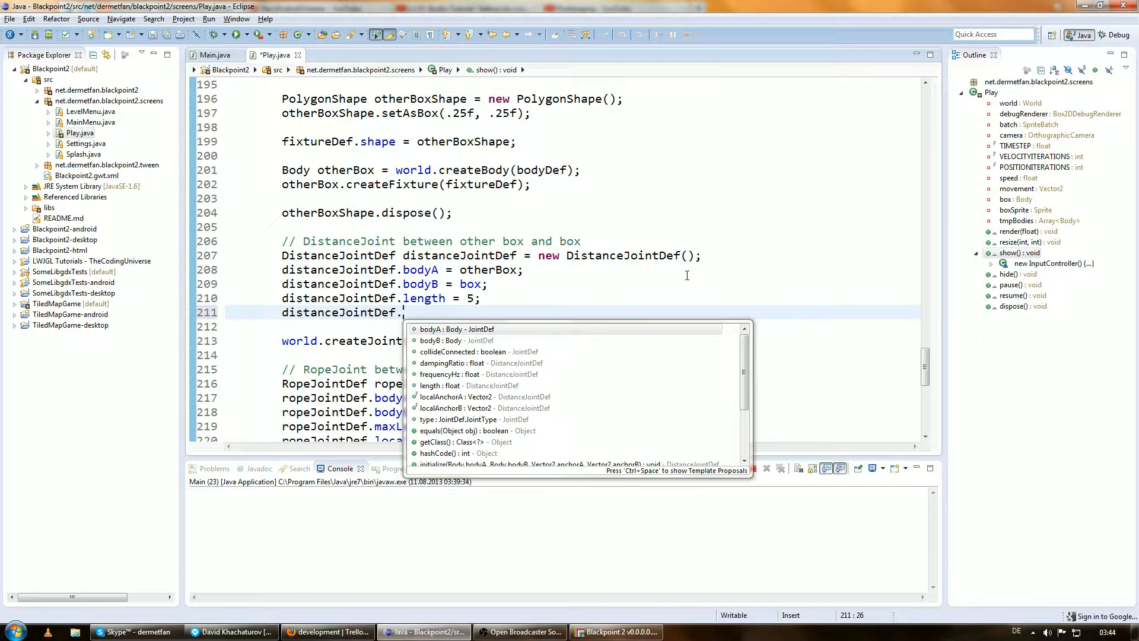
{"action": "type", "text": "loac"}
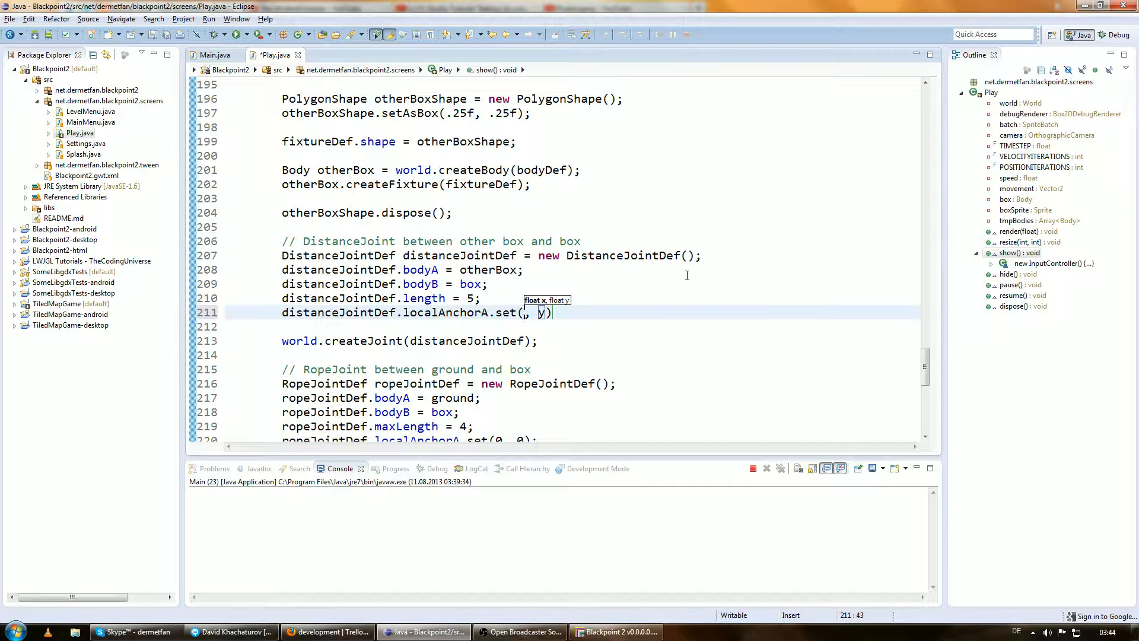
{"action": "type", "text": "7, 3"}
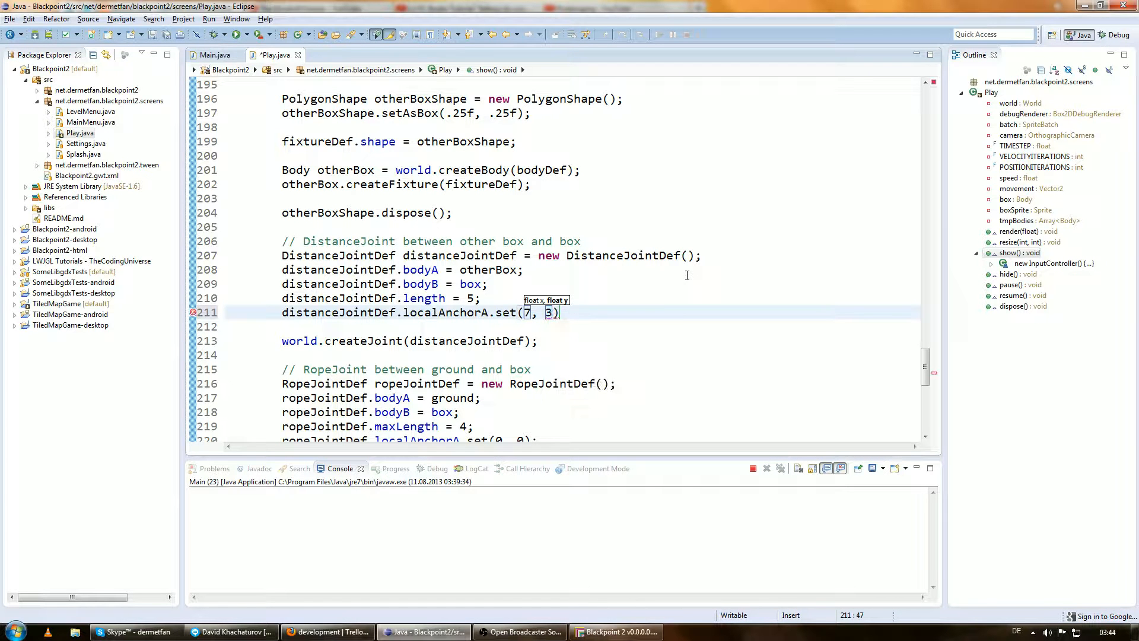
{"action": "type", "text": ";"}
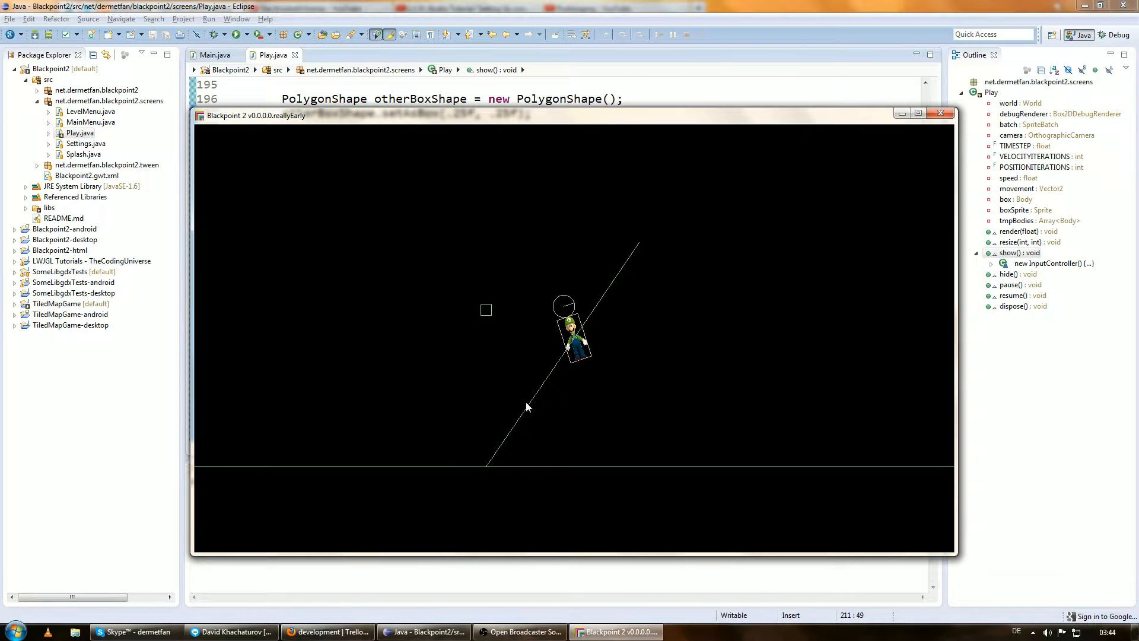
- Close the game window before removing the localAnchorA (7, 3) line
{"action": "left_click", "coordinate": [939, 113]}
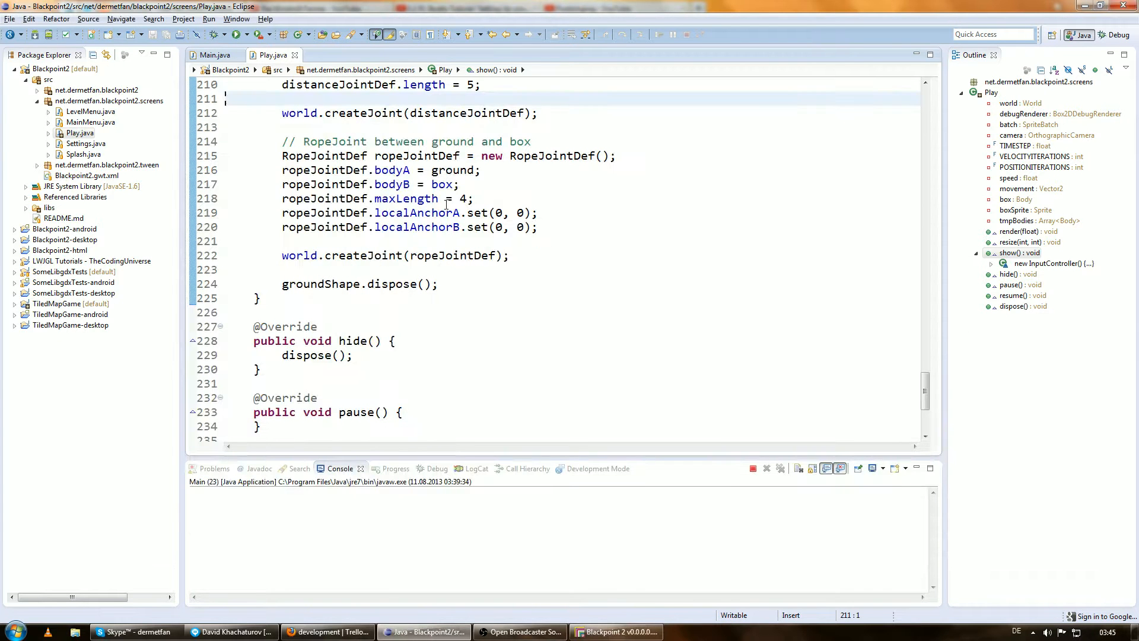
{"action": "double_click", "coordinate": [462, 198]}
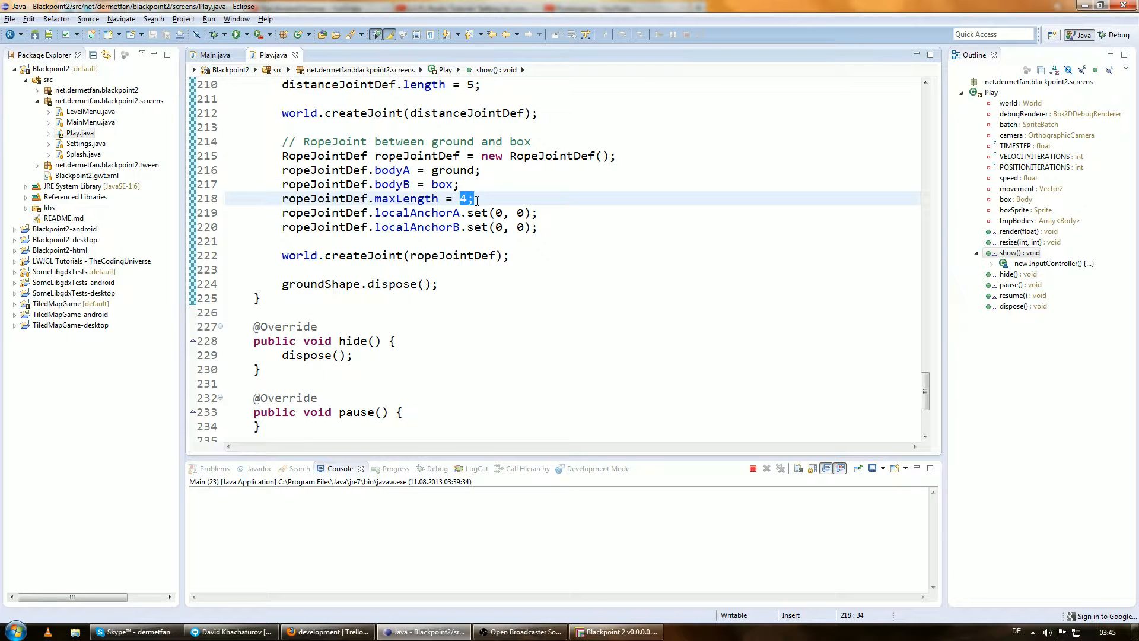
{"action": "scroll", "scroll_direction": "up", "scroll_amount": 3}
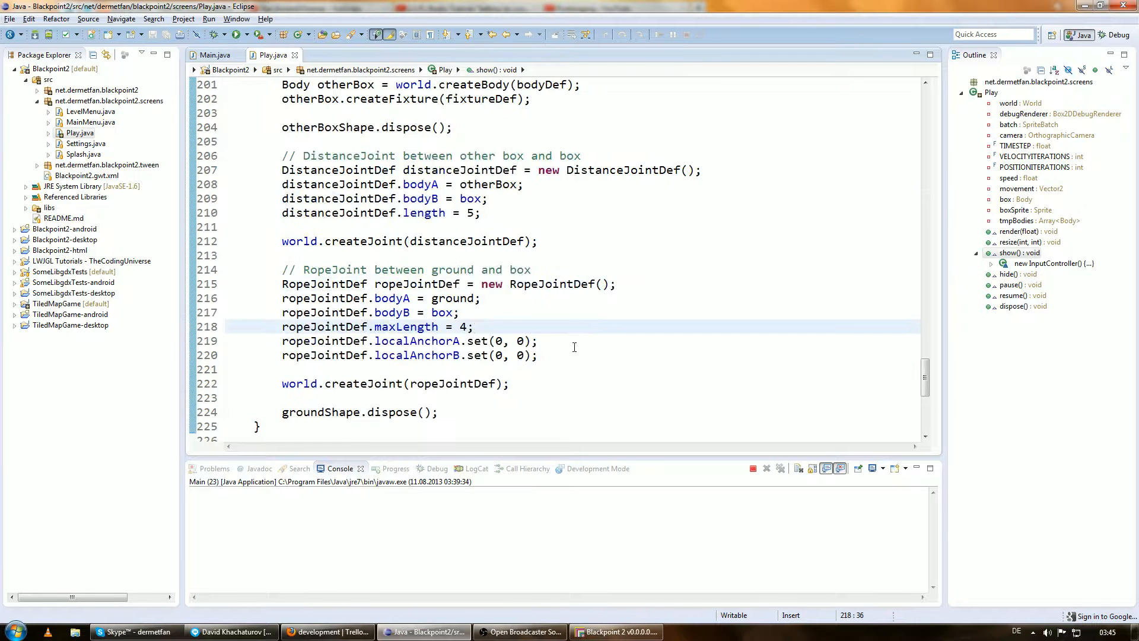
{"action": "left_click", "coordinate": [234, 35]}
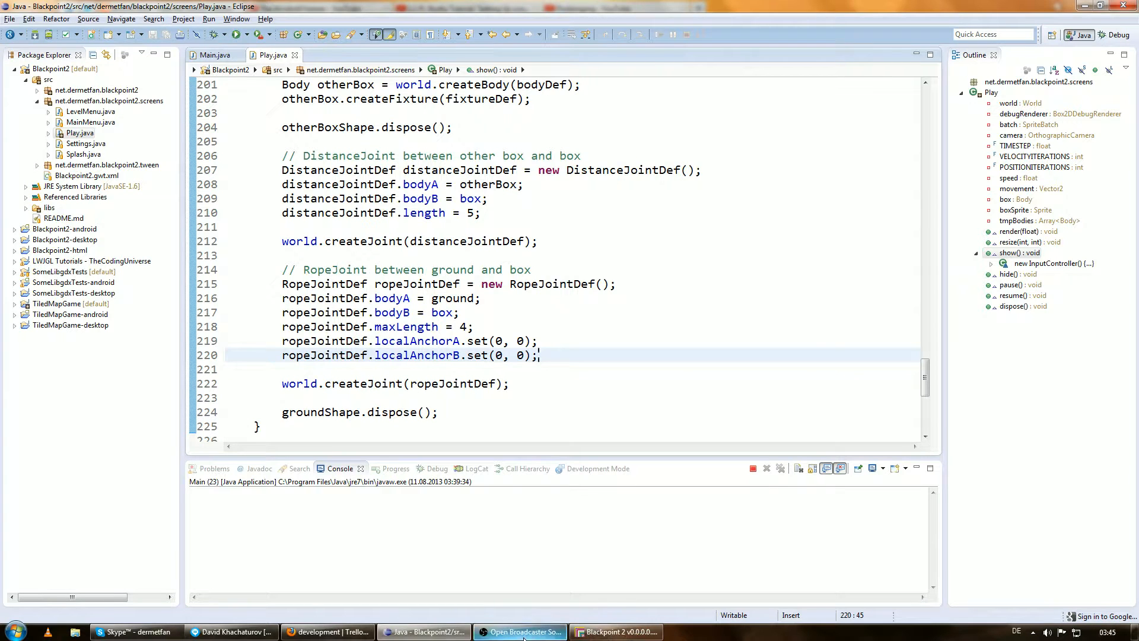
{"action": "left_click", "coordinate": [518, 631]}
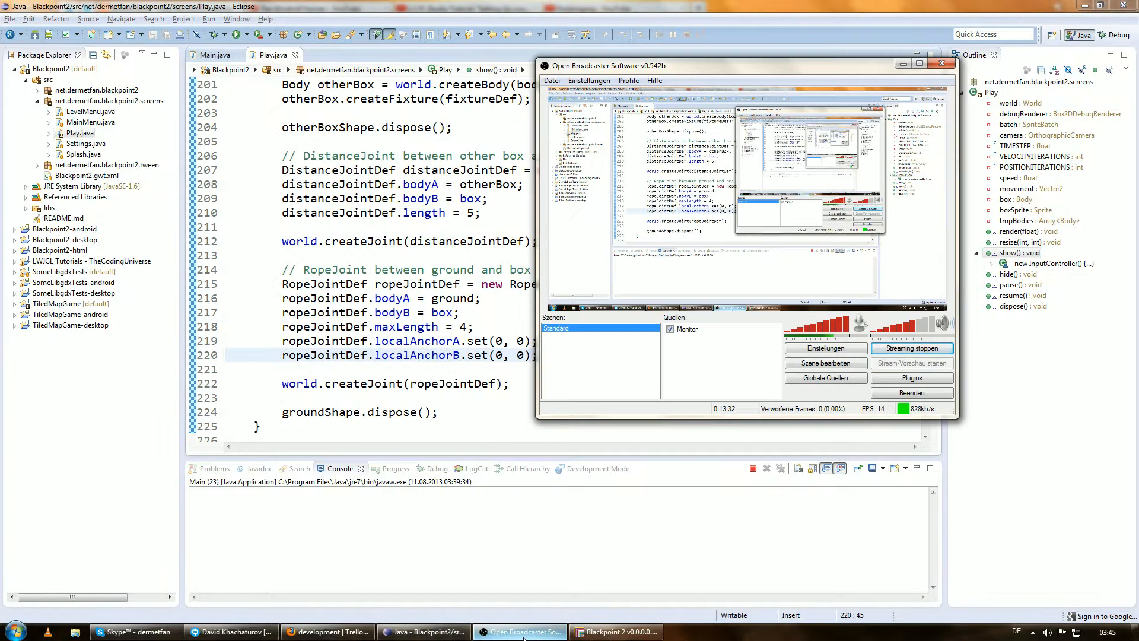
{"action": "left_click", "coordinate": [615, 631]}
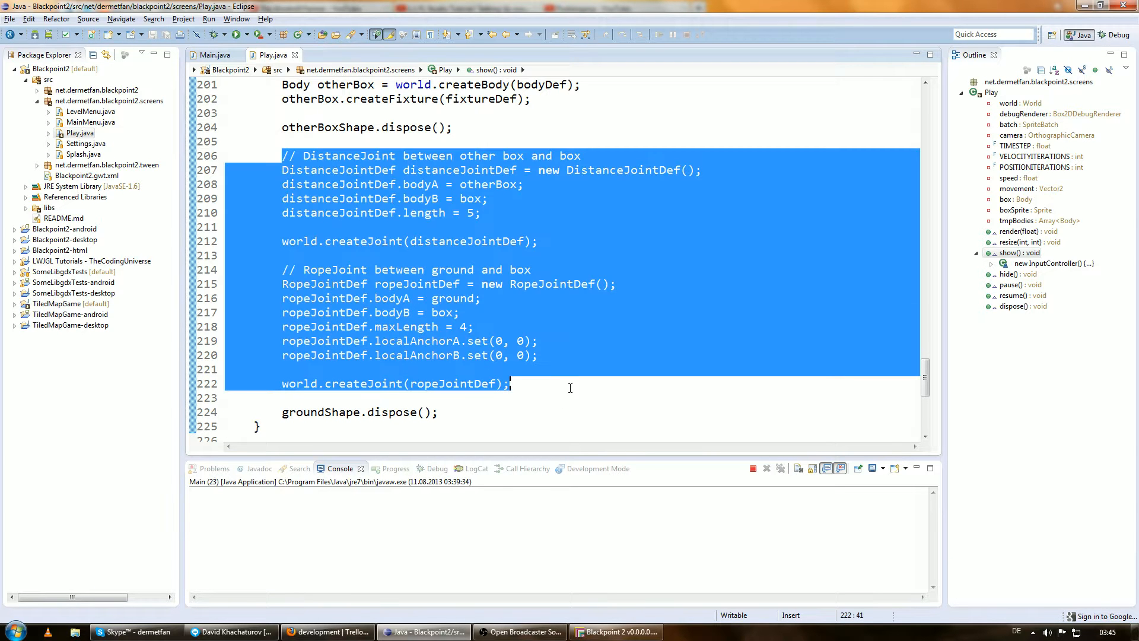
{"action": "left_click", "coordinate": [615, 384]}
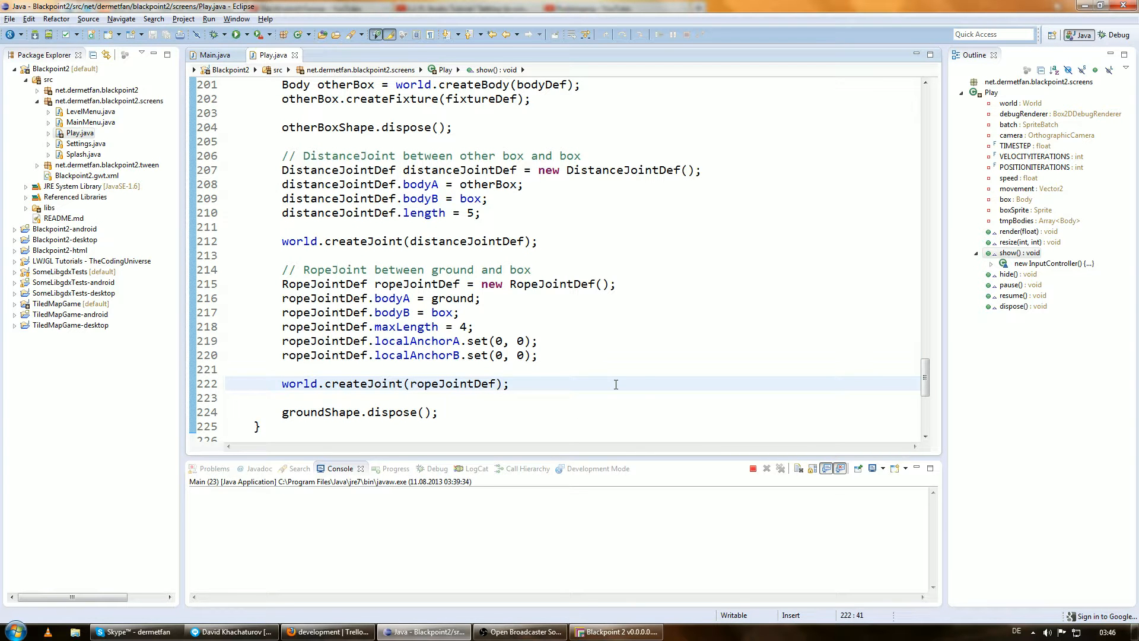
{"action": "left_click", "coordinate": [424, 199]}
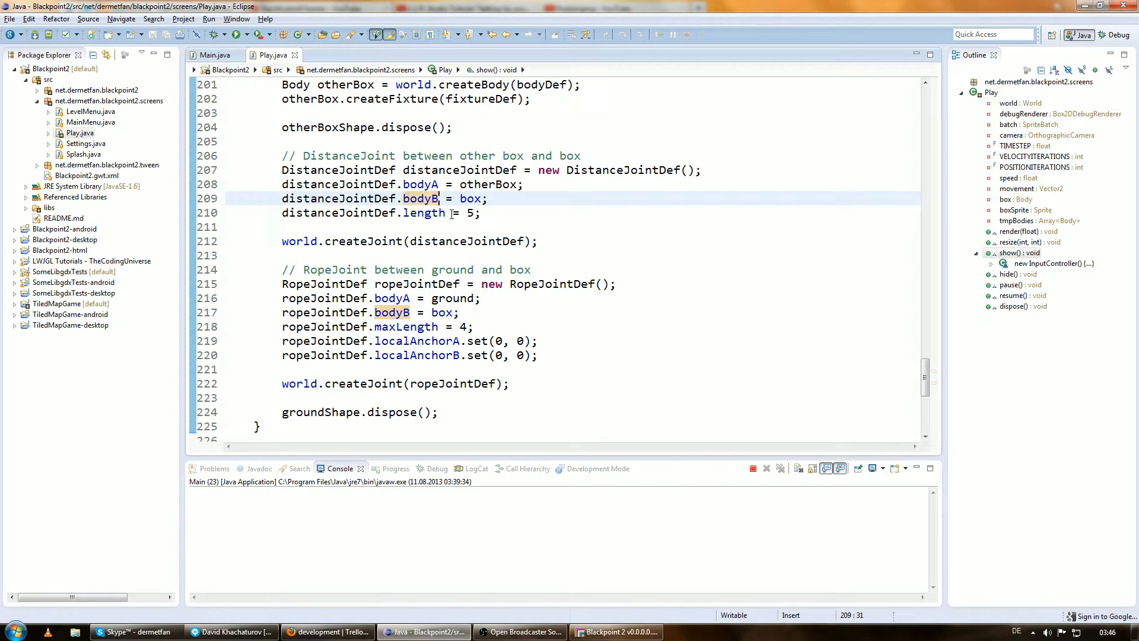
{"action": "left_click", "coordinate": [481, 298]}
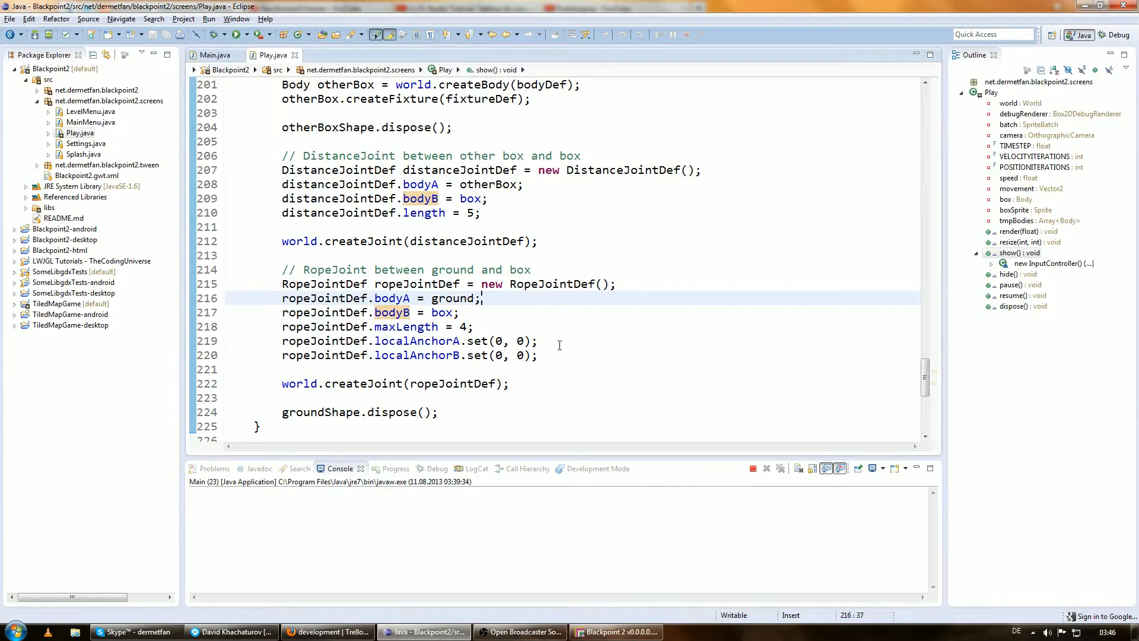
{"action": "mouse_move", "coordinate": [585, 428]}
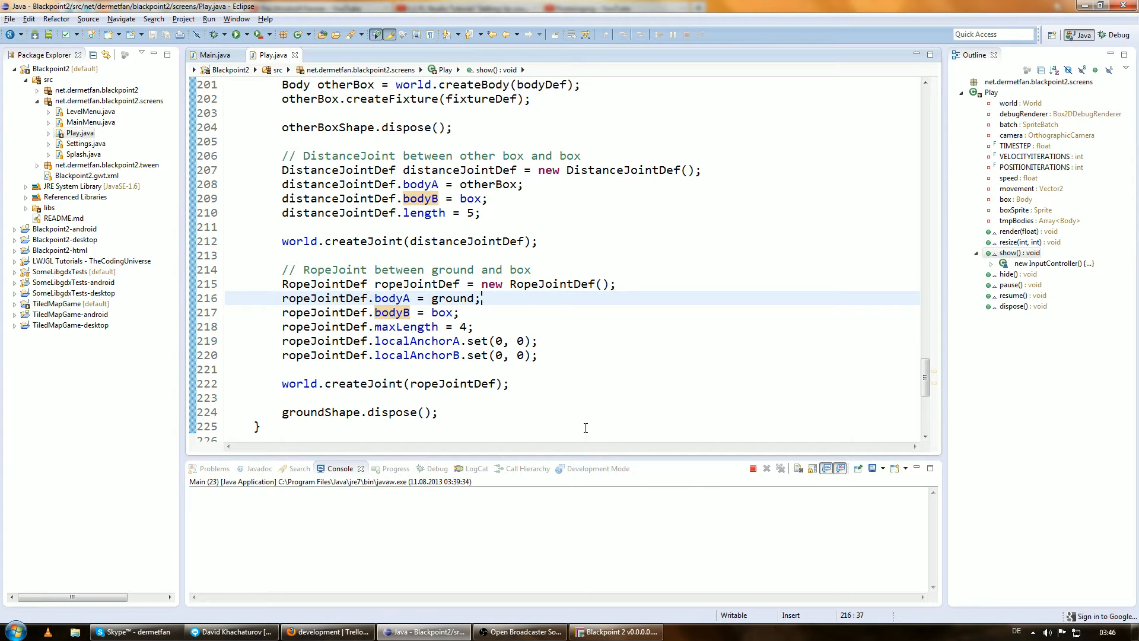